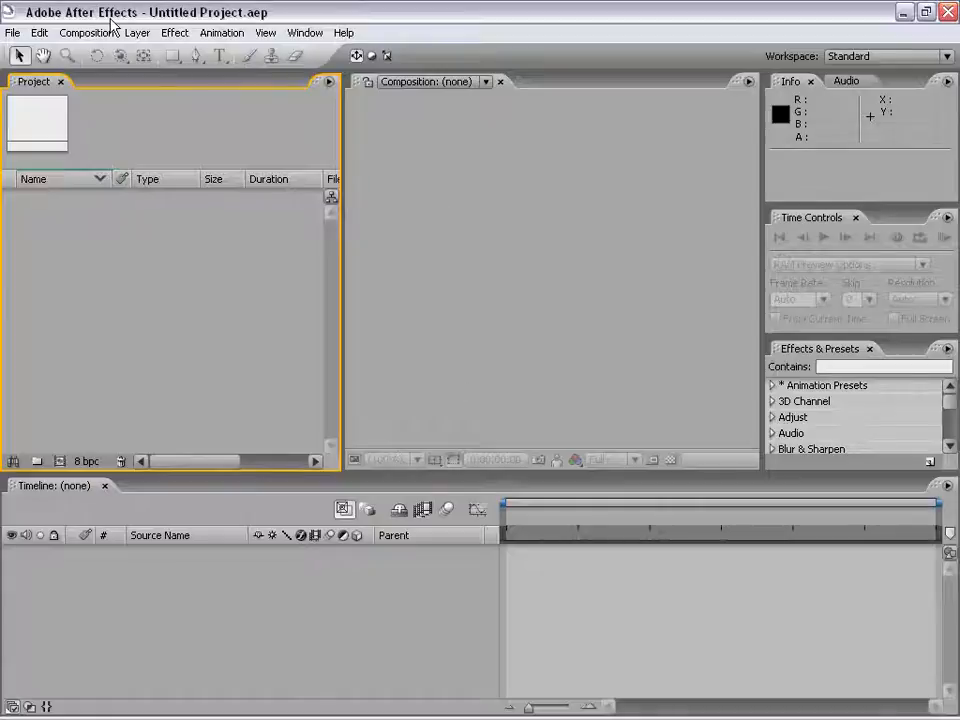
Raise Levels of Undo to 60 in the General preferences.
click(40, 32)
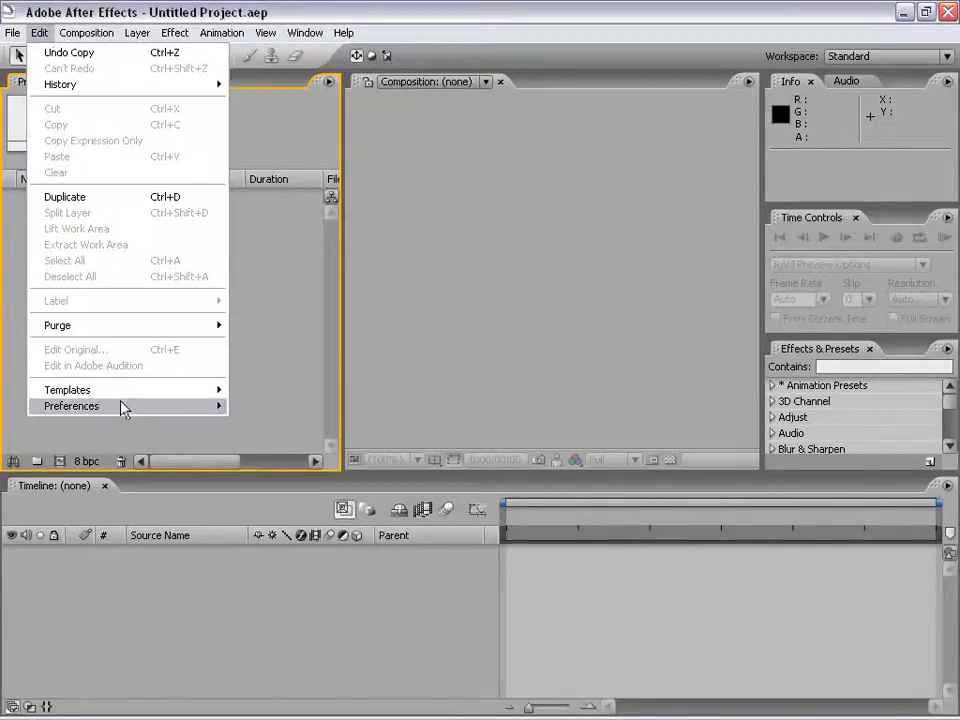
click(72, 406)
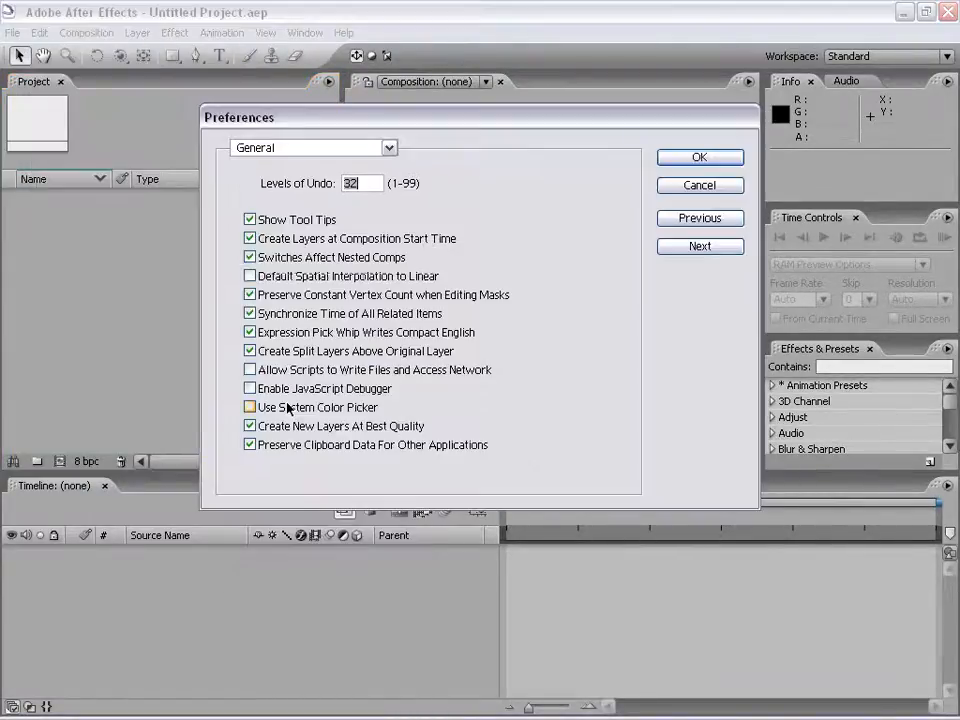
click(250, 408)
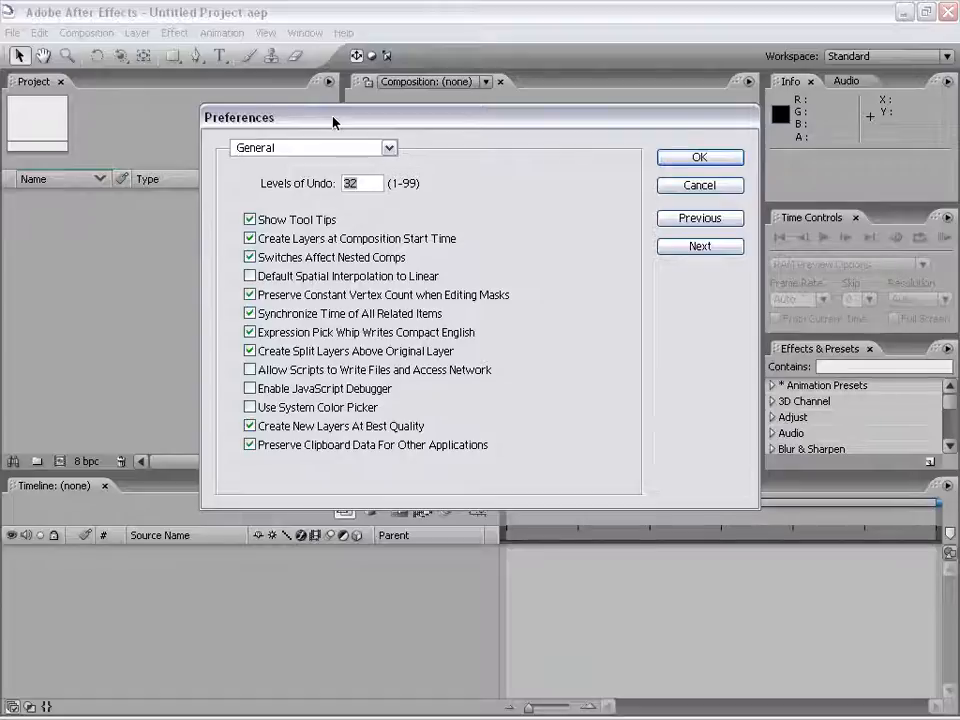
mouse_move(428, 200)
text(60)
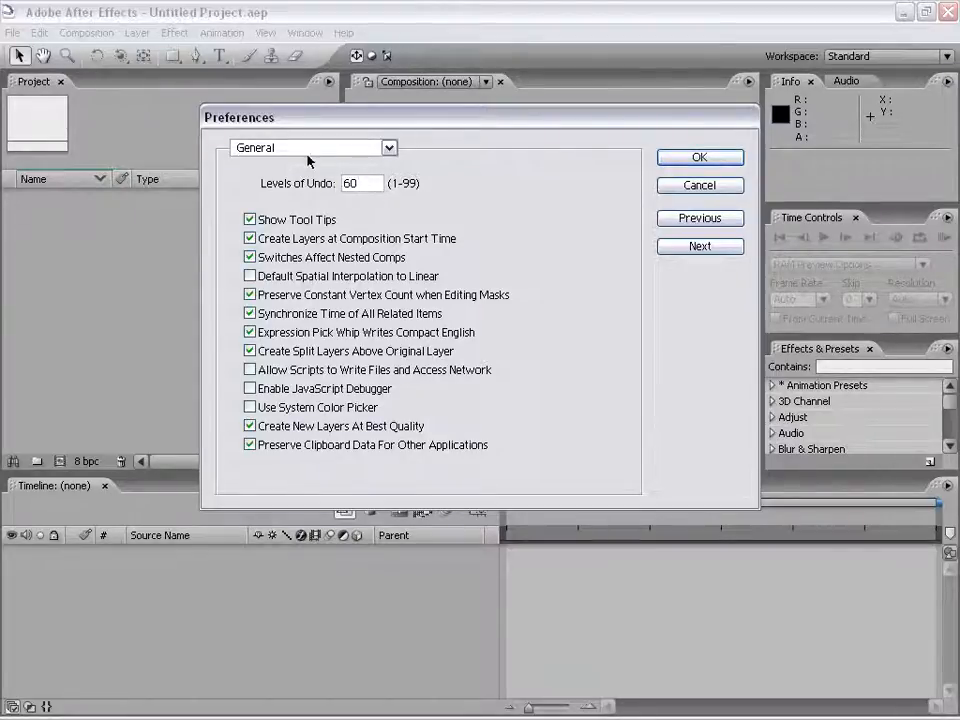
Enable automatic project saving every 5 minutes, keeping 5 versions, in Auto-Save preferences.
click(312, 148)
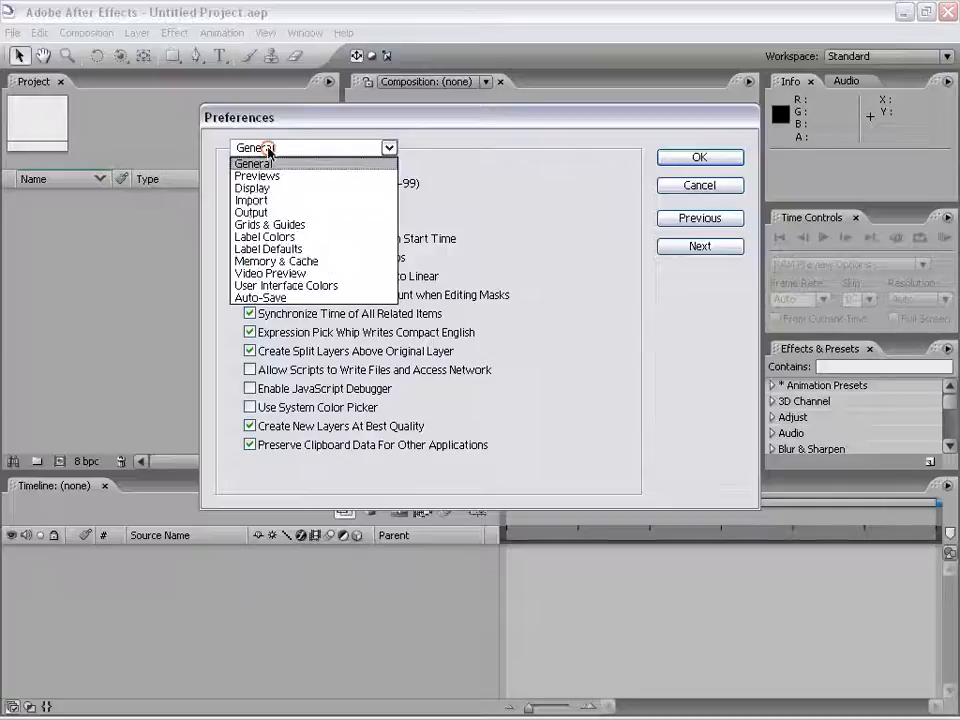
click(260, 296)
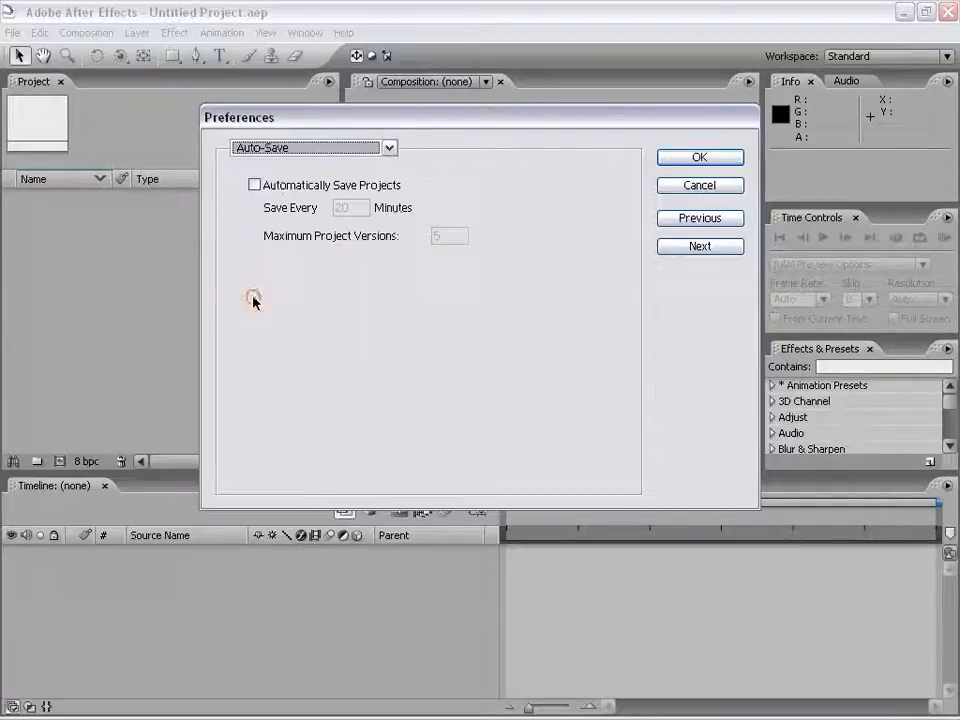
click(254, 184)
text(5)
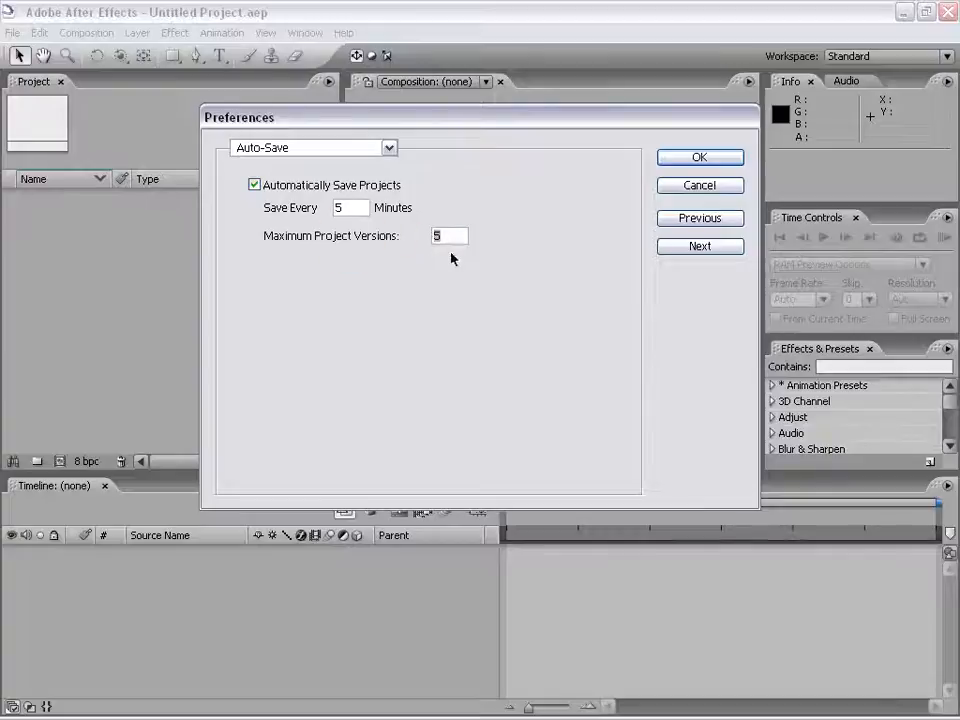
click(312, 148)
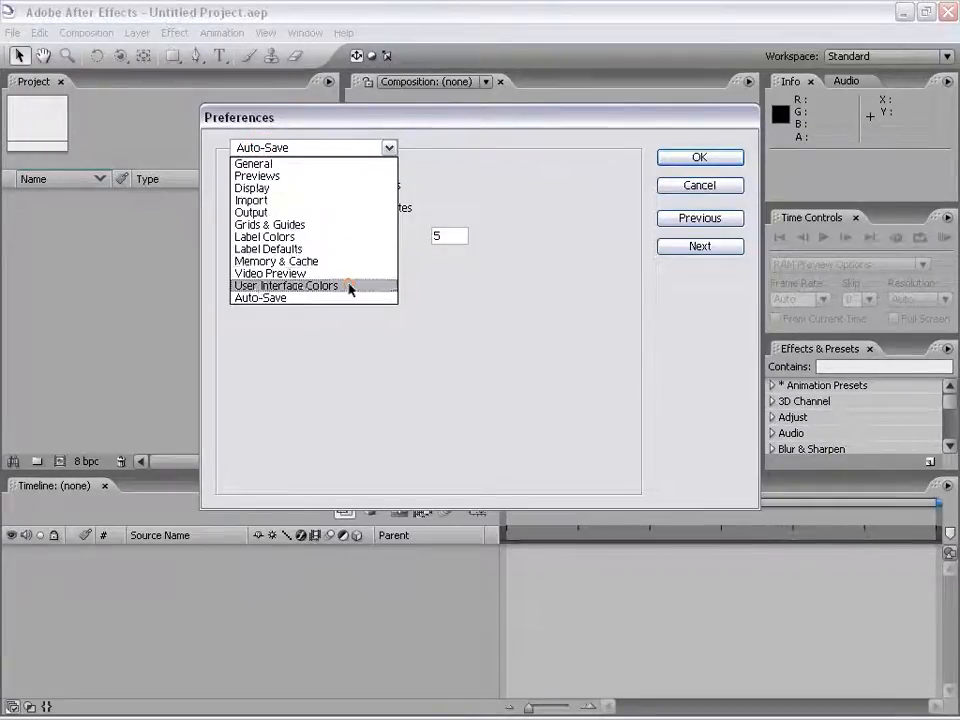
Darken the interface brightness fully, turn off Use Gradients and confirm the preferences.
click(288, 284)
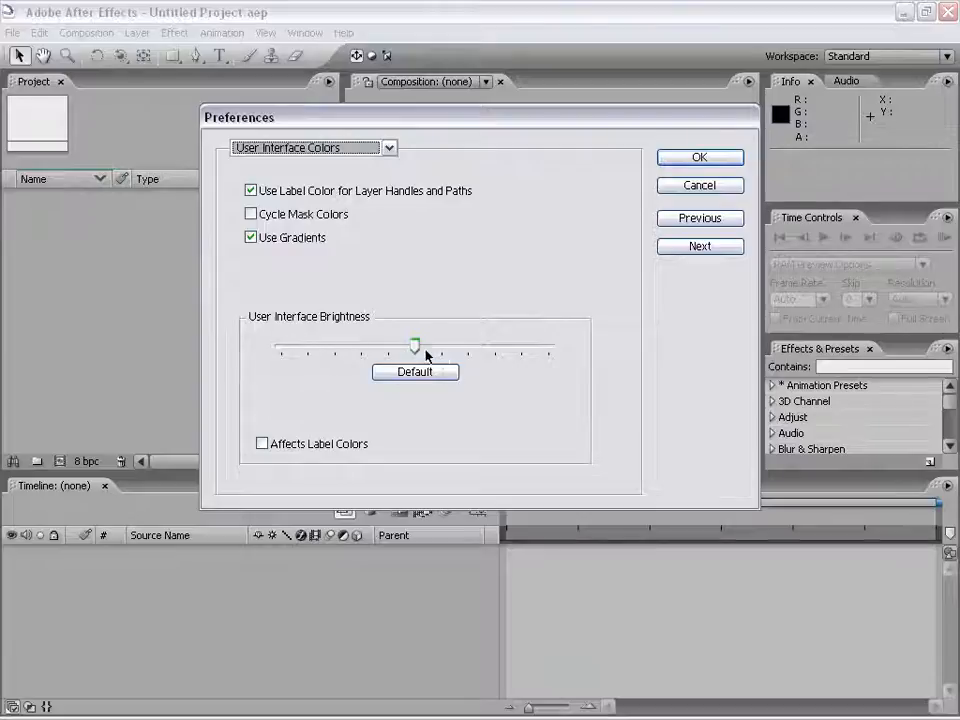
drag(416, 348, 290, 348)
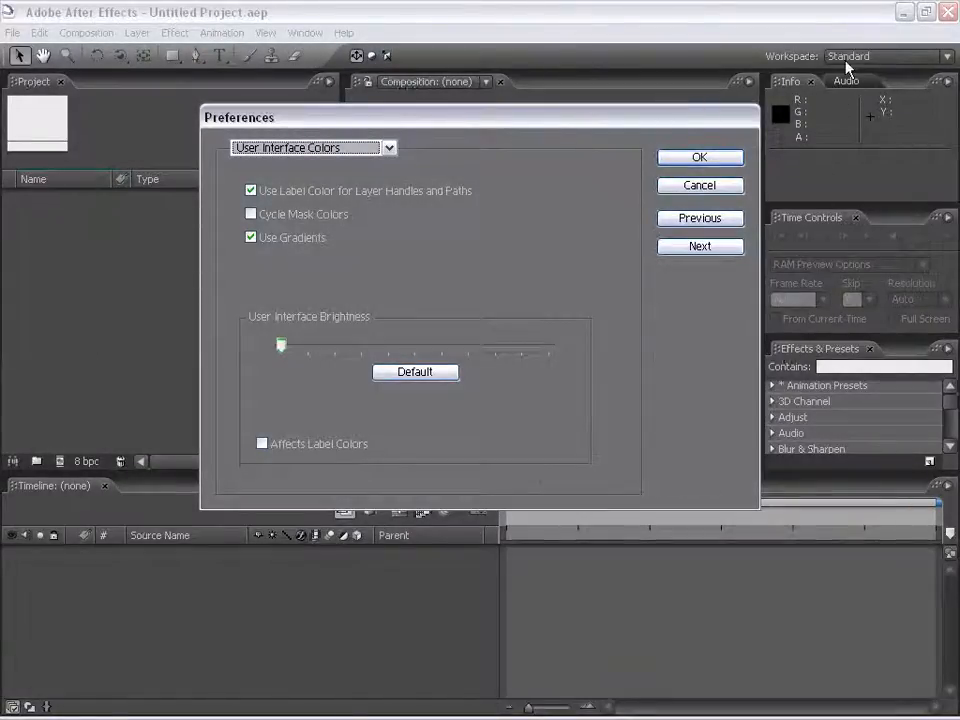
drag(240, 116, 462, 442)
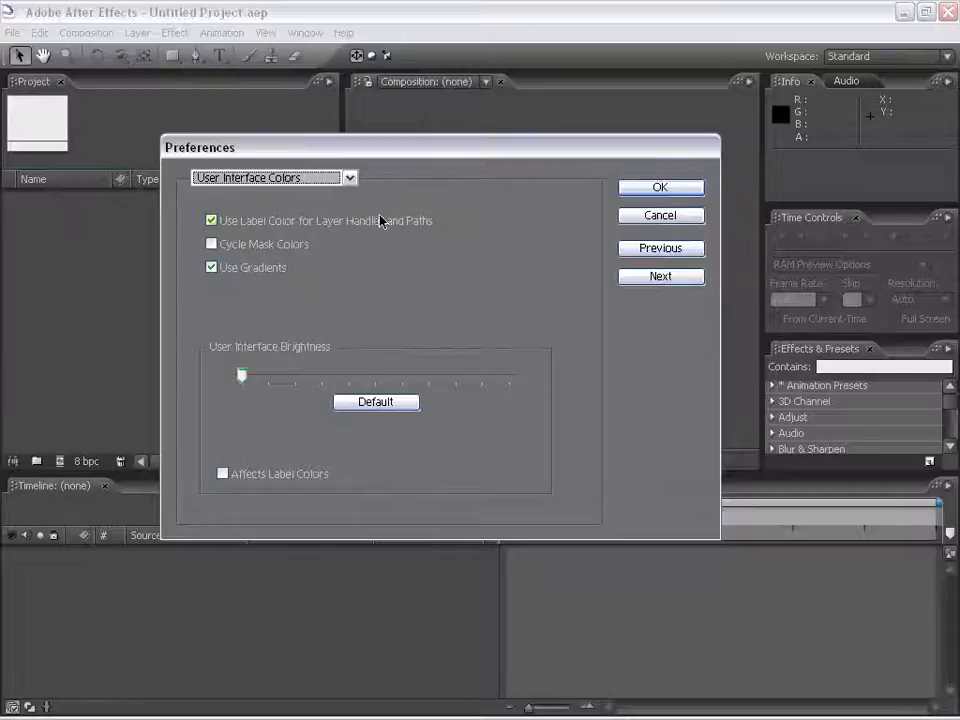
mouse_move(170, 80)
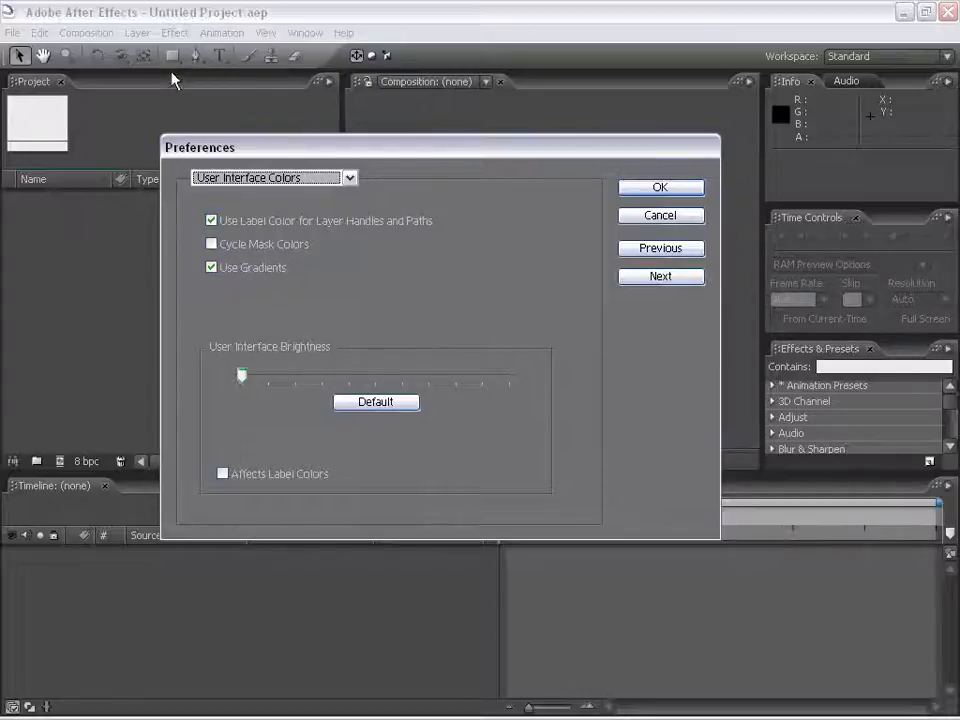
click(212, 268)
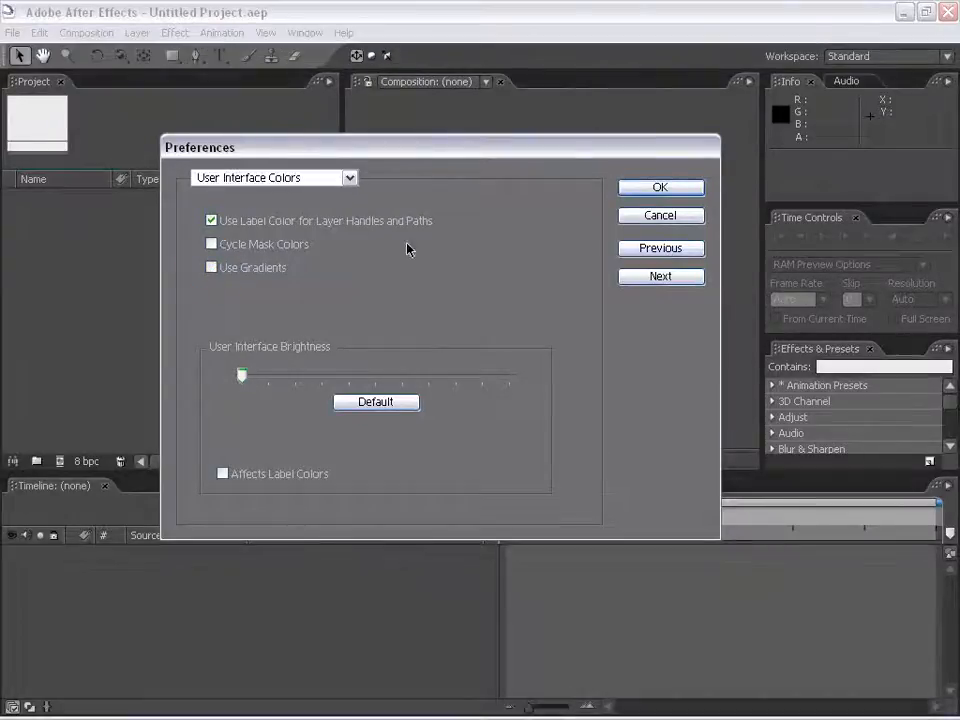
mouse_move(688, 414)
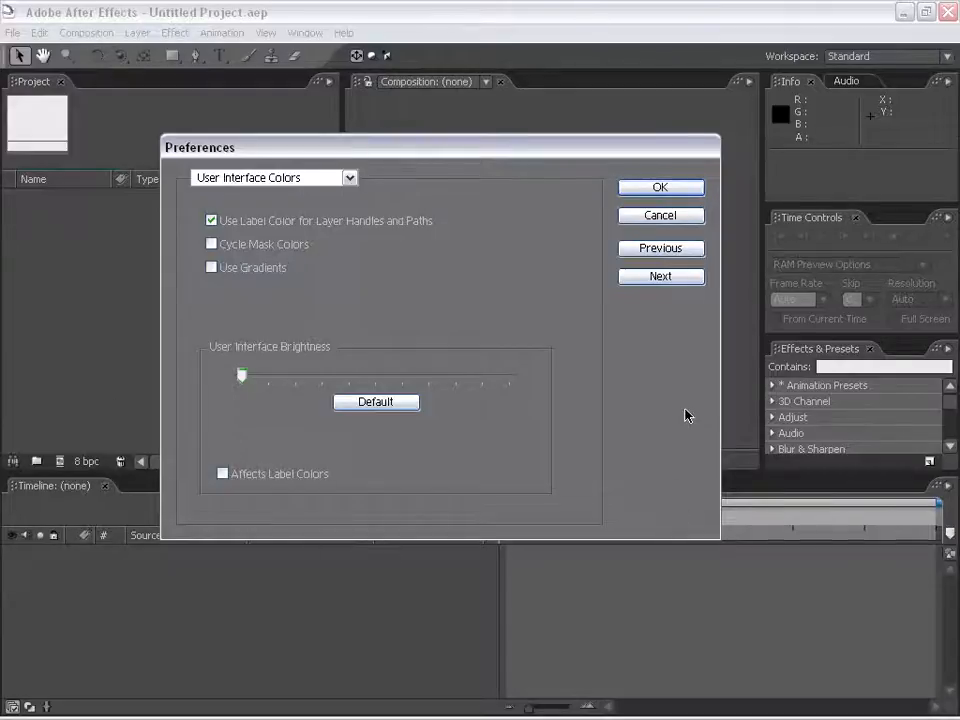
mouse_move(800, 332)
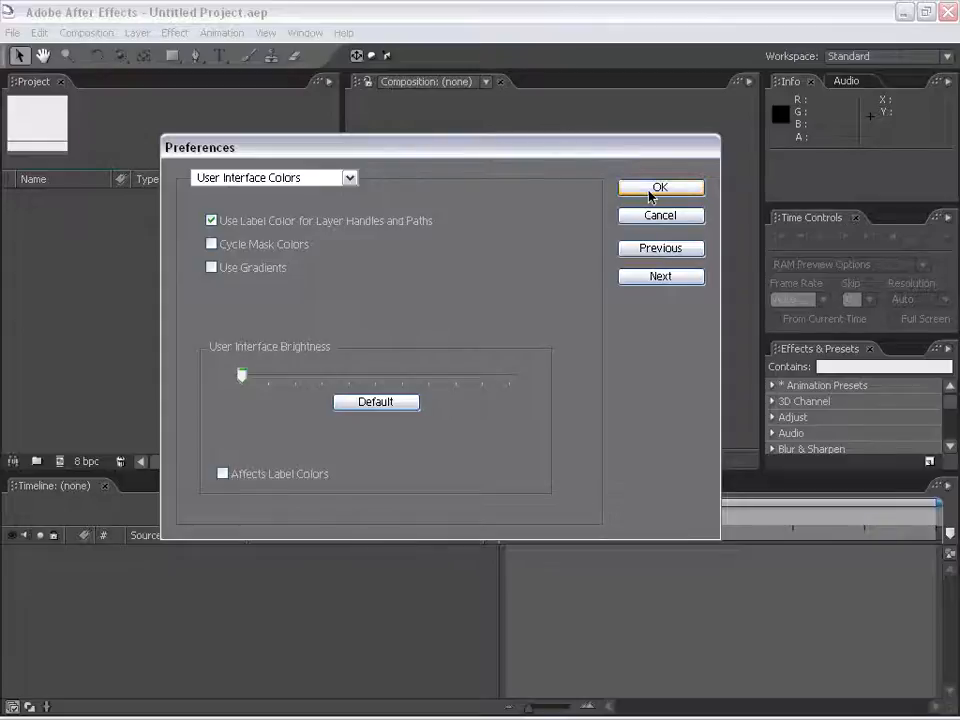
click(660, 188)
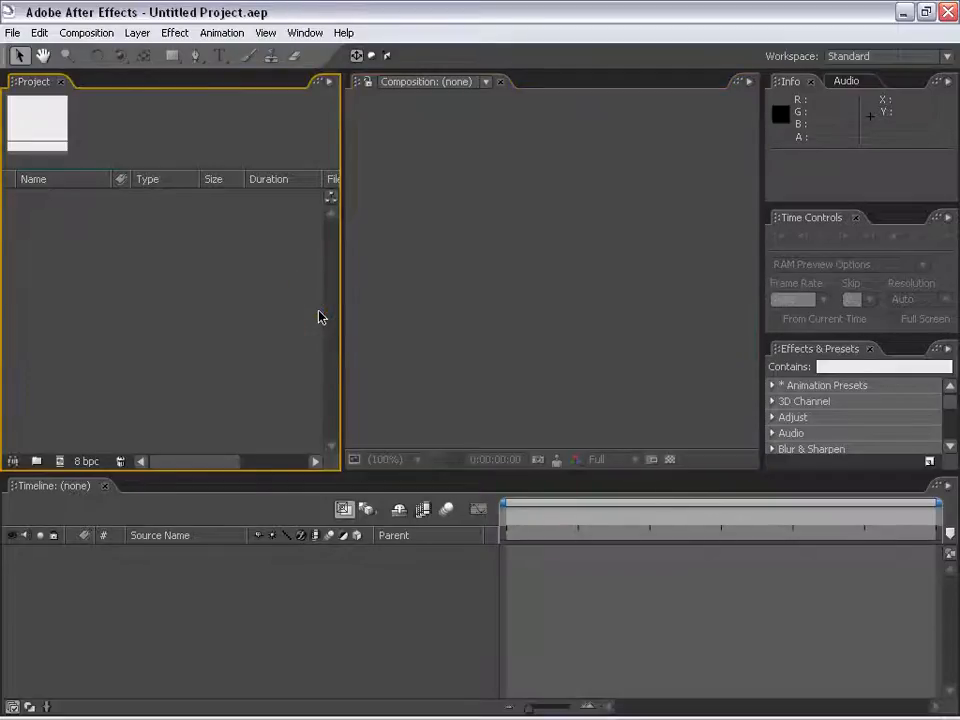
mouse_move(336, 300)
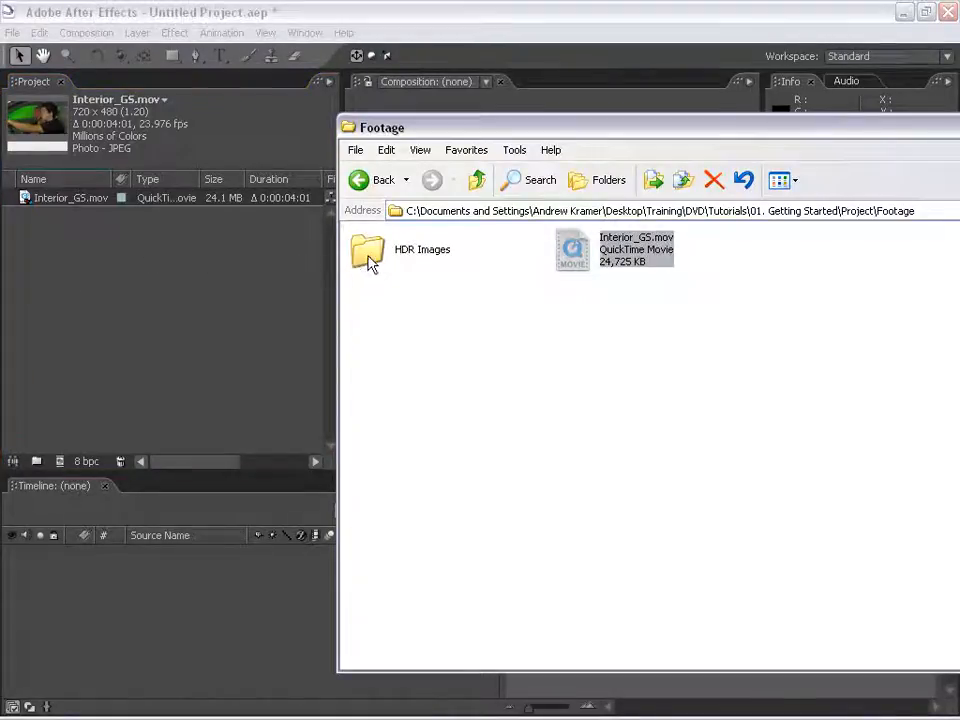
Import Interior_GS.mov and car.hdr and group them inside a new Footage folder.
double_click(368, 252)
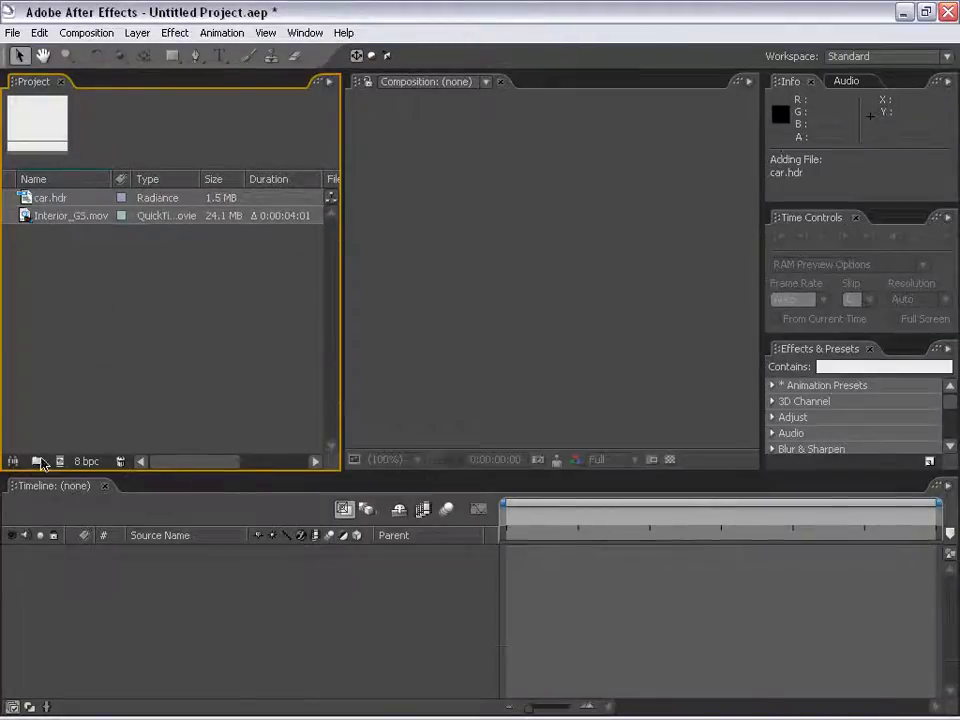
click(36, 460)
text(Footage)
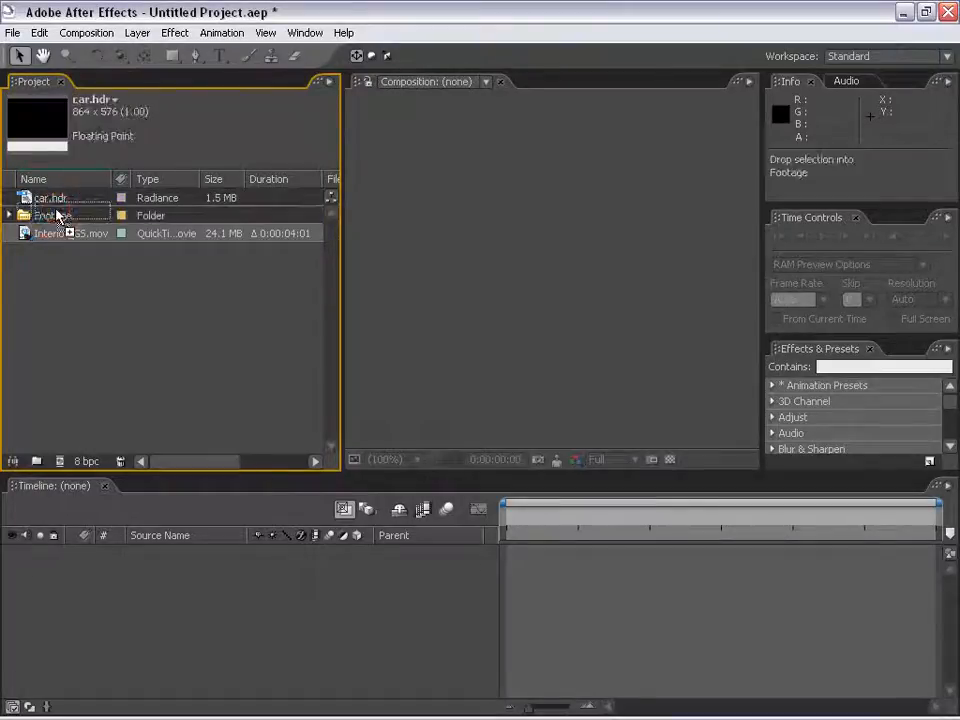
click(8, 198)
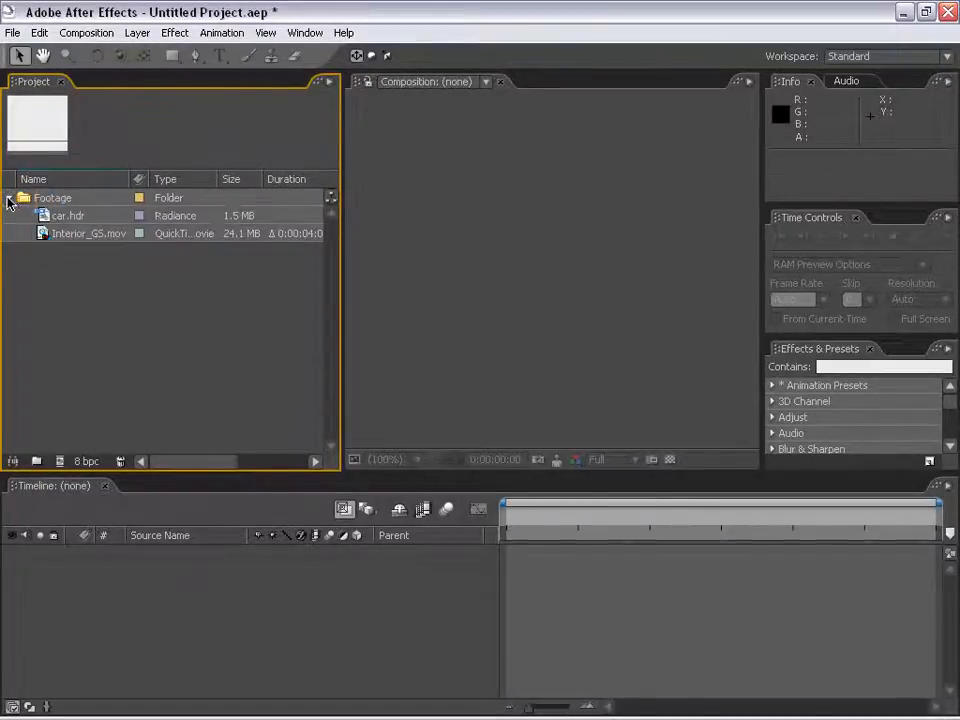
click(88, 232)
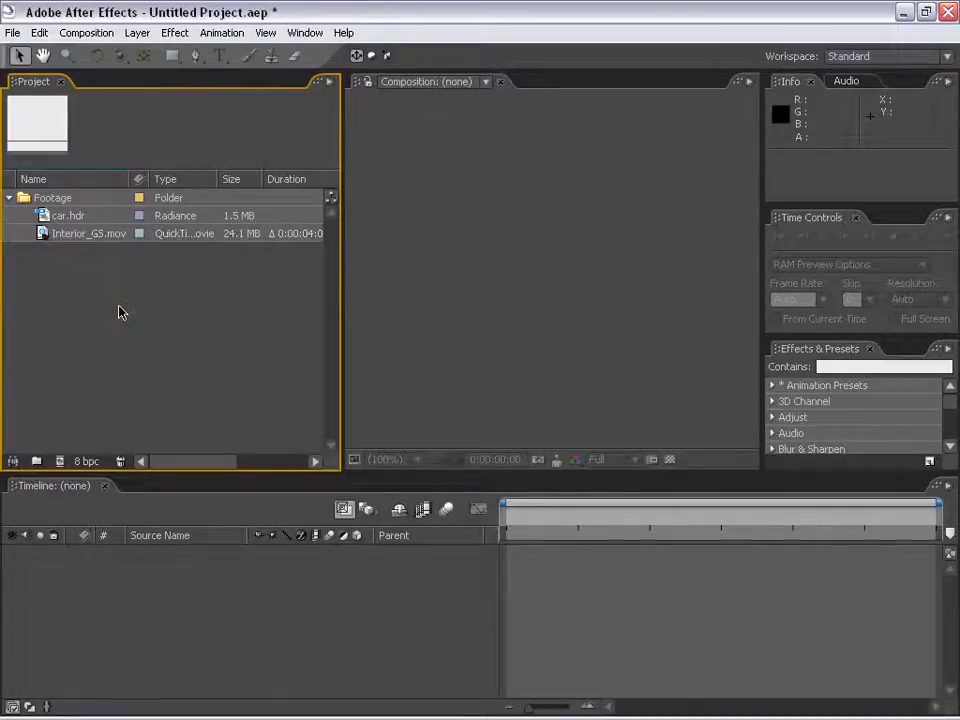
mouse_move(108, 268)
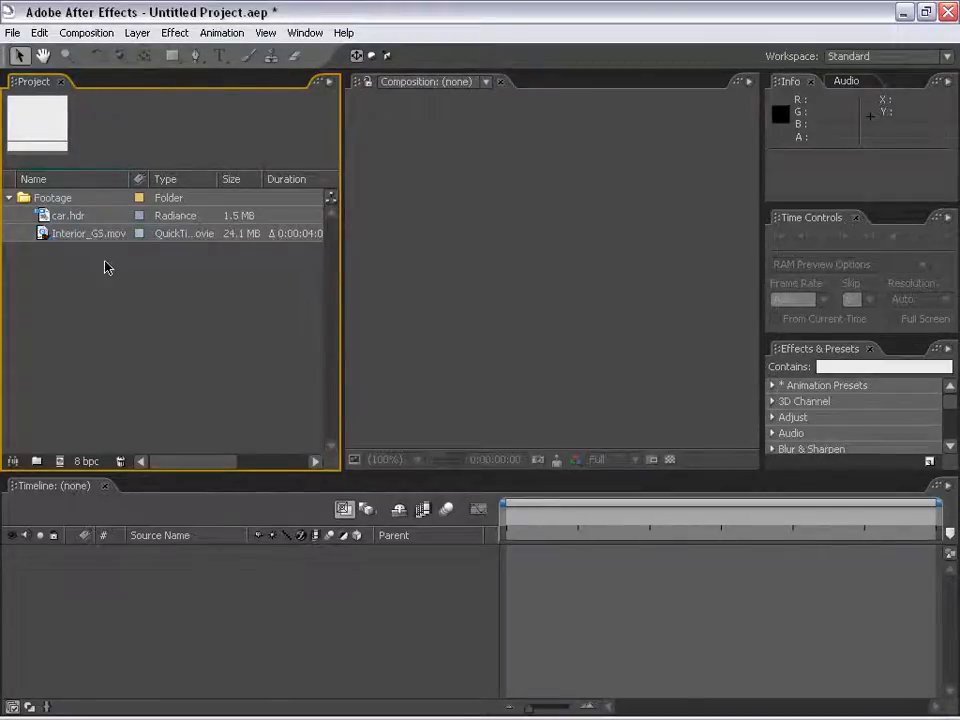
Create an Interior_GS composition from the clip and set Fast Previews to Adaptive Resolution.
click(88, 232)
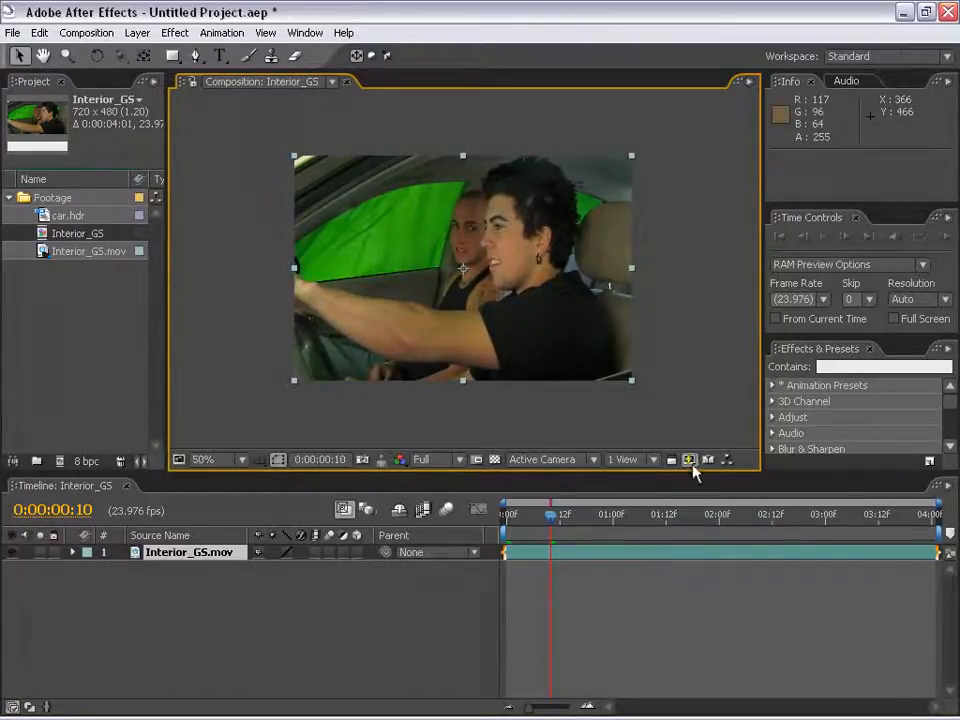
click(688, 458)
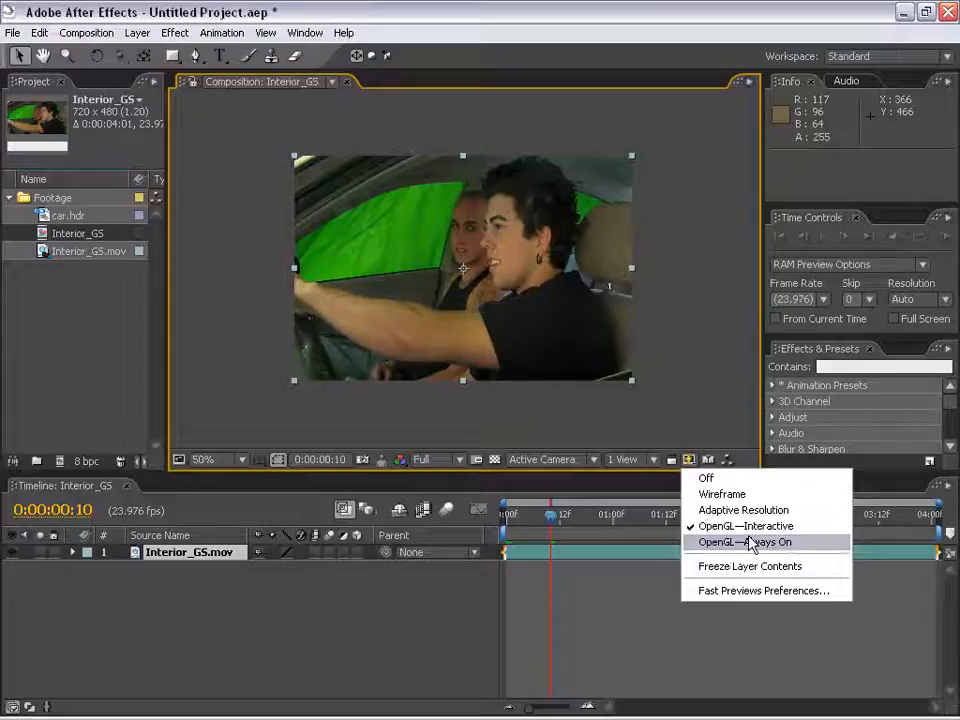
mouse_move(744, 510)
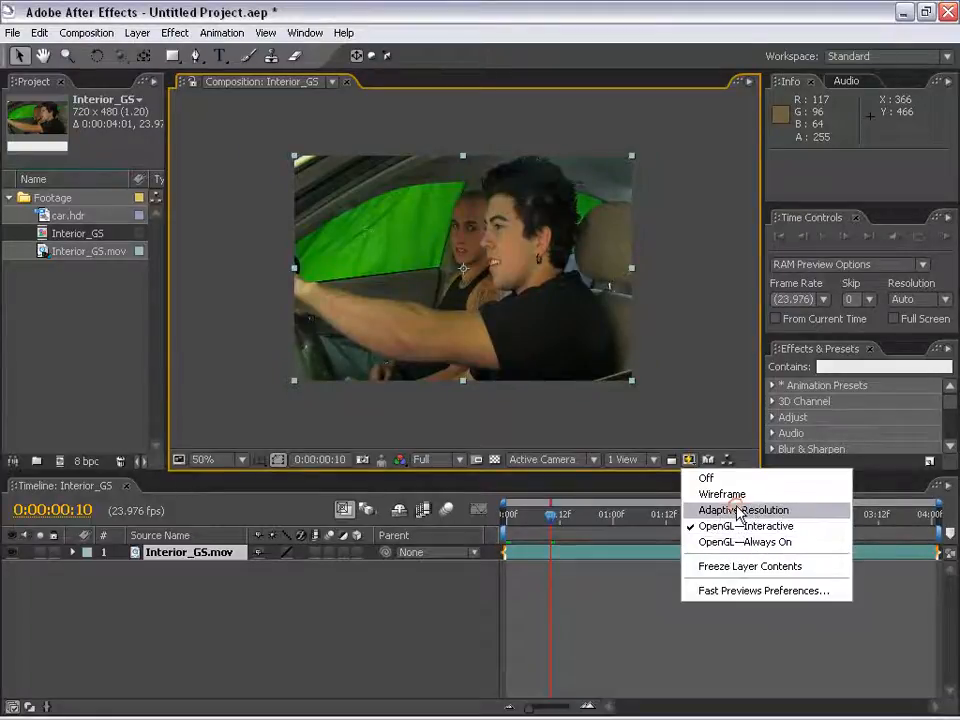
click(744, 526)
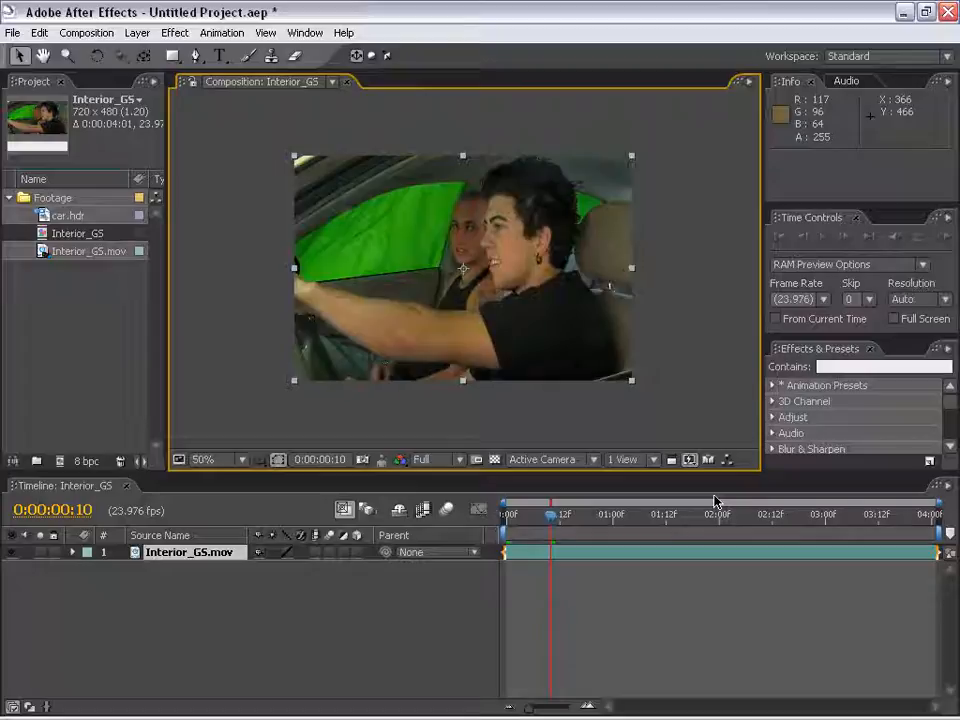
click(204, 458)
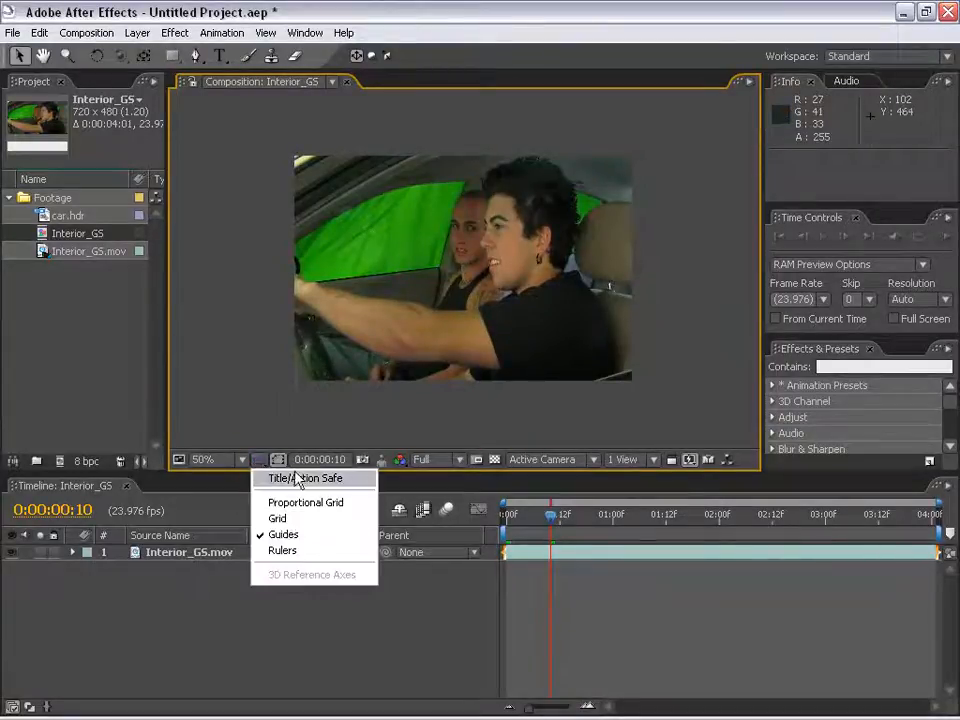
click(304, 478)
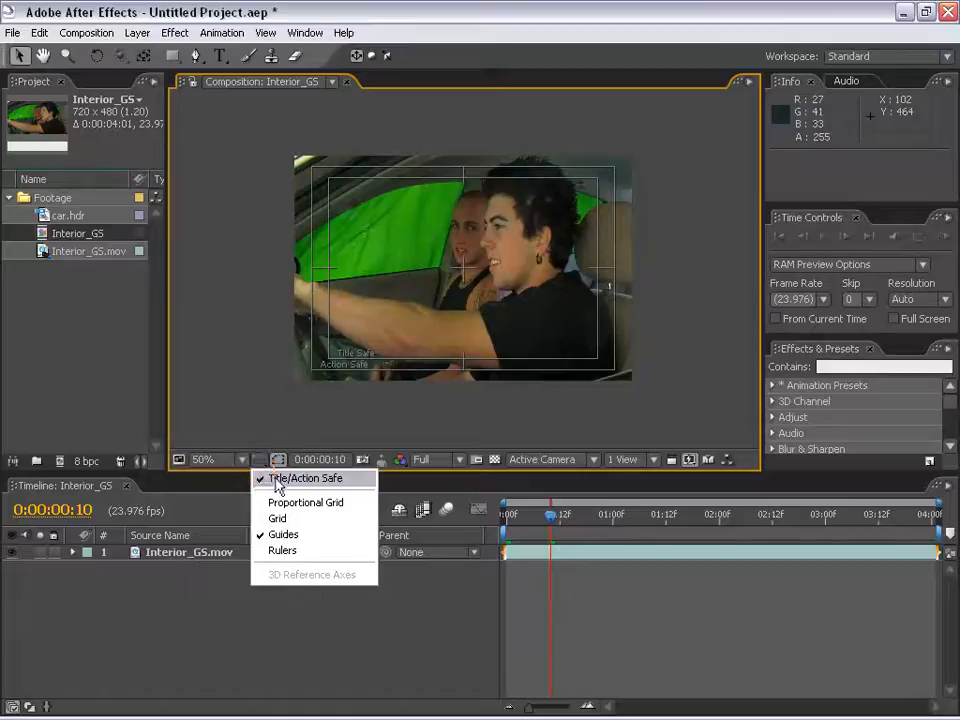
click(276, 518)
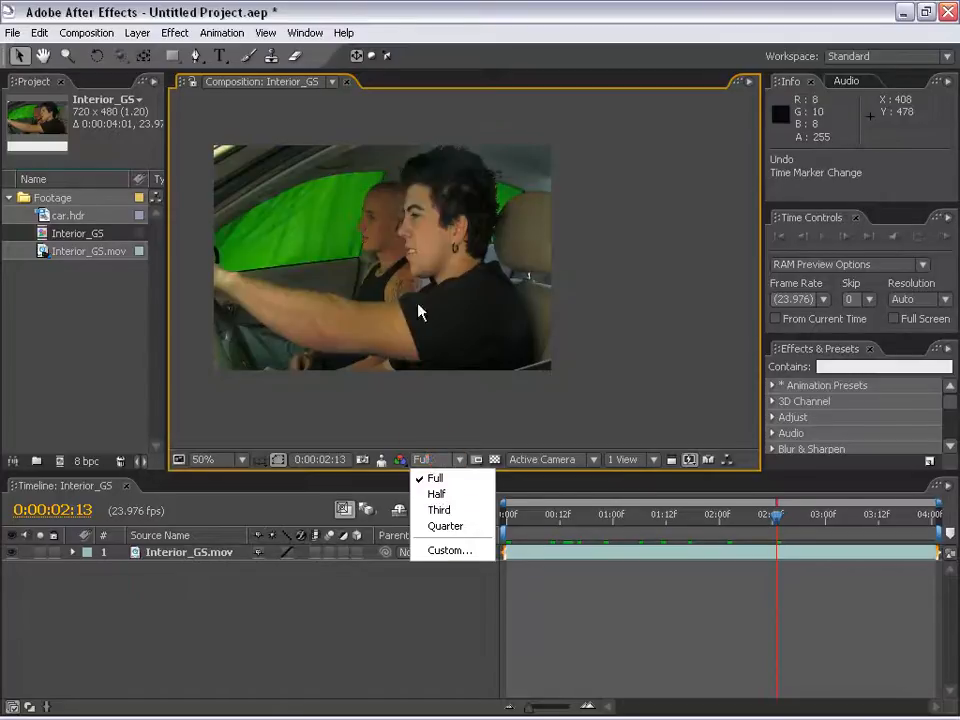
click(436, 494)
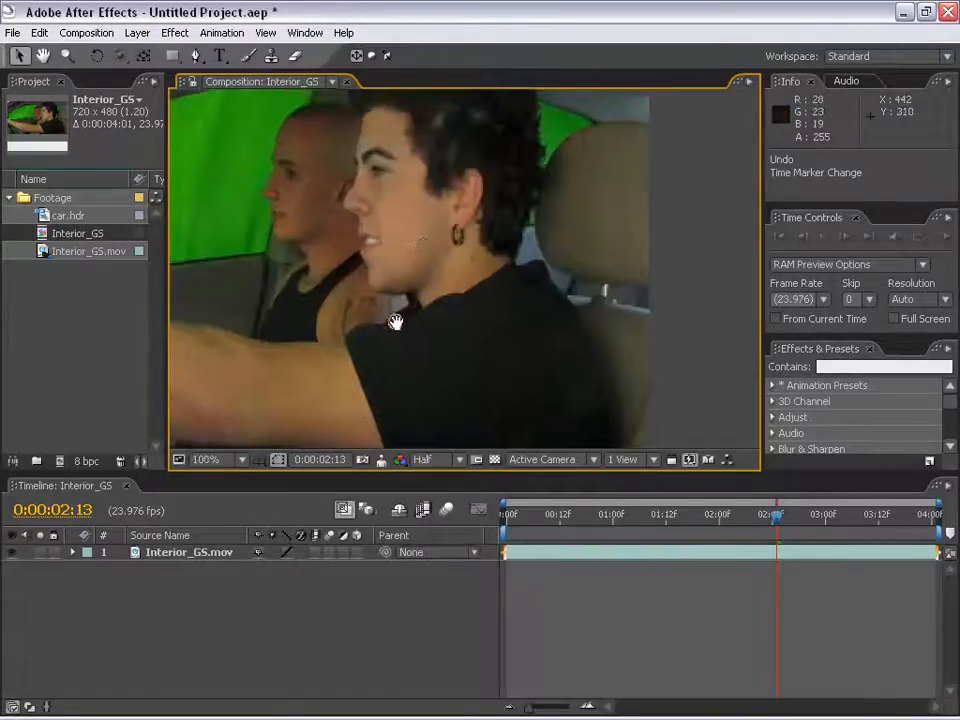
click(430, 458)
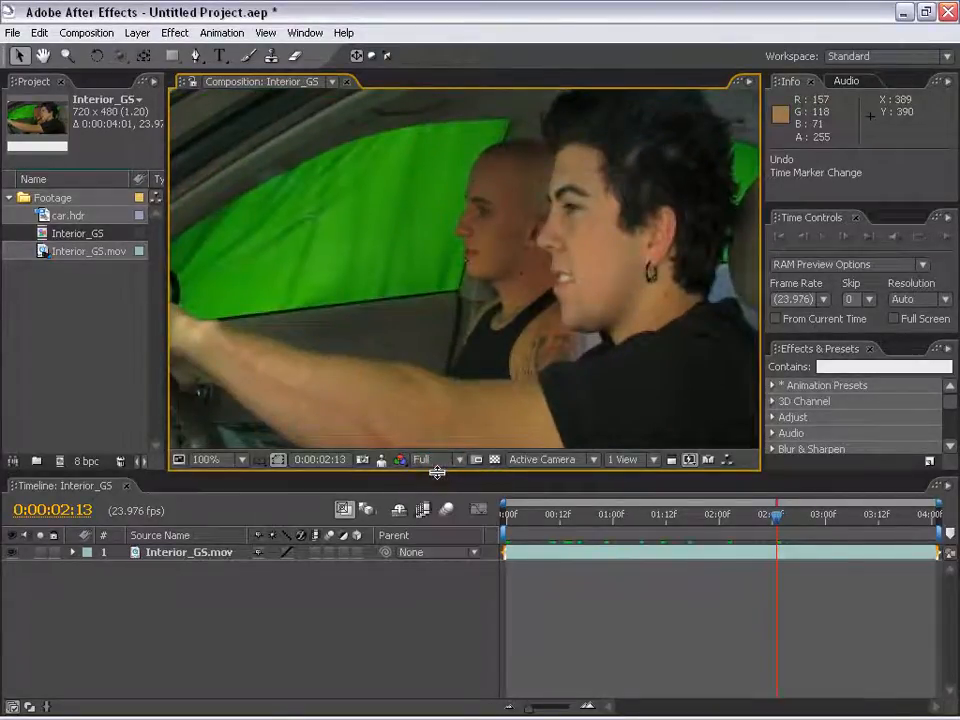
drag(776, 514, 580, 514)
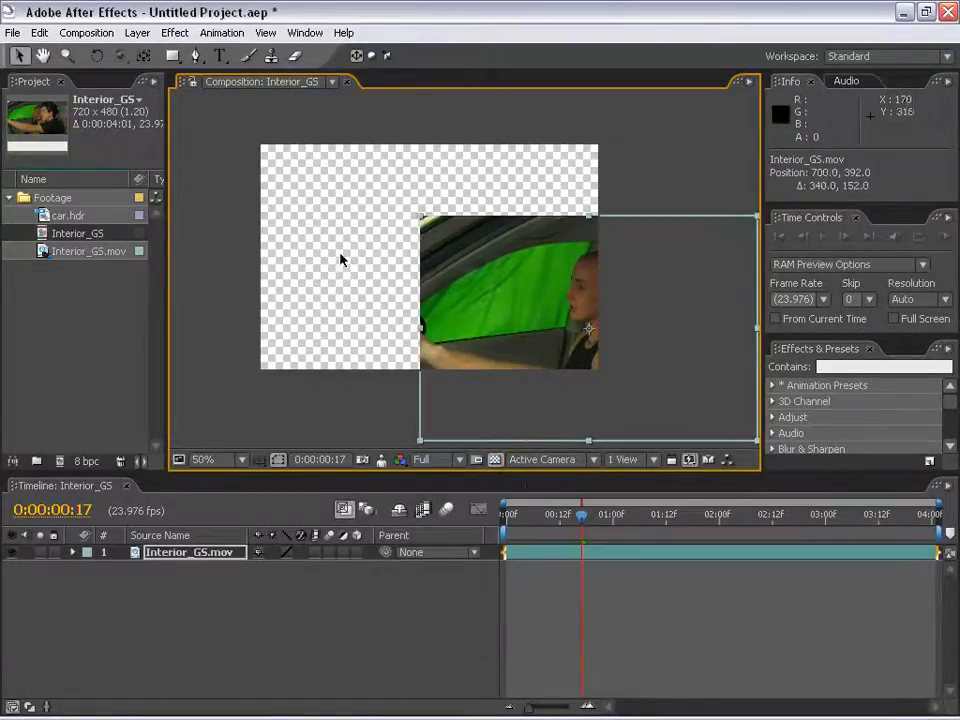
mouse_move(308, 320)
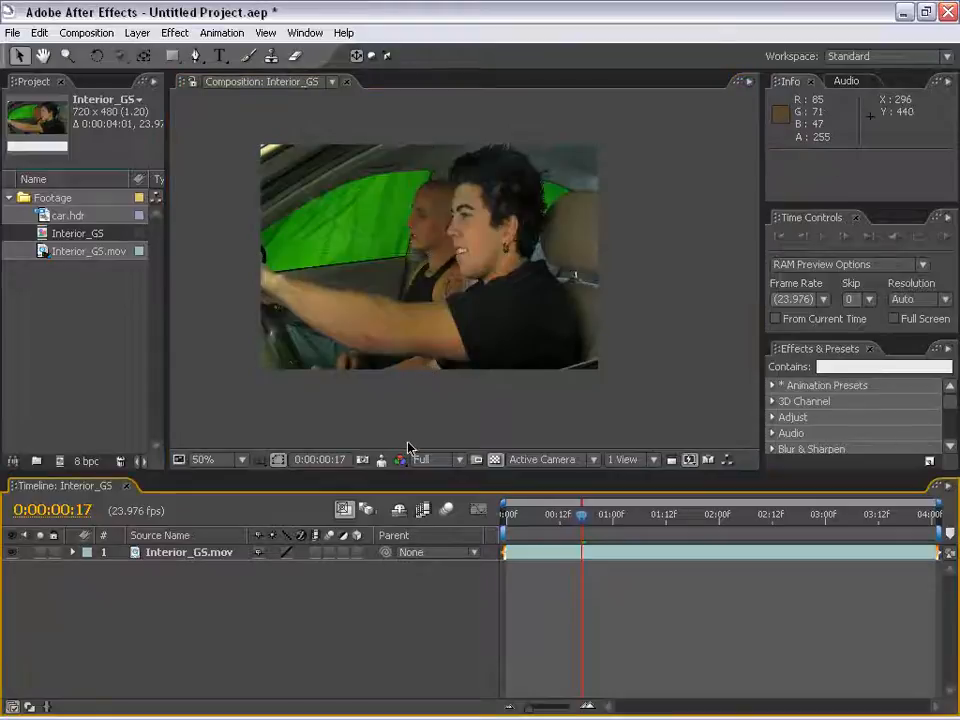
Select the Interior_GS.mov layer and drag the work area end to 0:00:01:20.
click(620, 514)
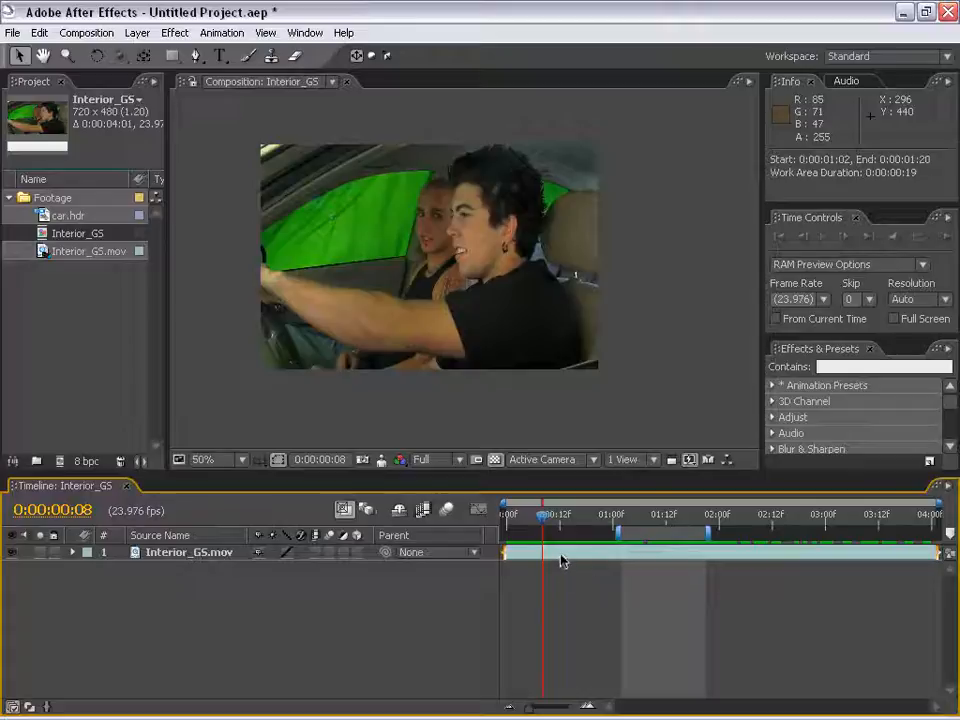
click(188, 552)
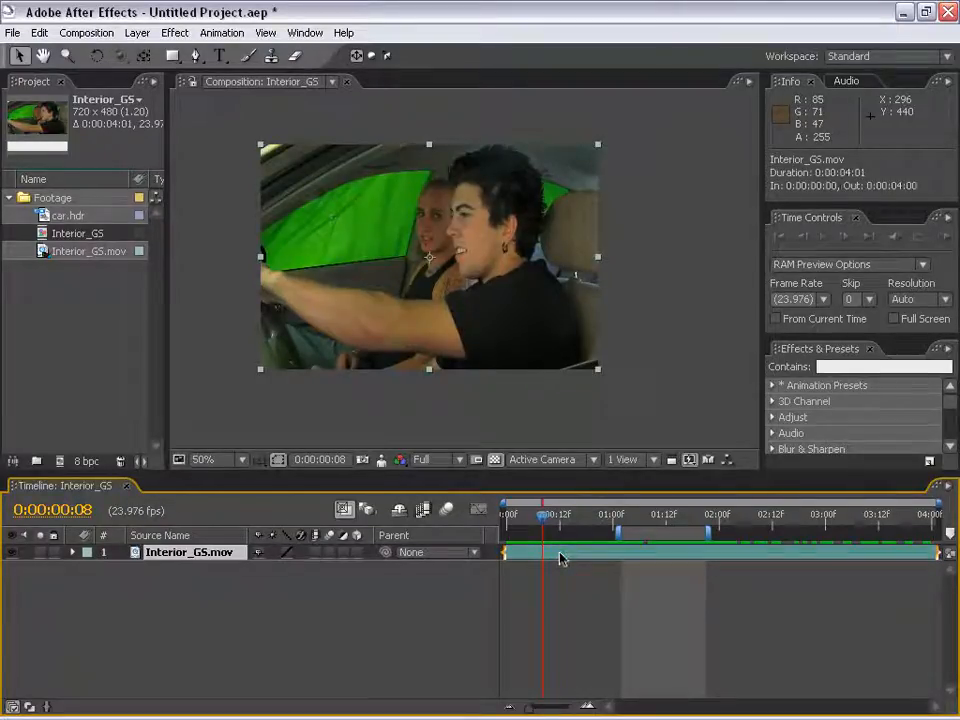
key(Ctrl+D)
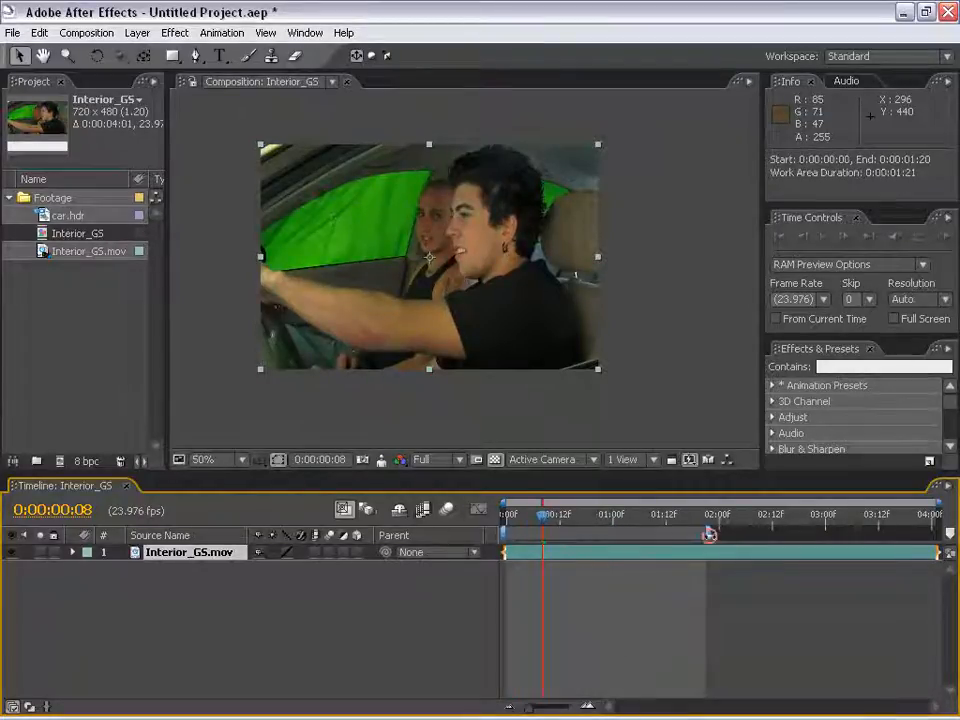
drag(710, 536, 584, 536)
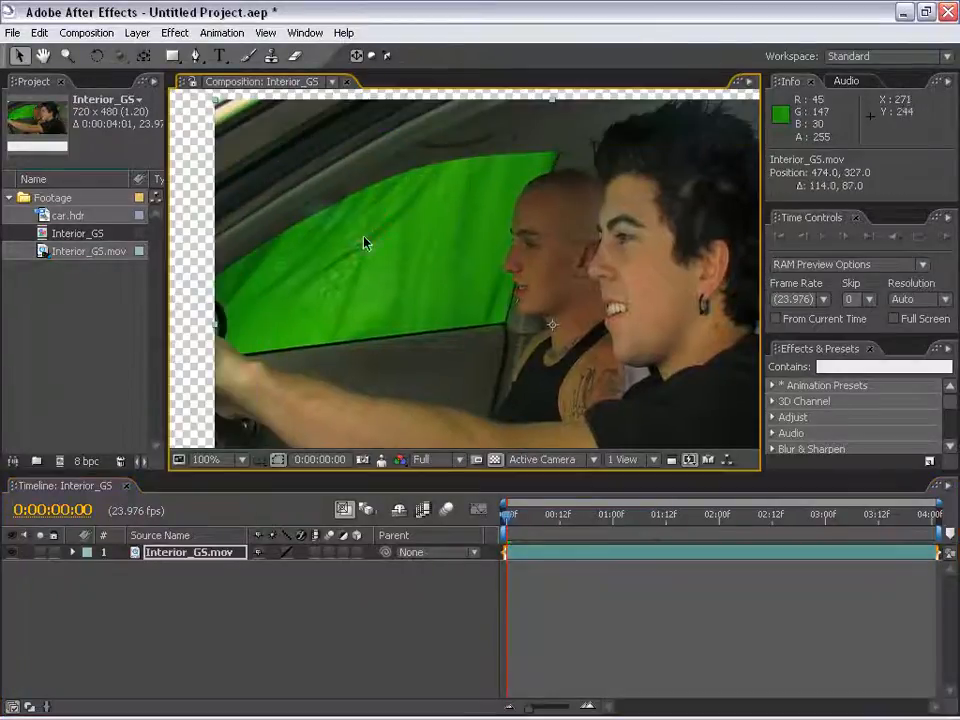
click(212, 458)
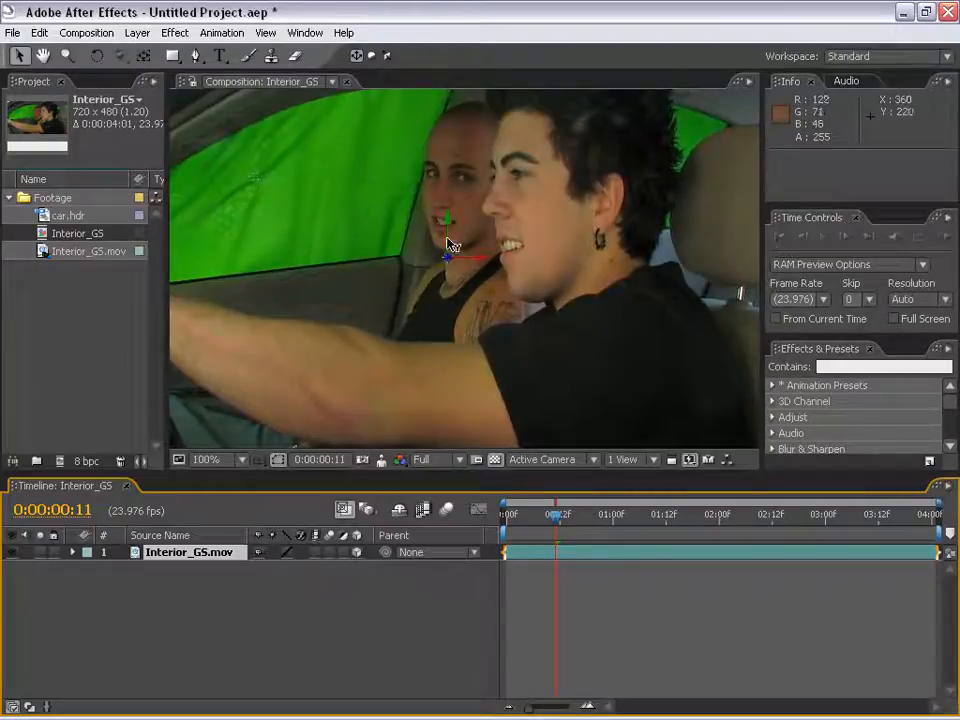
click(96, 56)
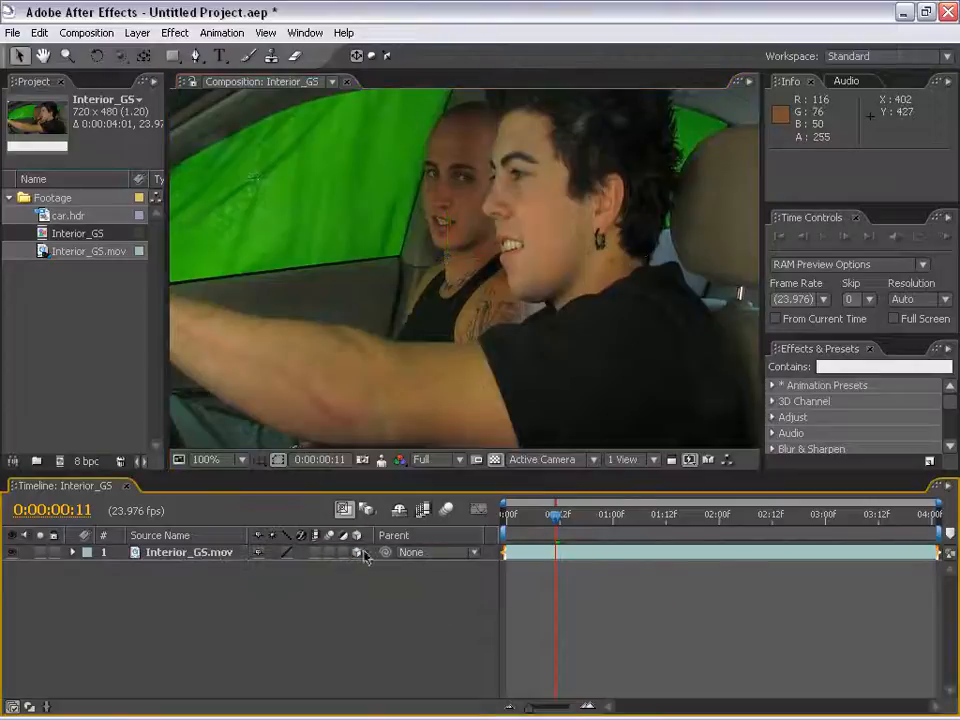
click(206, 458)
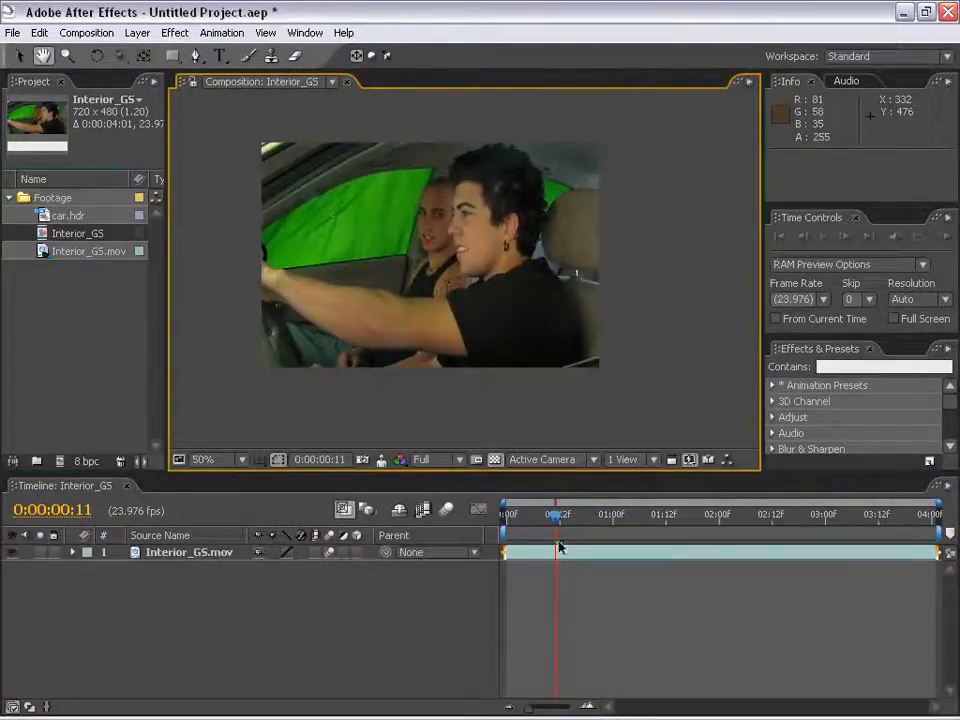
Return to the first frame and expand the clip layer's Transform properties, including Anchor Point.
drag(556, 512, 506, 512)
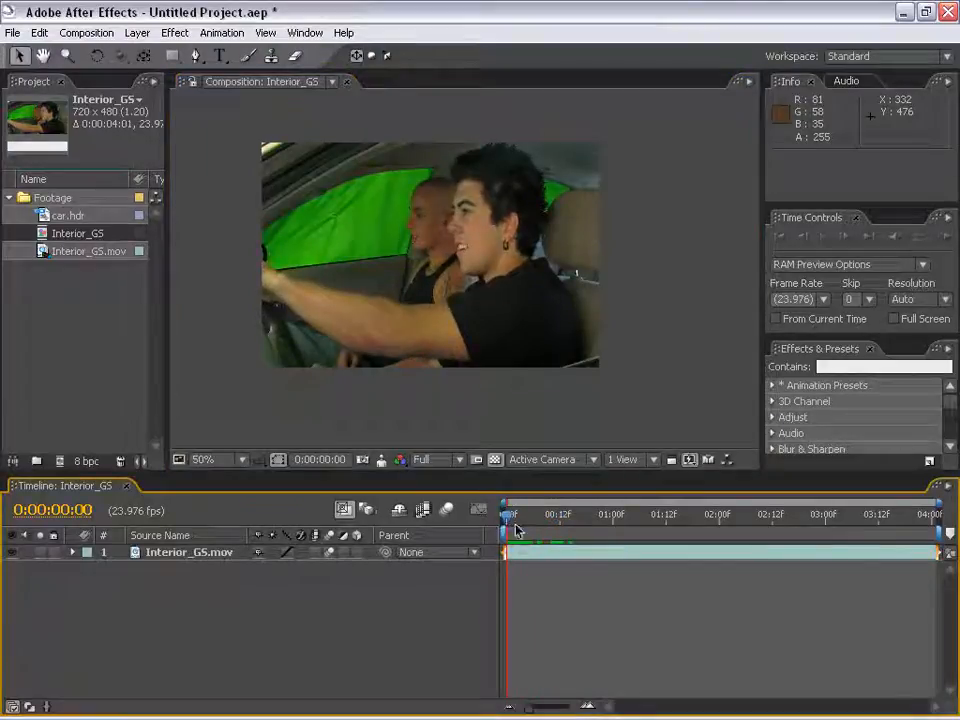
click(188, 552)
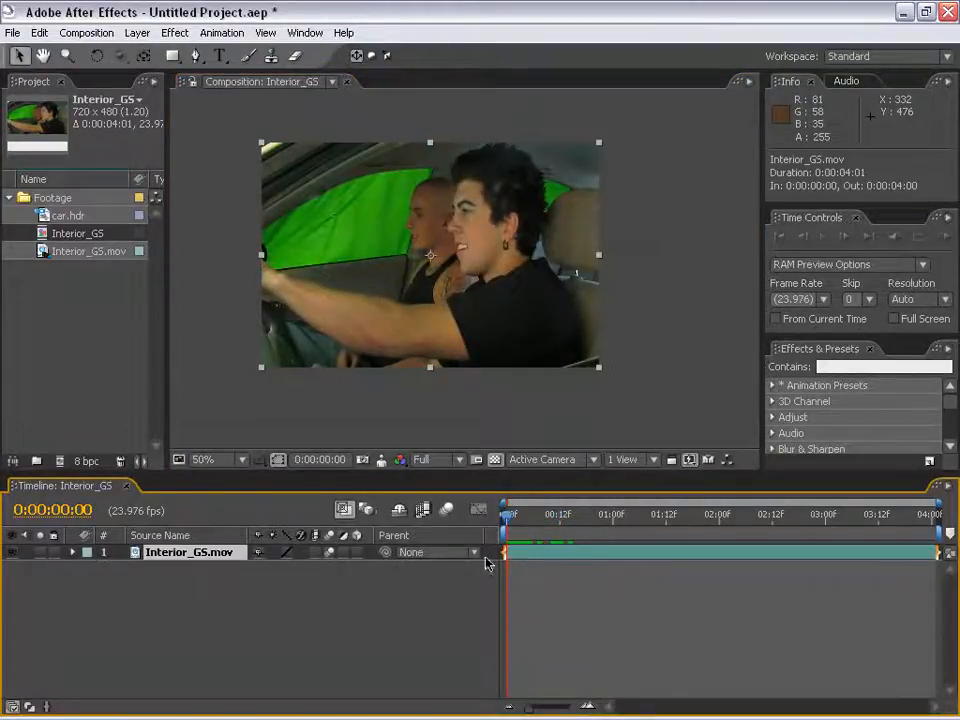
click(72, 552)
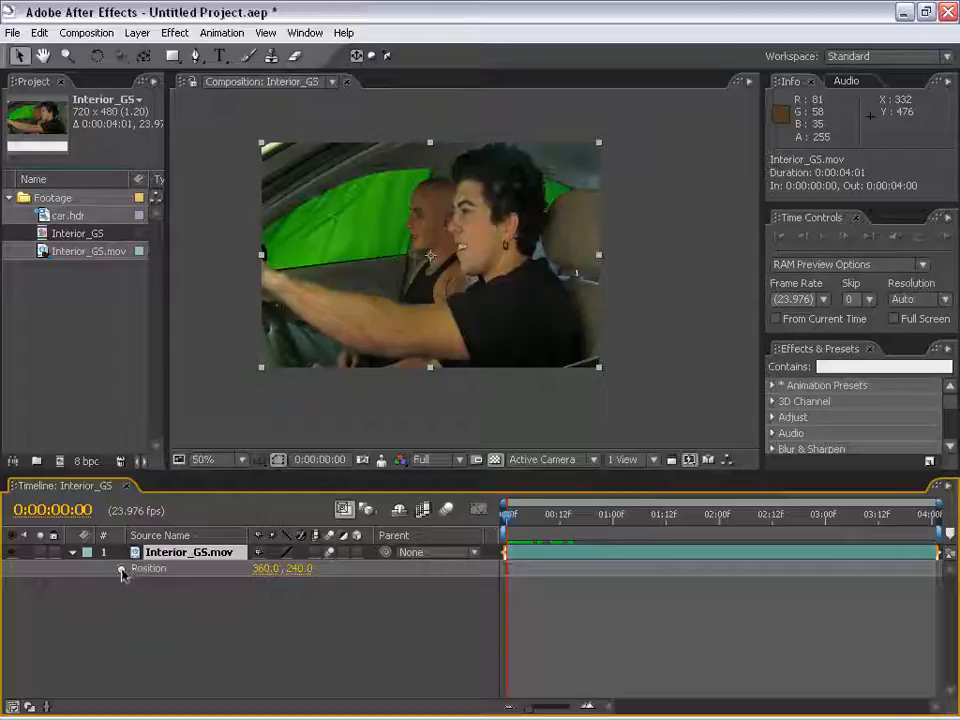
click(72, 568)
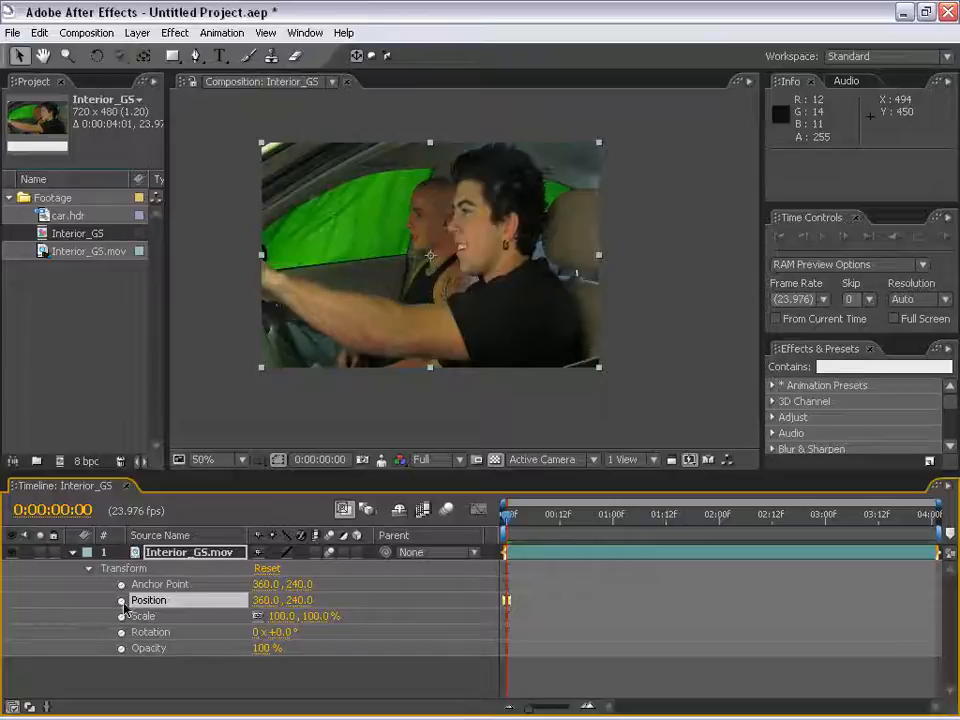
click(160, 584)
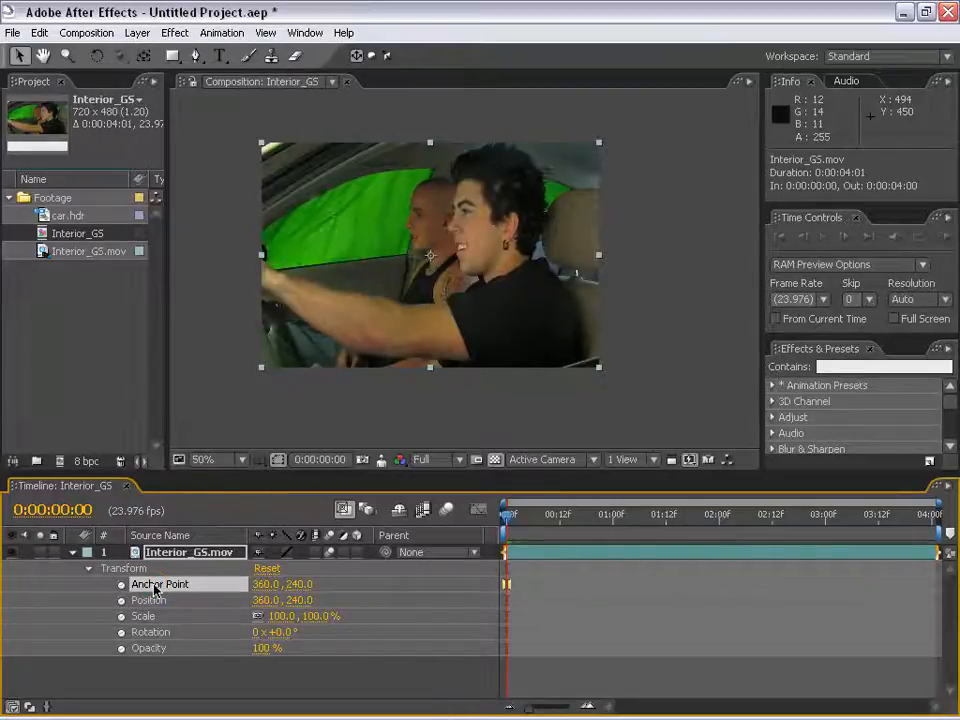
right_click(160, 584)
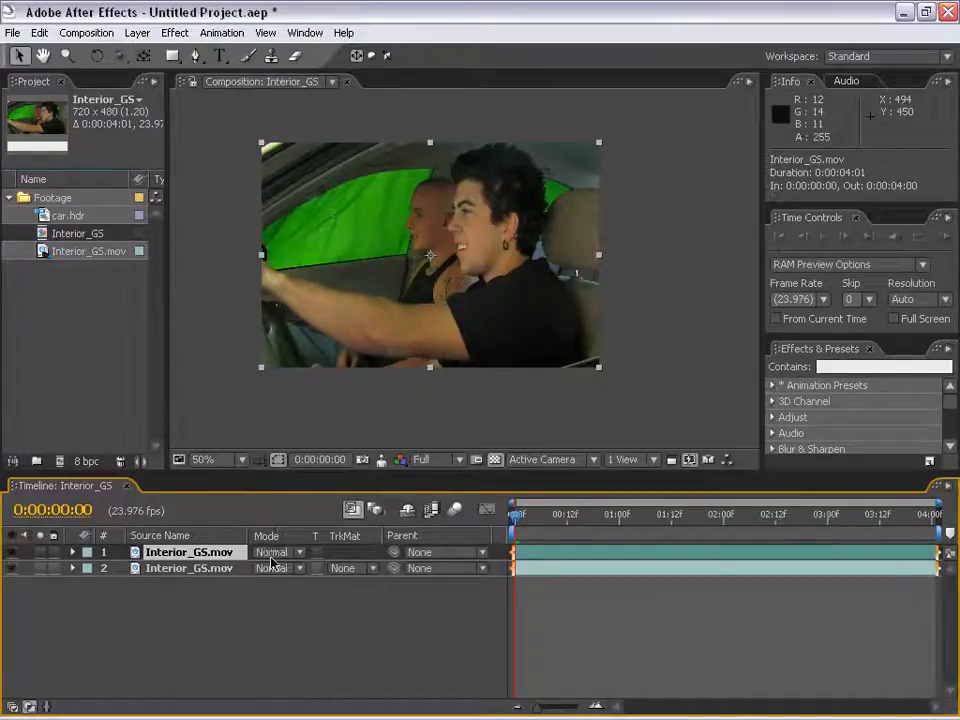
Compare the top layer's blending mode as Add, Screen and Multiply.
click(272, 552)
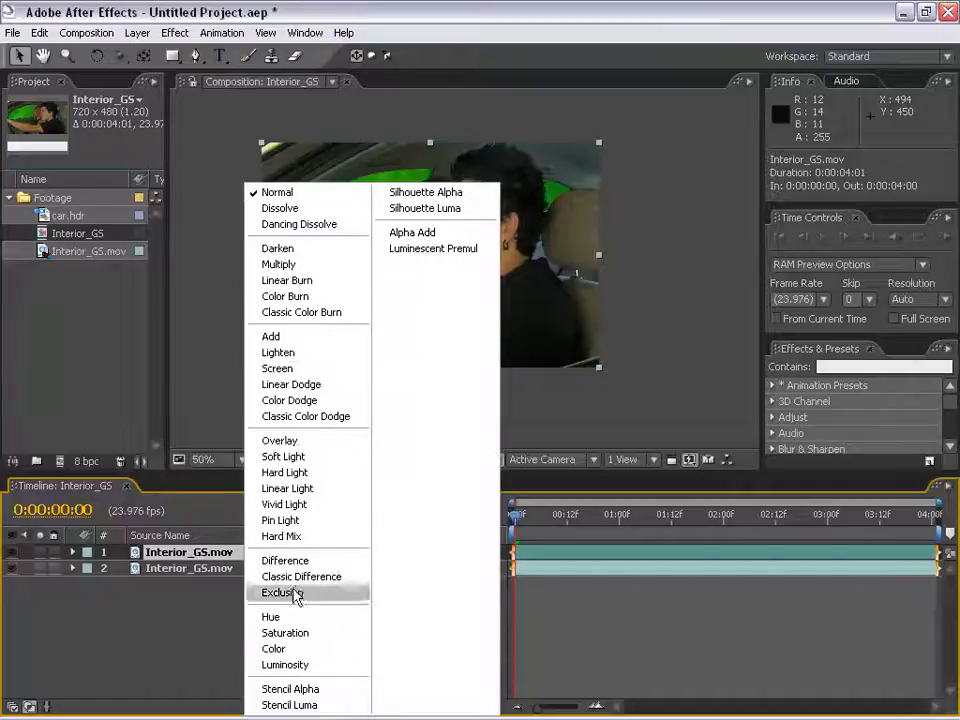
mouse_move(278, 352)
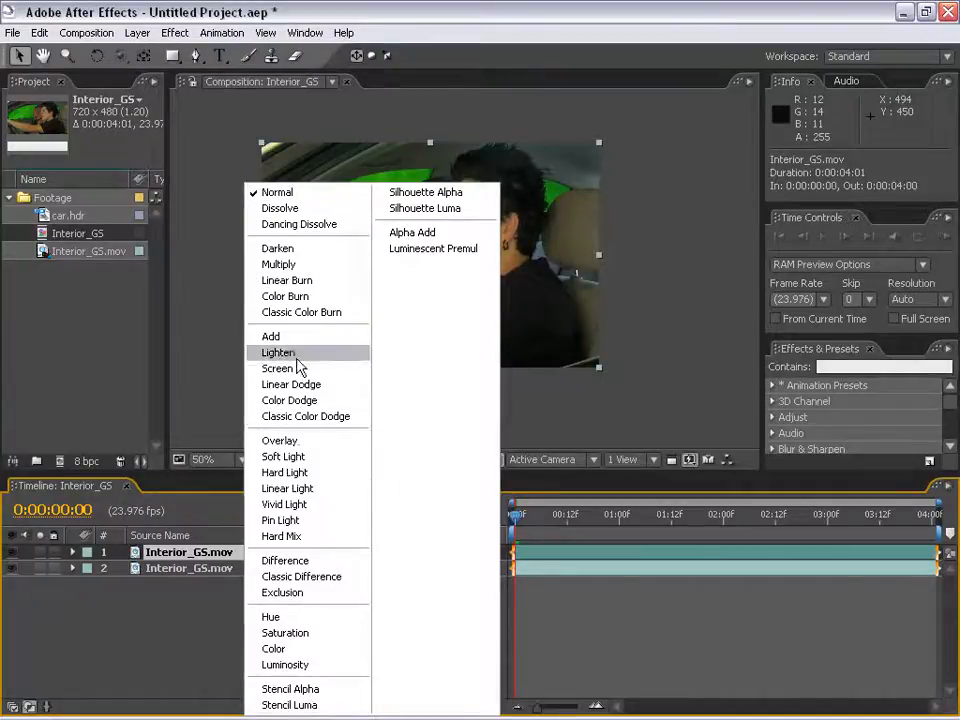
click(270, 336)
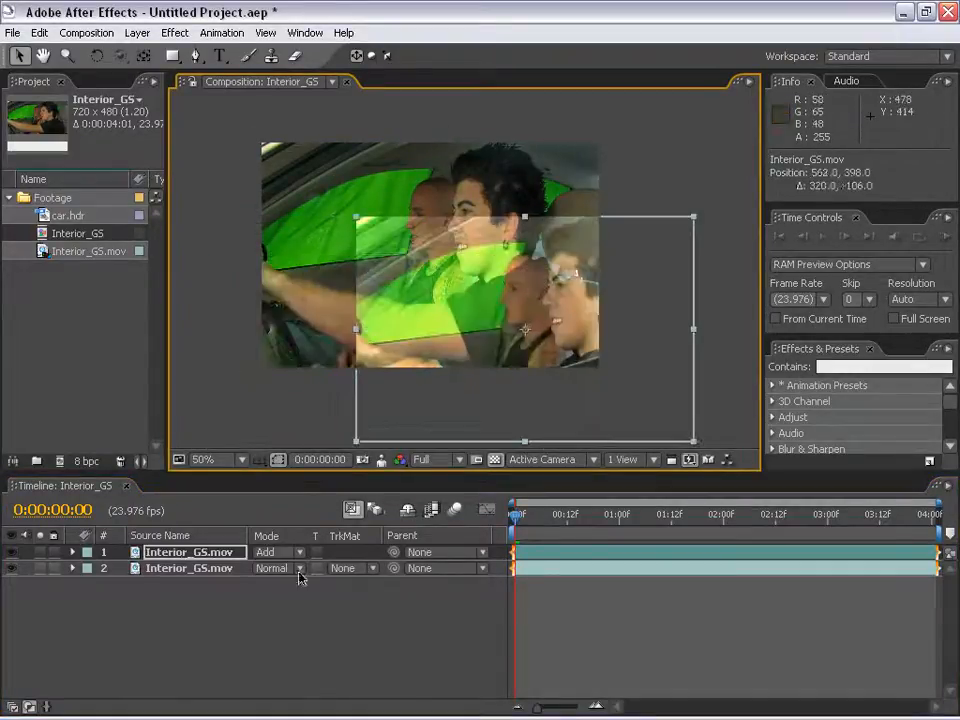
click(284, 552)
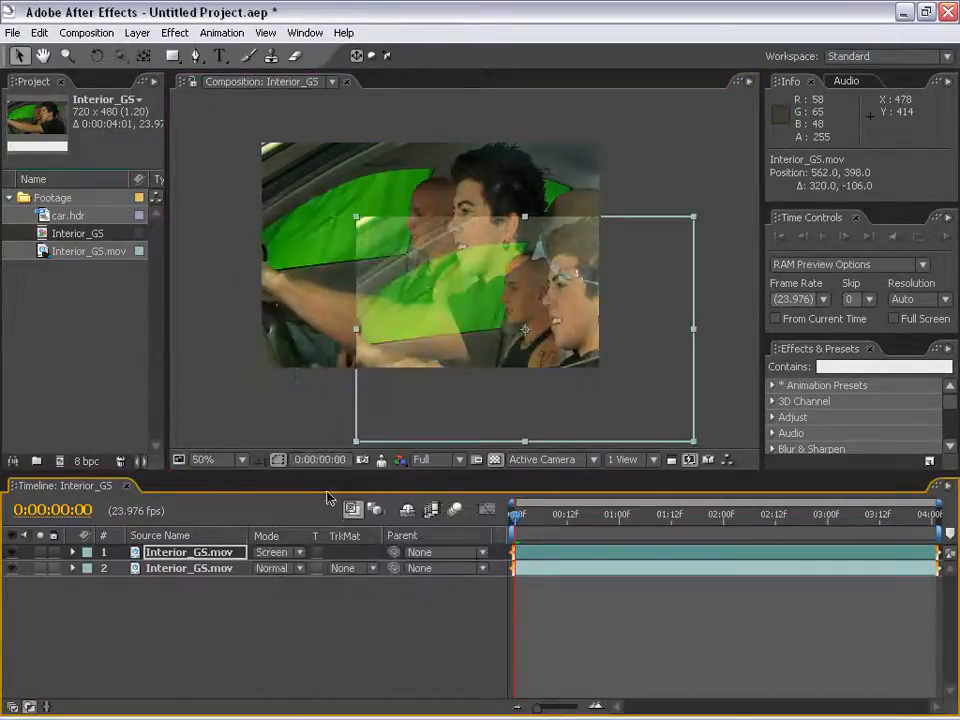
click(276, 552)
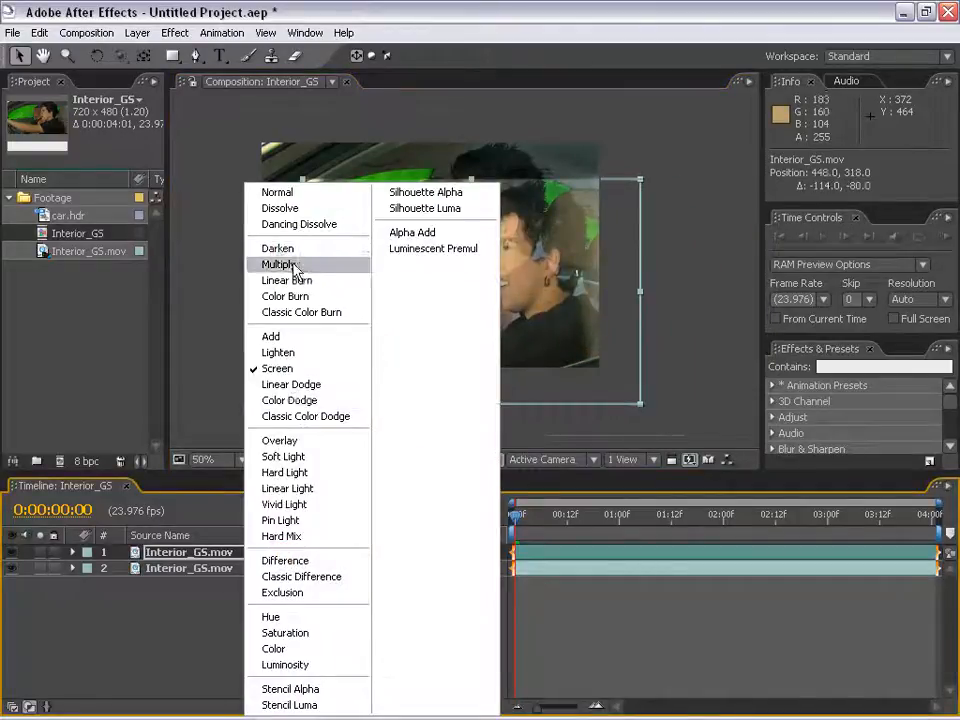
click(278, 264)
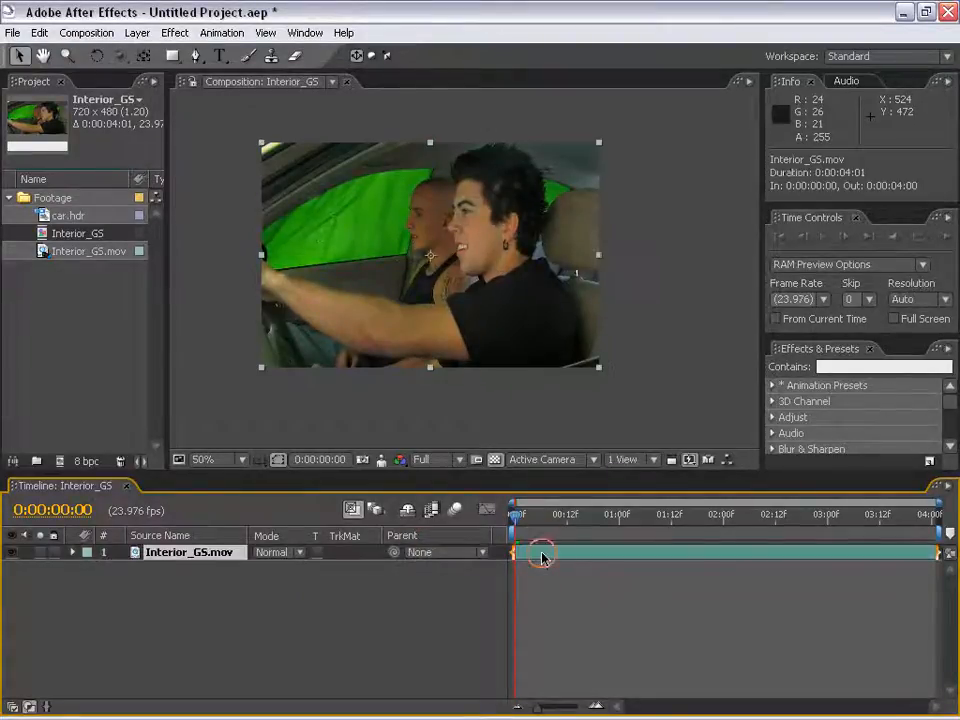
Create a comp-sized white solid, offset it lower right and expand its Transform properties.
click(138, 32)
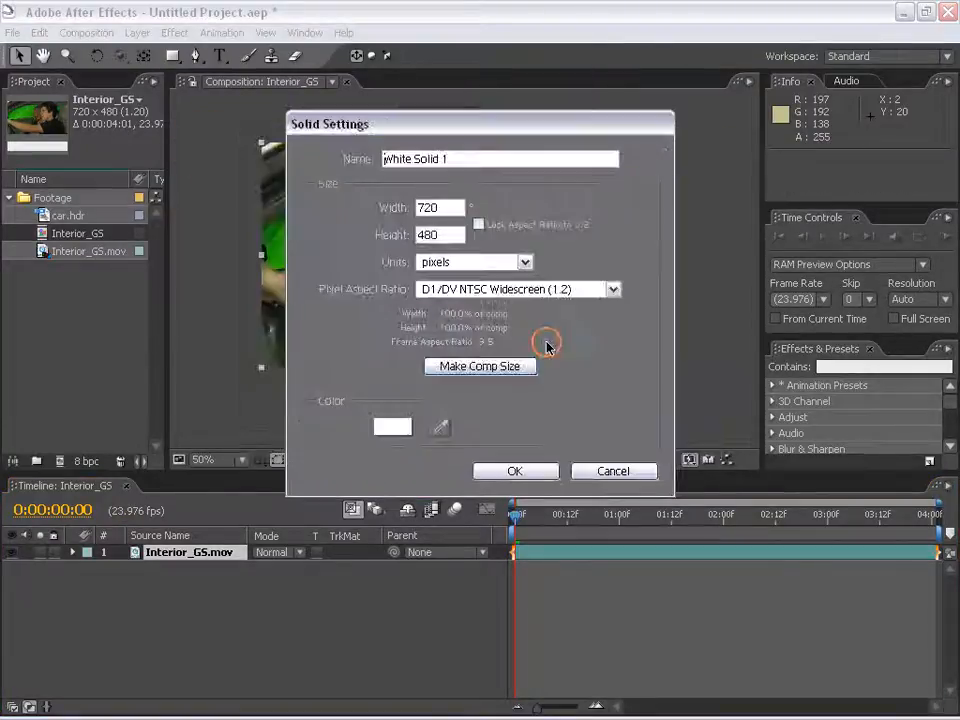
click(516, 472)
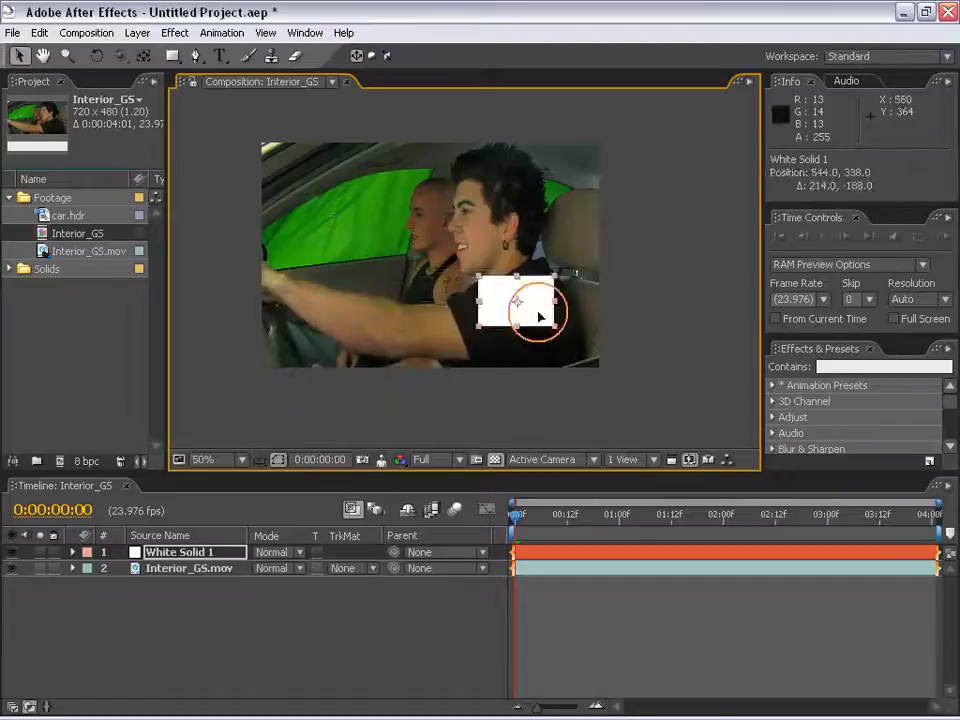
drag(520, 304, 548, 330)
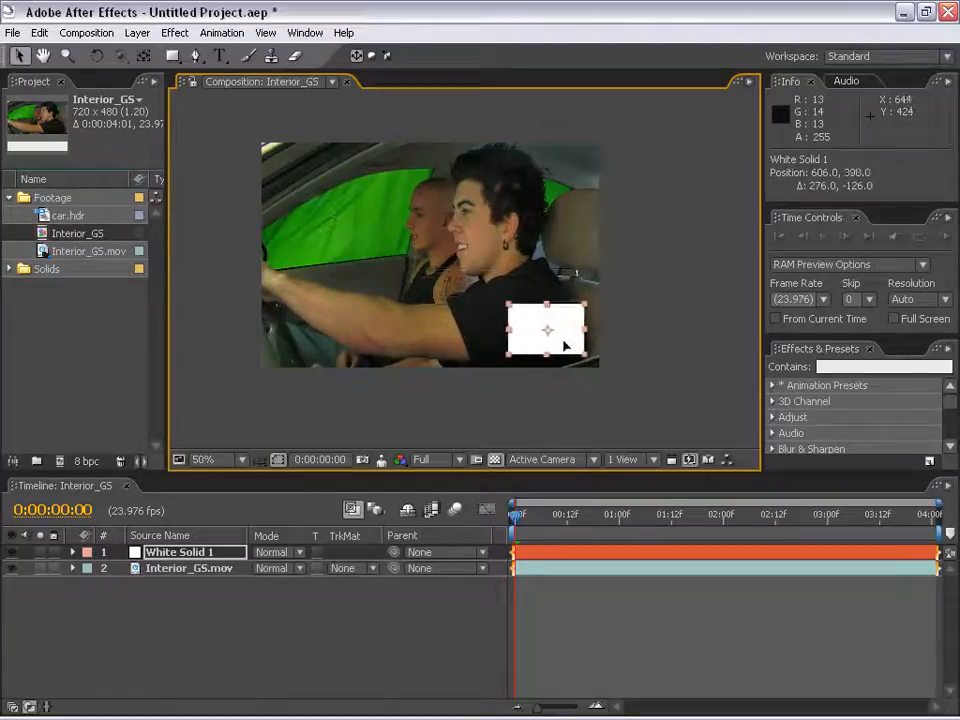
click(72, 552)
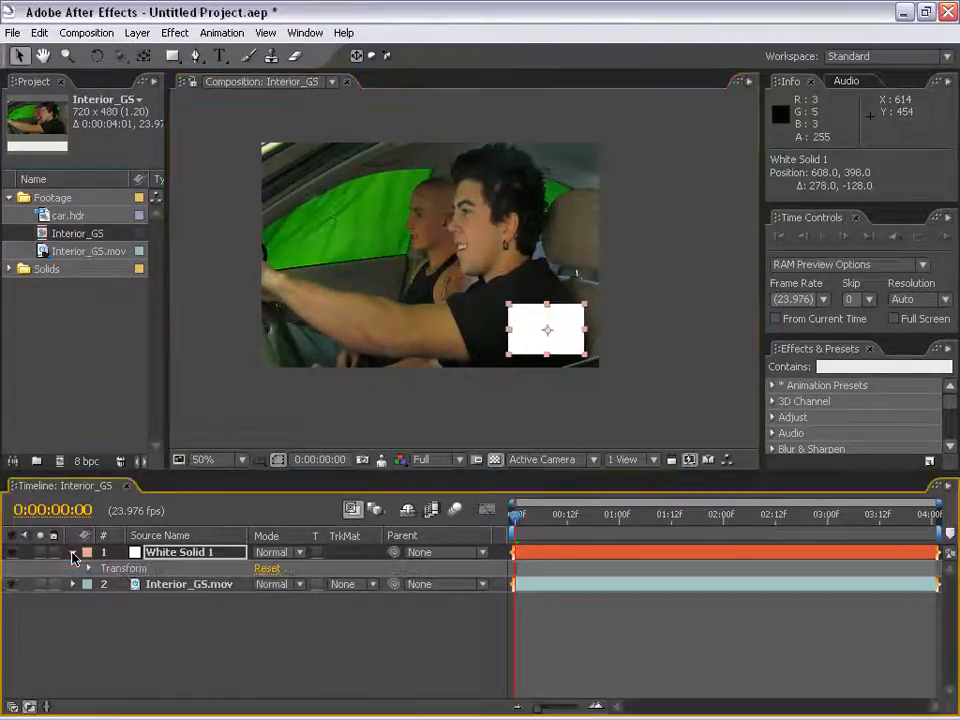
click(88, 568)
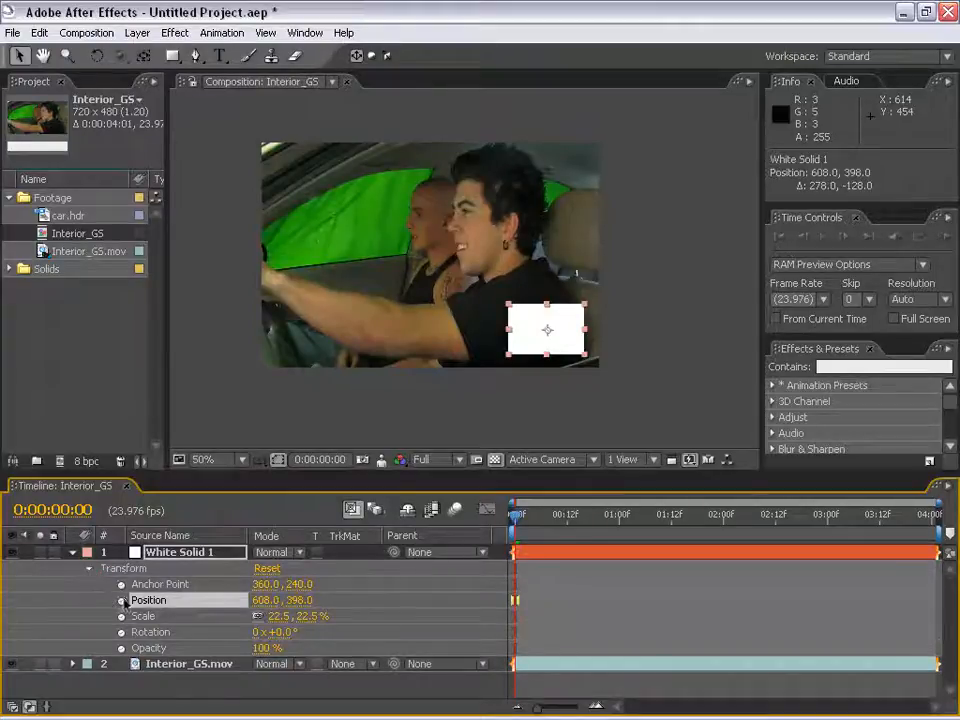
Keyframe Position, Scale and Rotation, then enlarge and reposition the solid at 0:00:02:11.
click(120, 616)
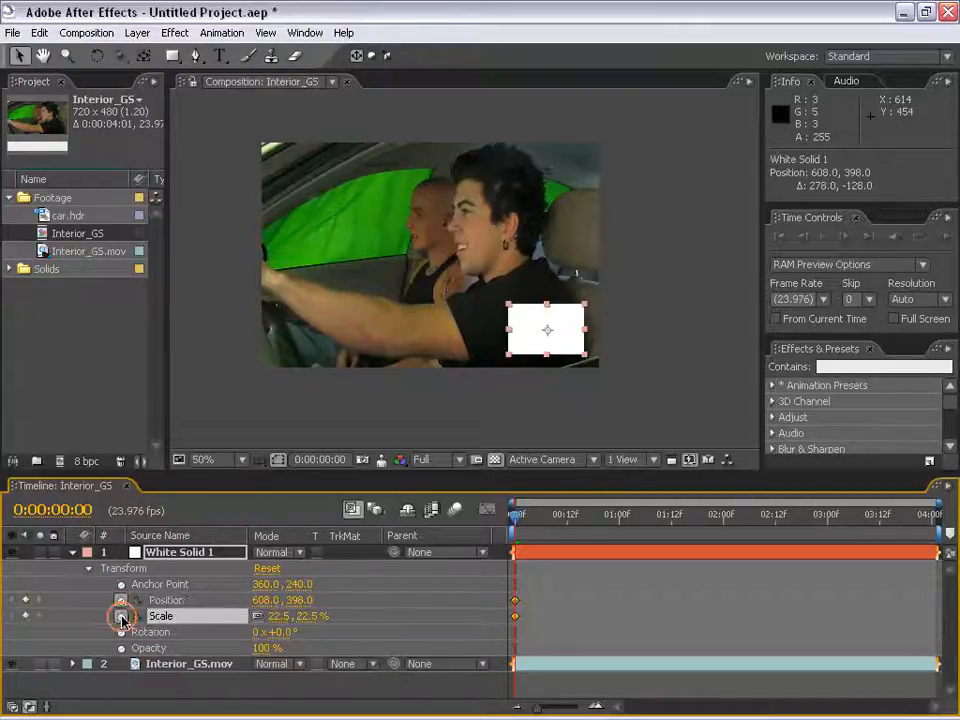
click(120, 632)
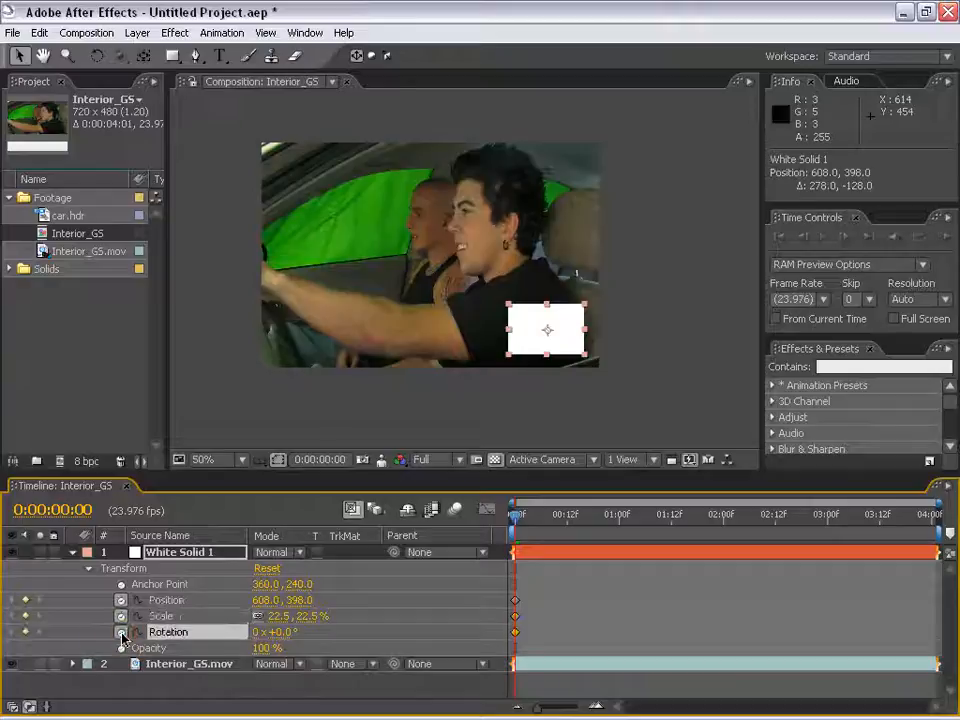
click(730, 512)
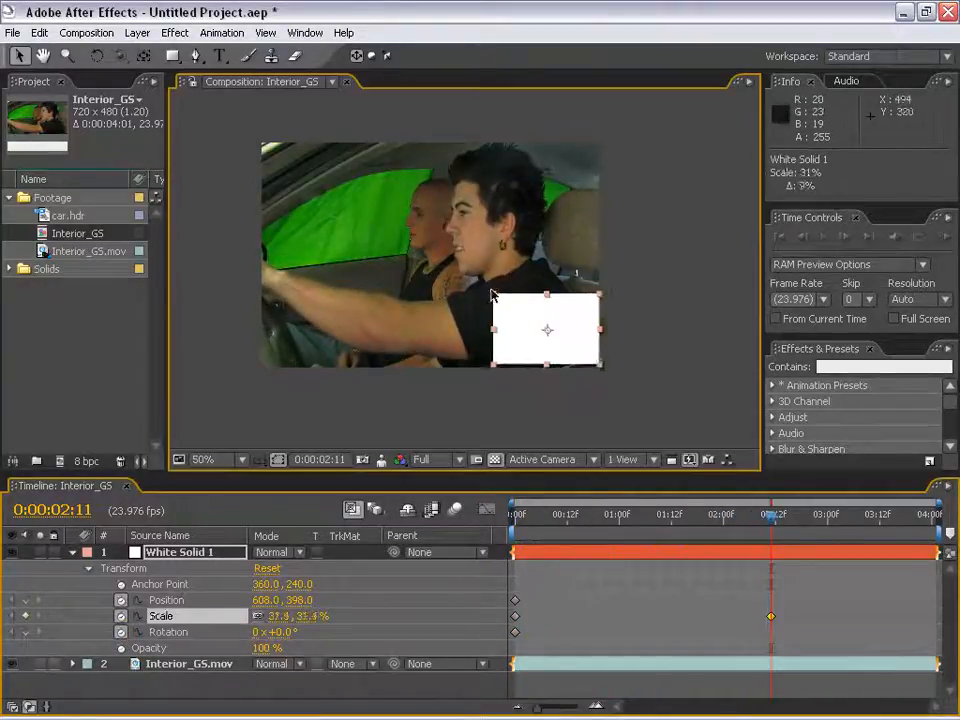
drag(548, 330, 458, 272)
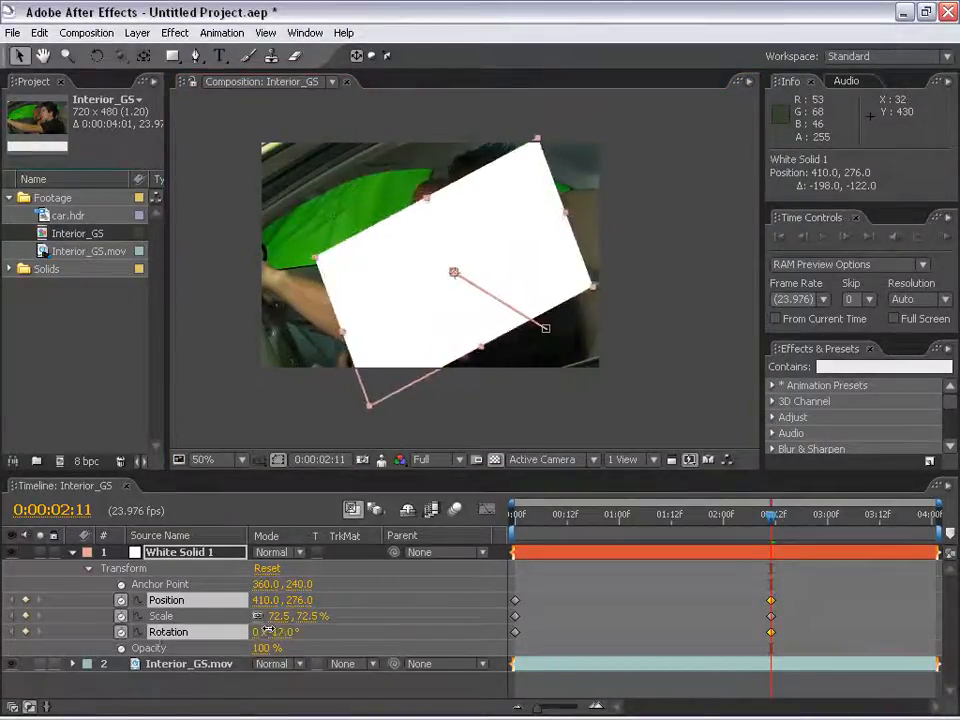
drag(276, 632, 304, 632)
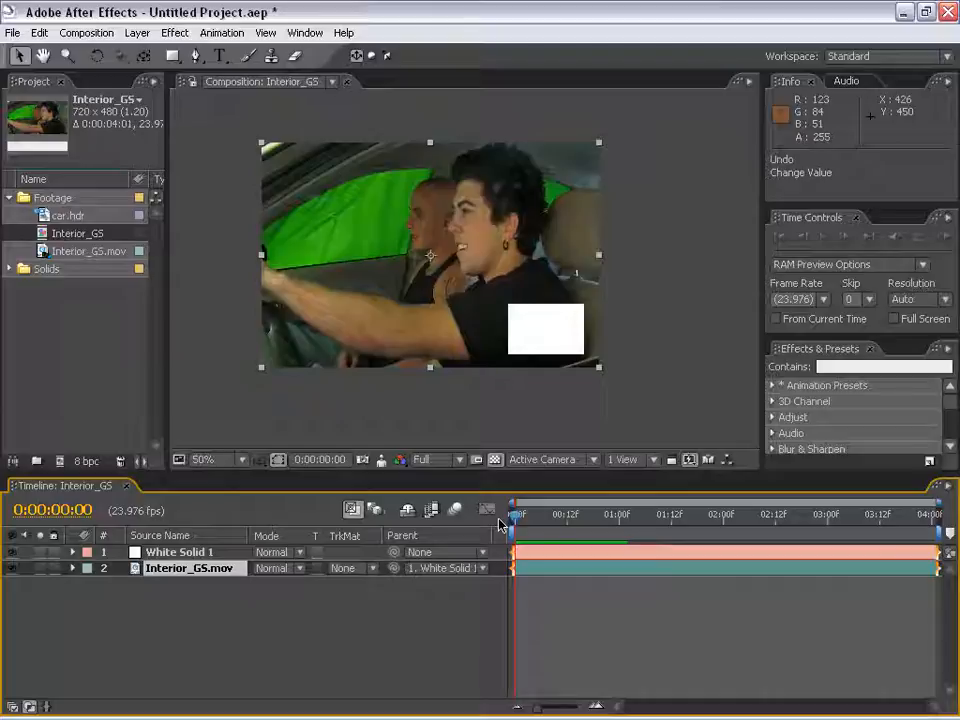
mouse_move(496, 496)
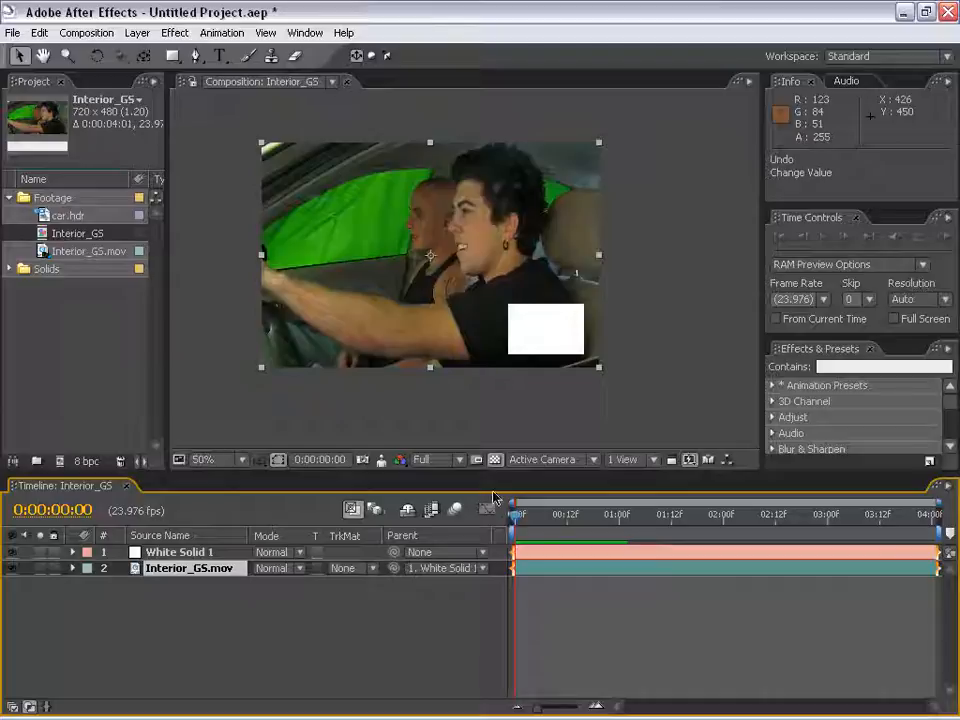
Select the White Solid 1 layer for deletion.
click(632, 512)
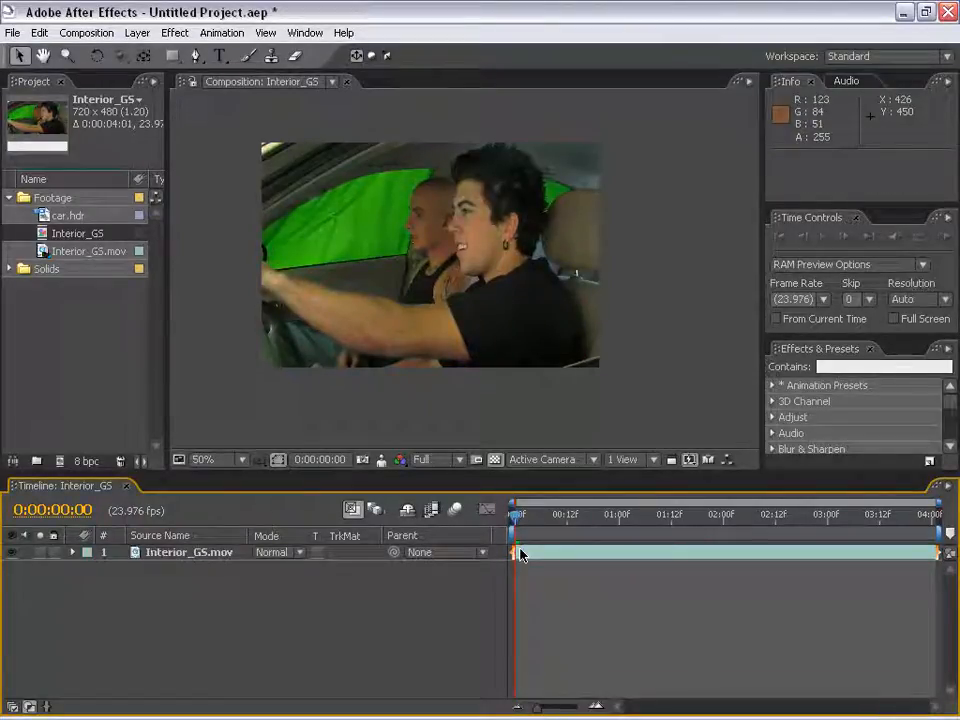
Expand the Interior_GS.mov layer's Transform properties in the timeline.
click(188, 552)
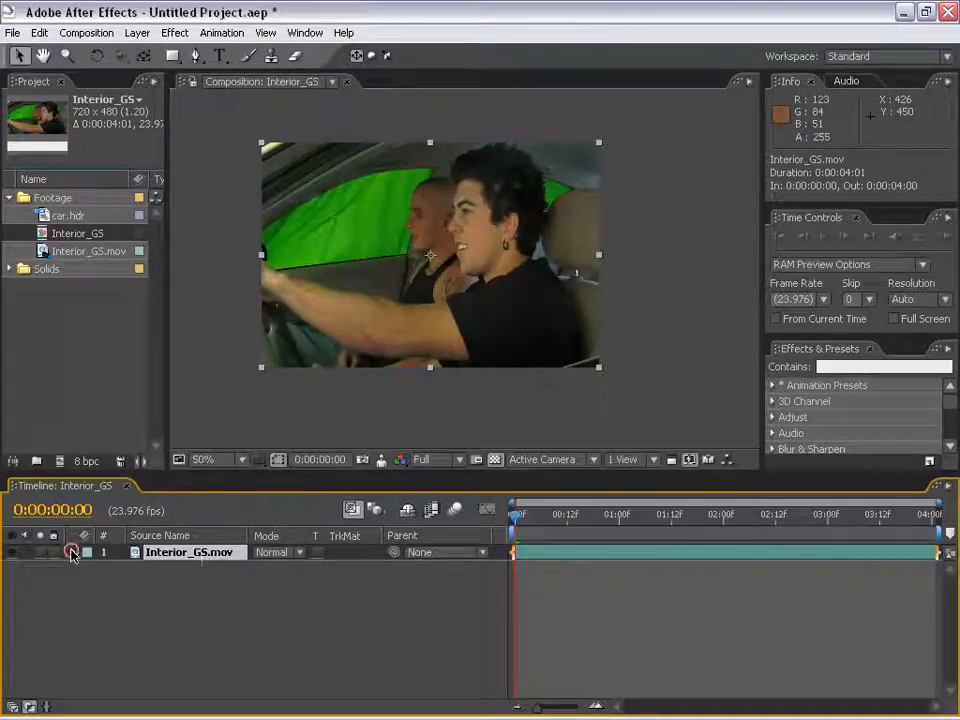
click(72, 552)
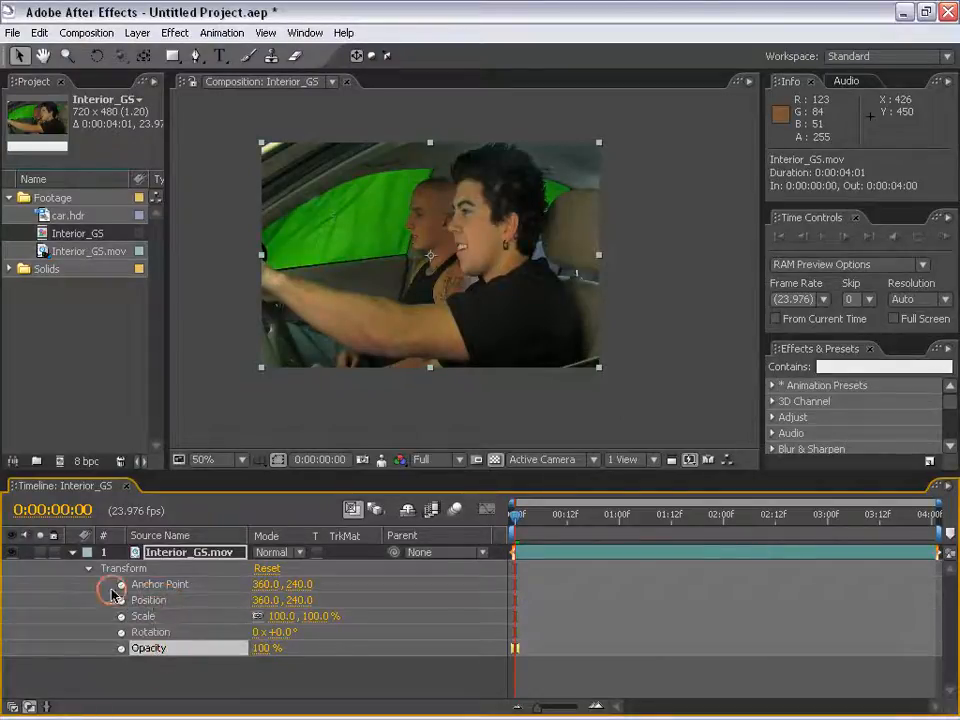
click(72, 552)
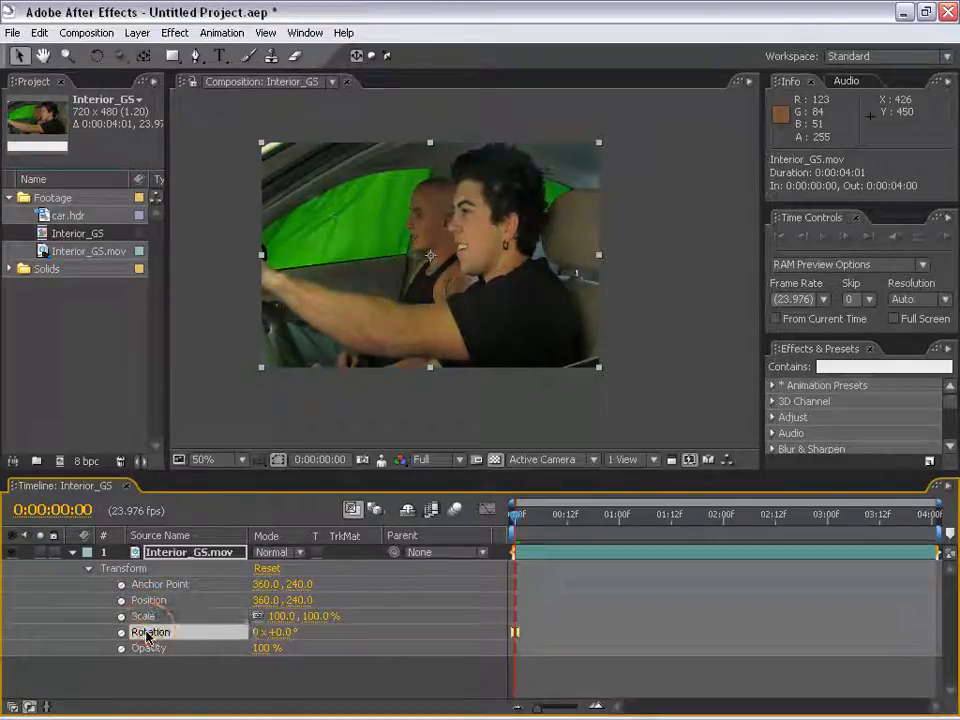
click(150, 648)
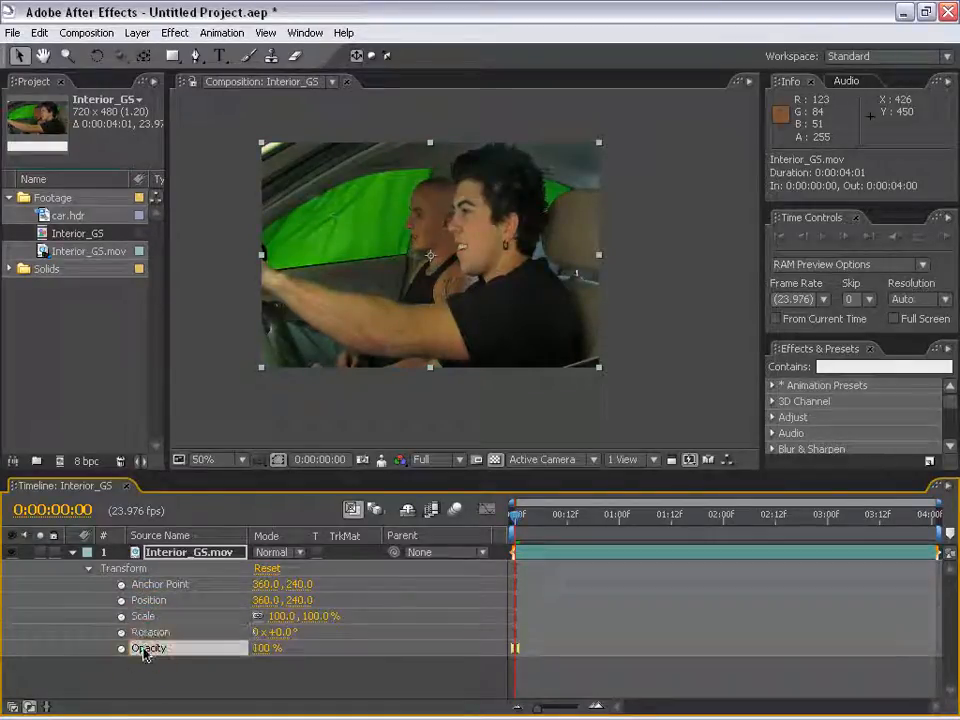
click(88, 552)
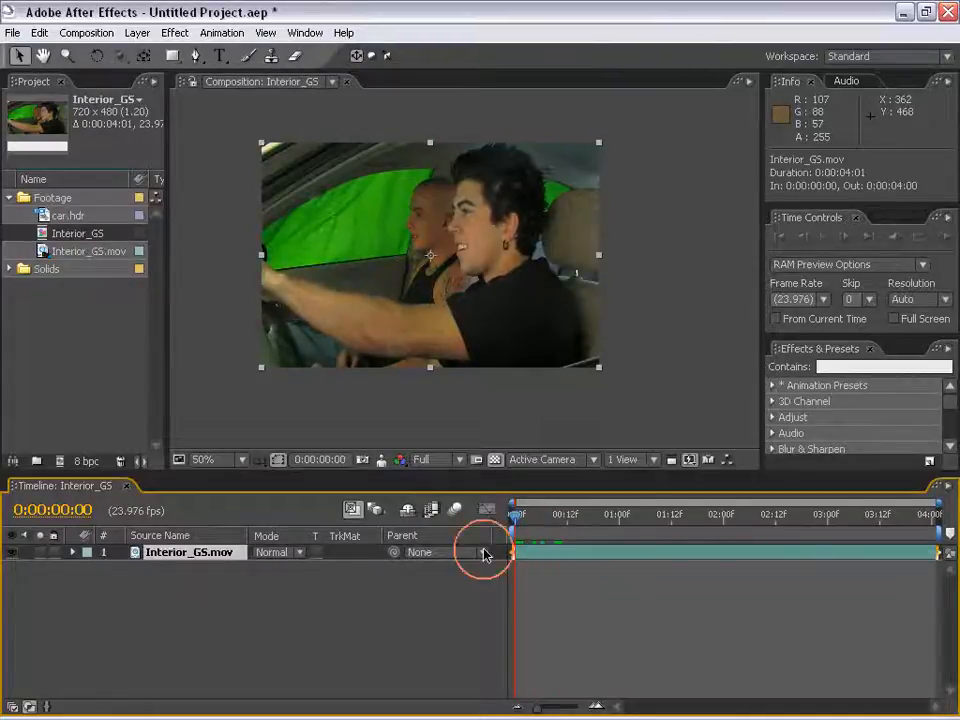
click(72, 552)
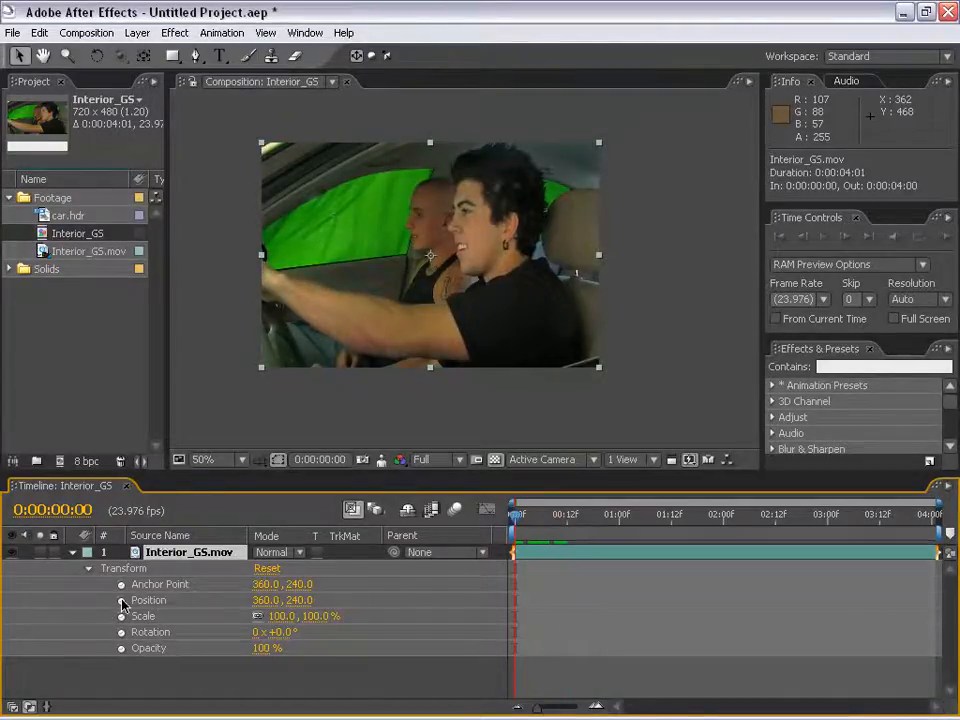
Set a starting Scale keyframe and adjust the footage layer at 1:19.
click(120, 600)
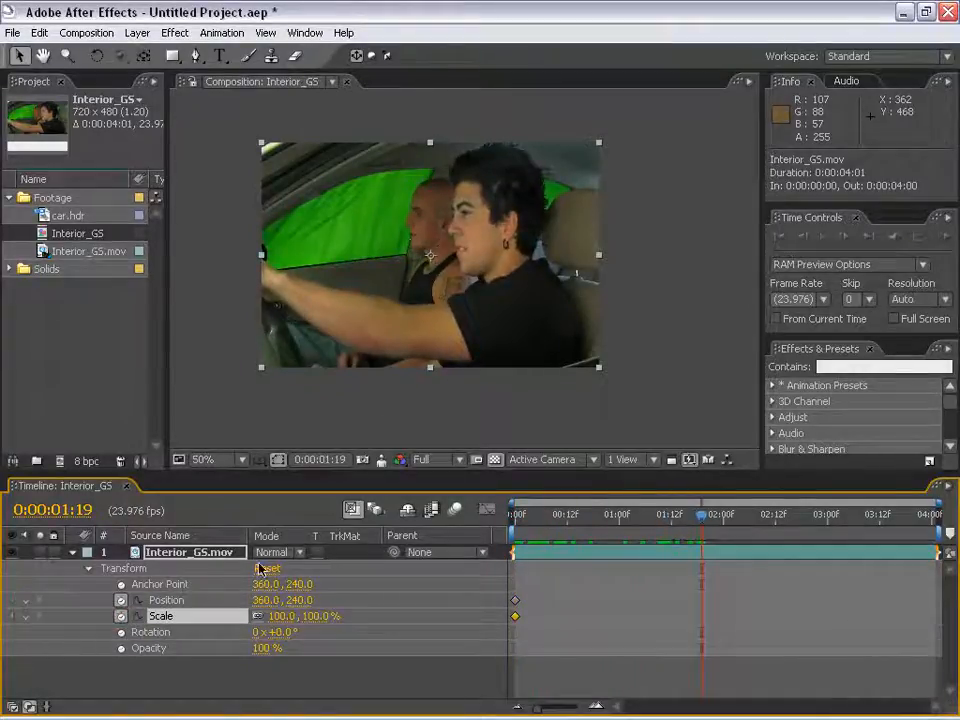
drag(430, 256, 596, 300)
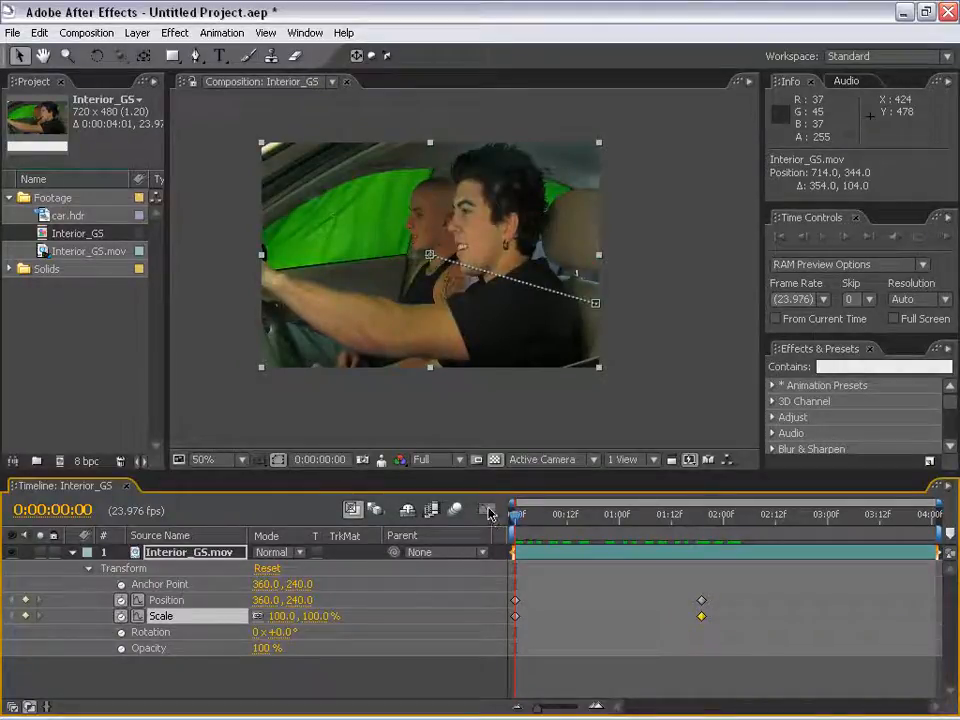
Keyframe the clip's Scale and drag it in the Composition panel to create a motion path.
click(486, 510)
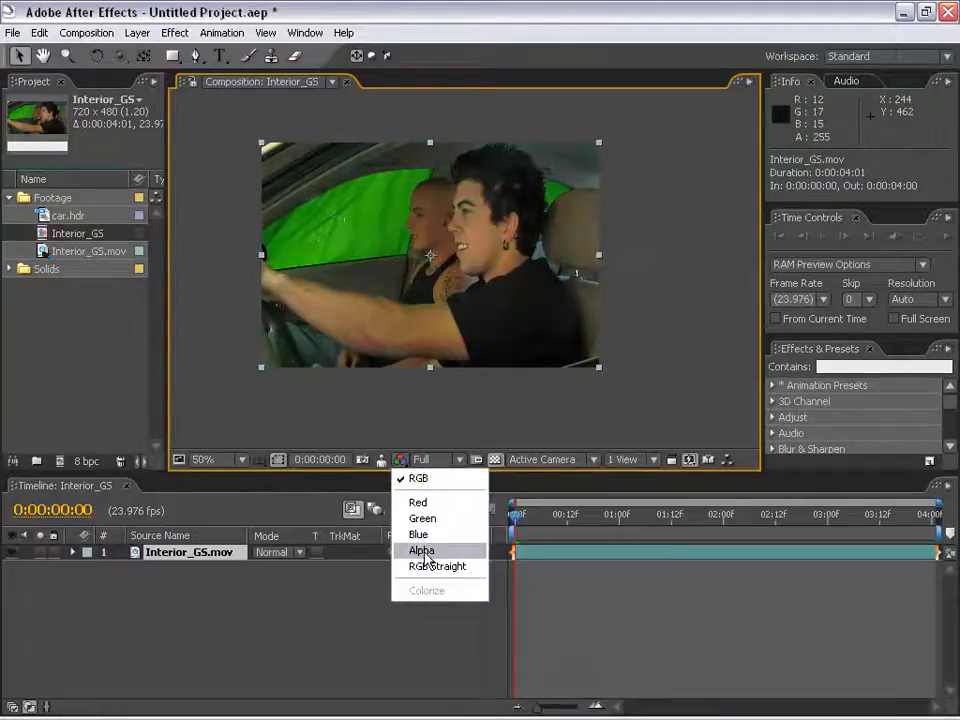
Inspect the clip's alpha channel in the viewer, then return to the full-colour RGB view.
click(420, 550)
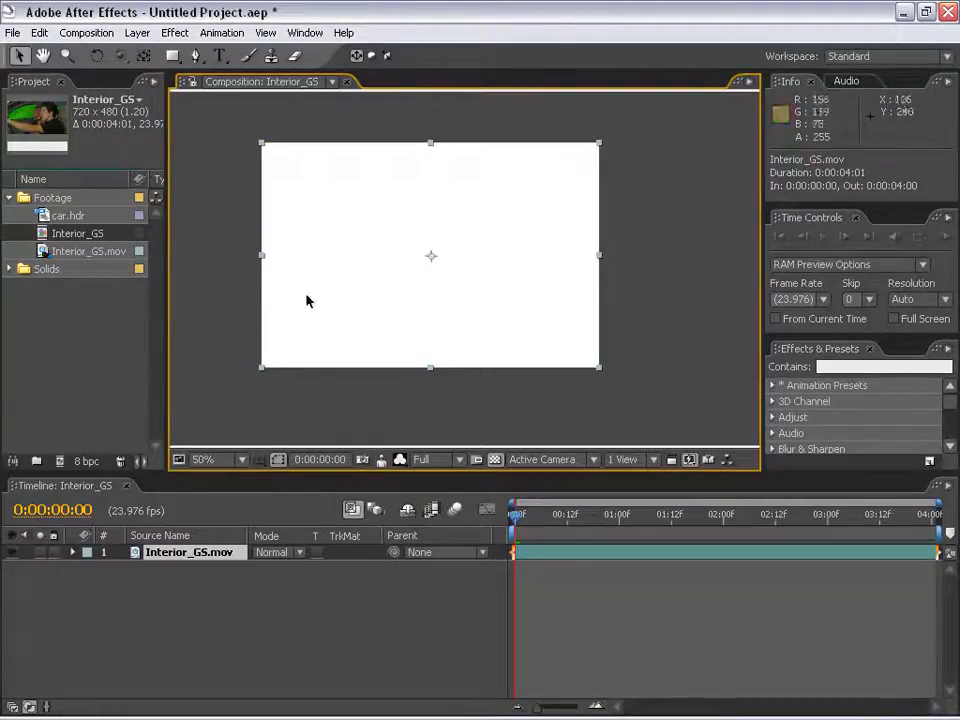
mouse_move(336, 228)
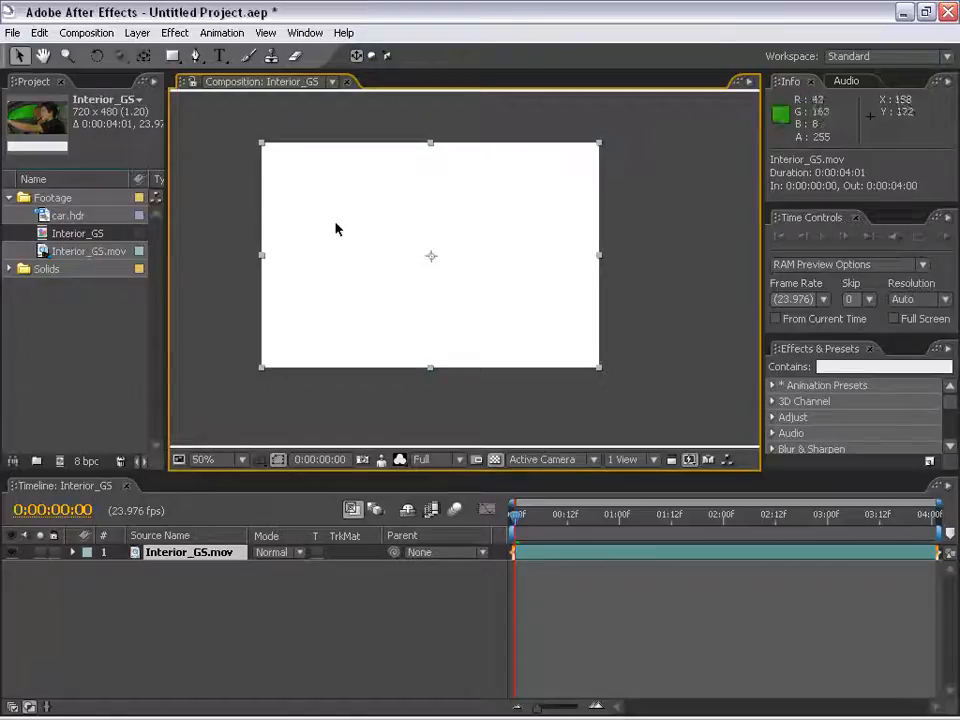
click(400, 458)
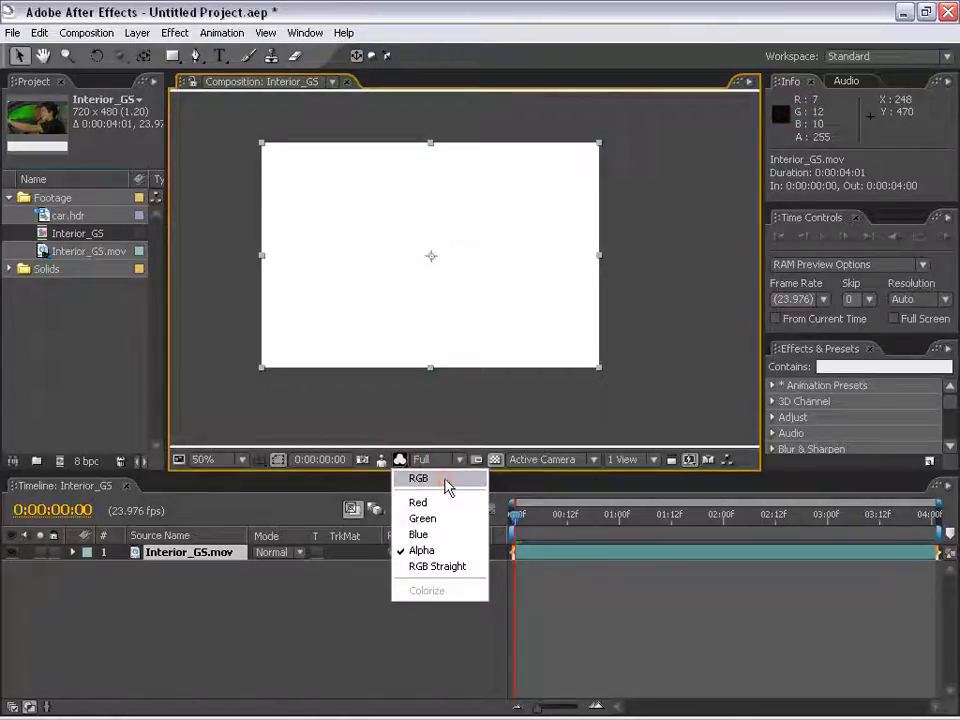
click(176, 32)
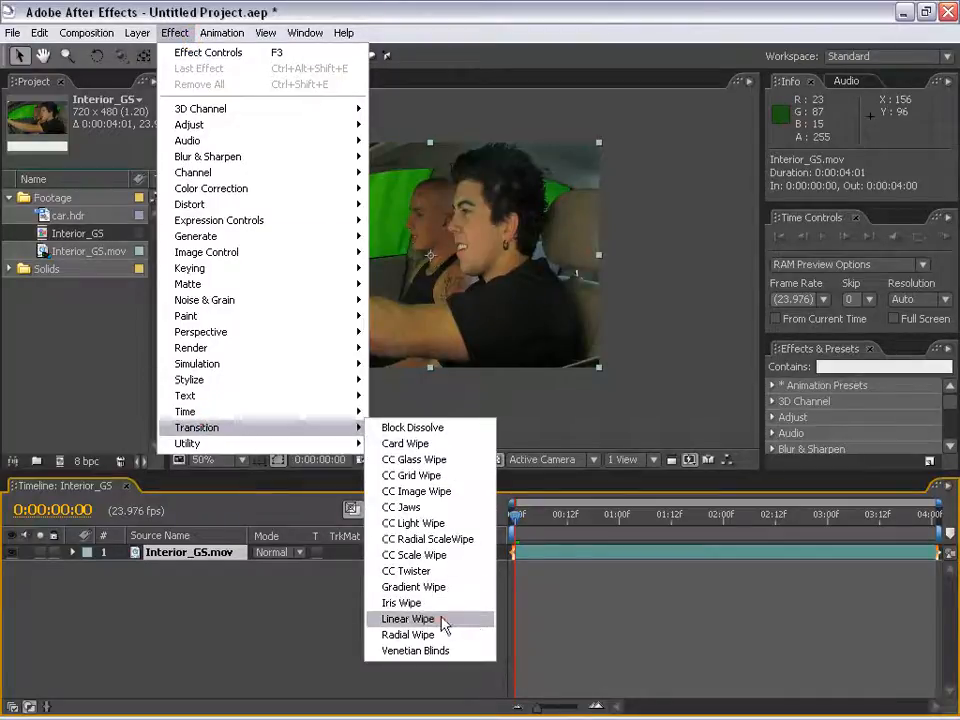
Apply Linear Wipe at 49% completion with Feather 230 and check its alpha gradient.
click(408, 618)
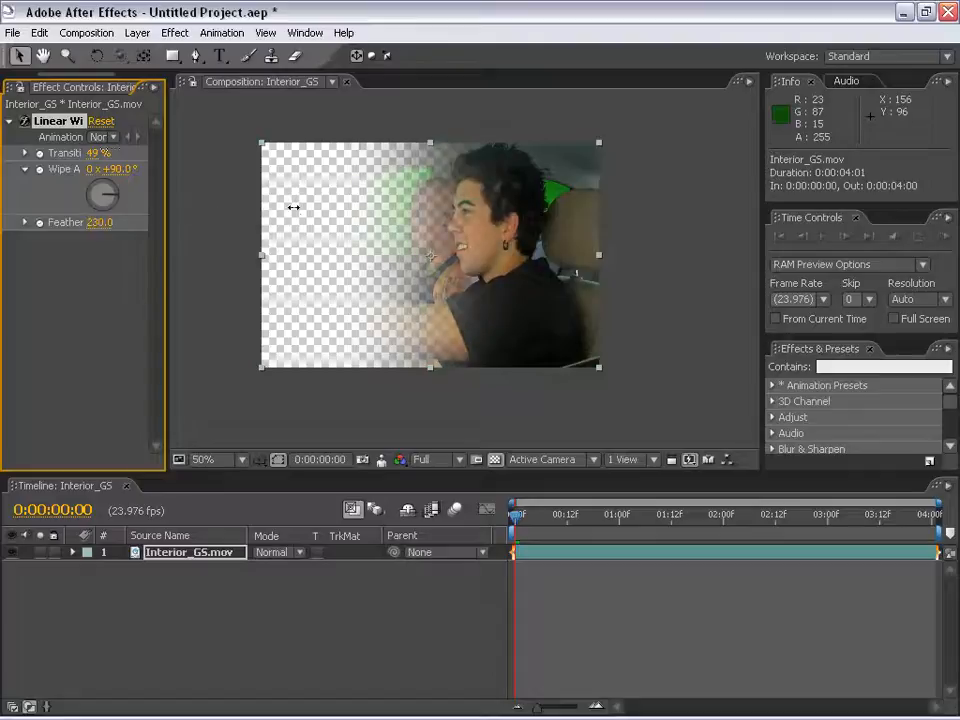
click(420, 458)
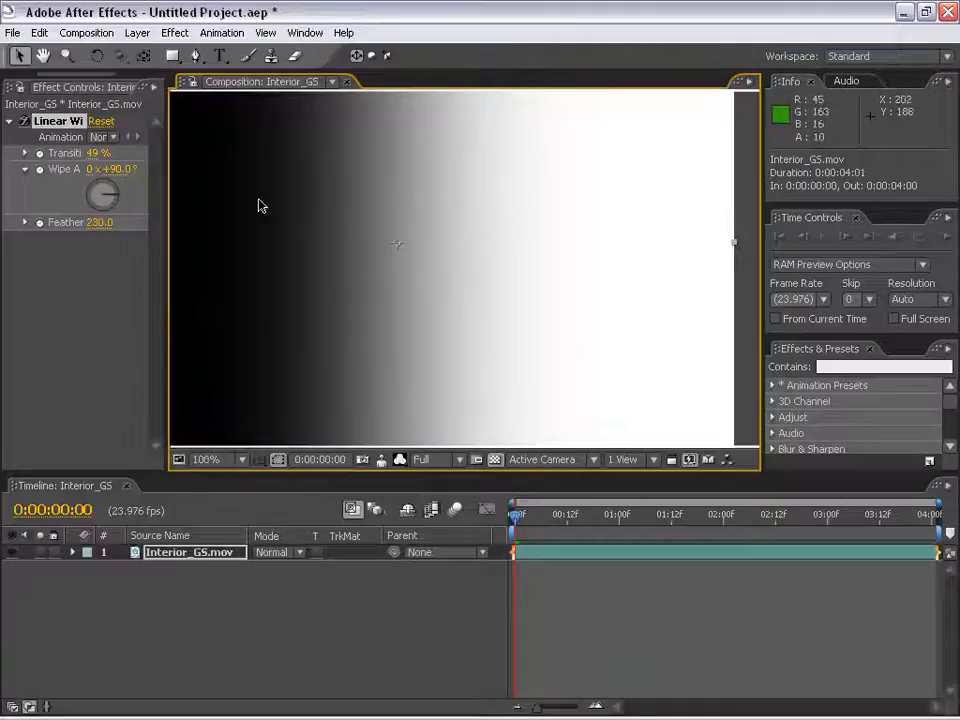
click(212, 458)
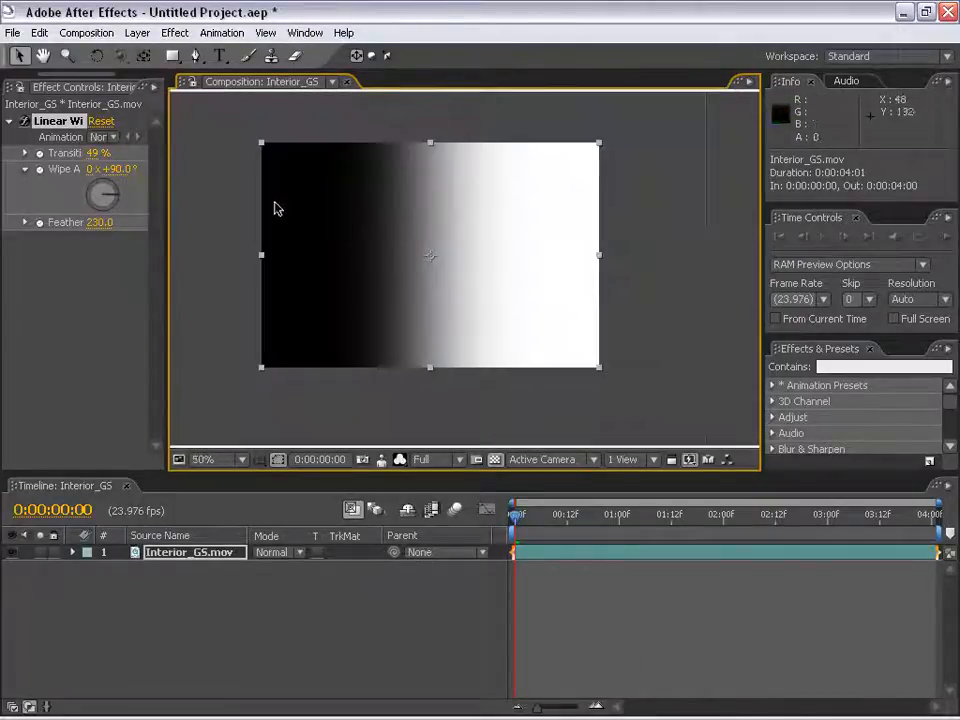
mouse_move(410, 476)
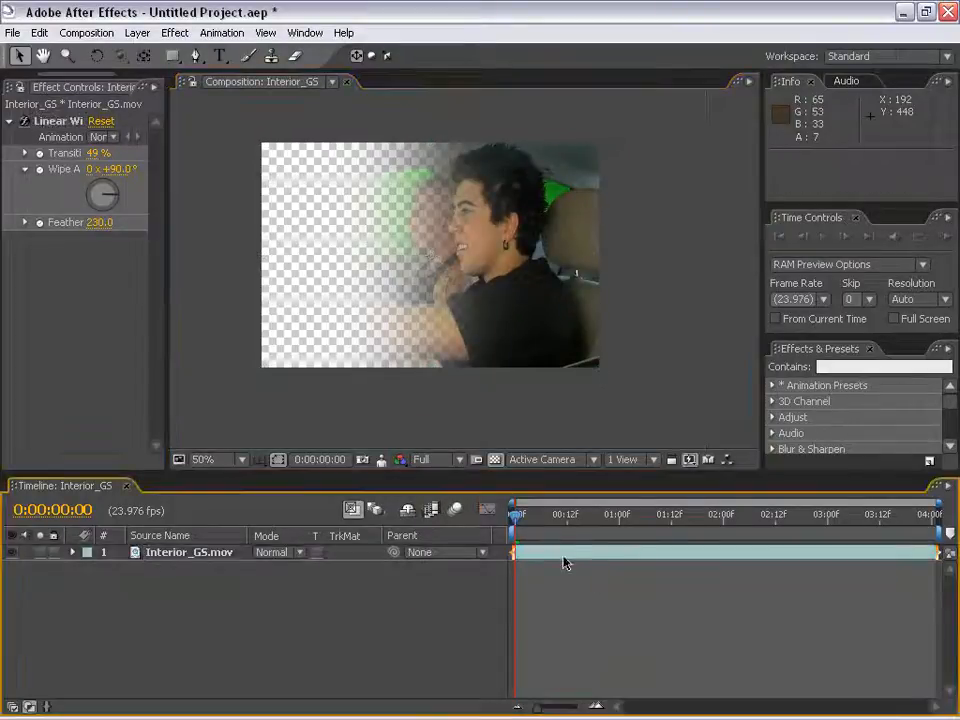
click(188, 552)
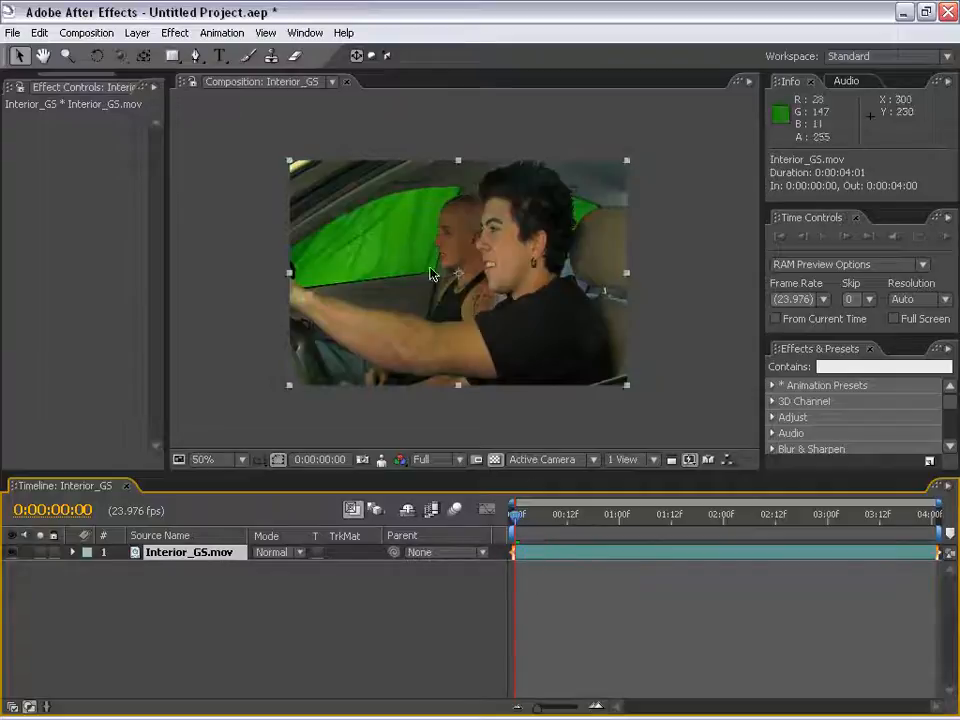
Delete Linear Wipe from Effect Controls and browse to Color Correction > Levels.
click(174, 32)
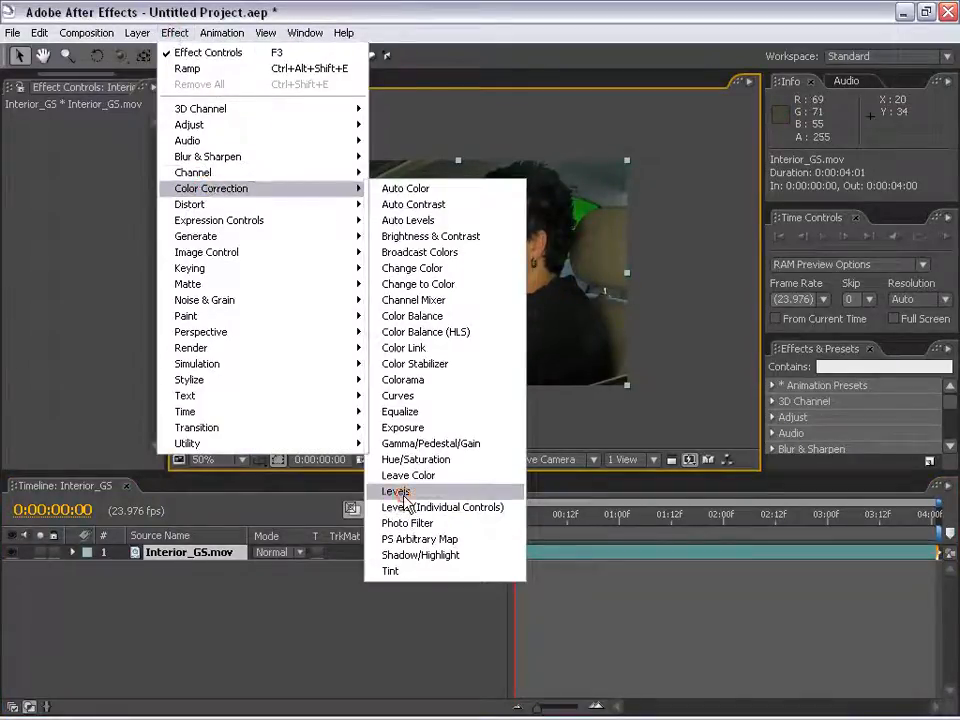
click(396, 492)
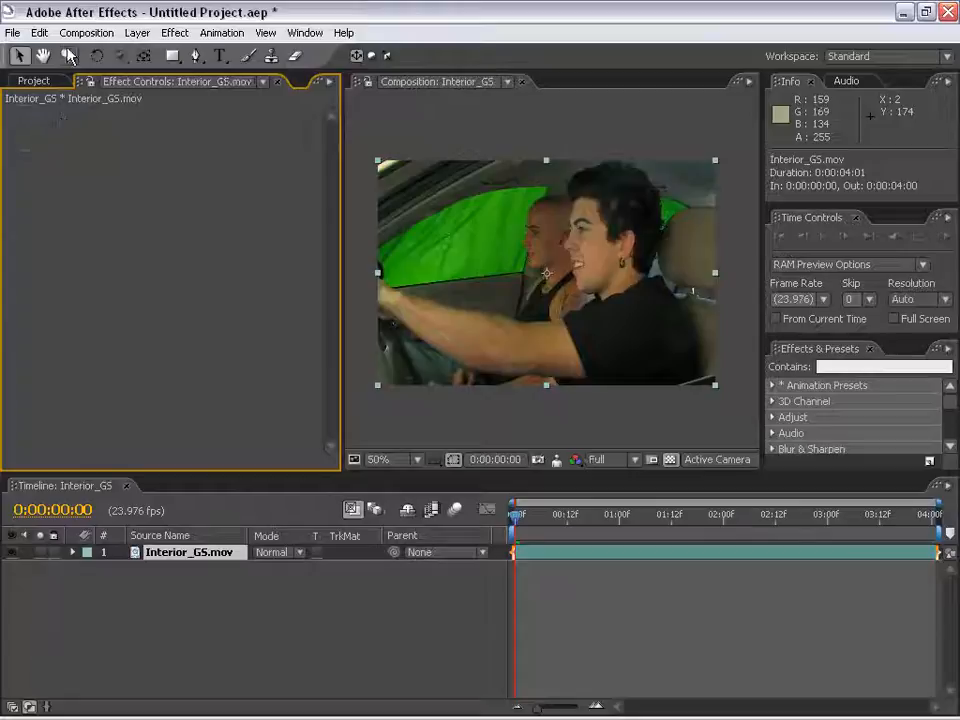
Add an adjustment layer with Levels above the Interior_GS clip.
click(136, 32)
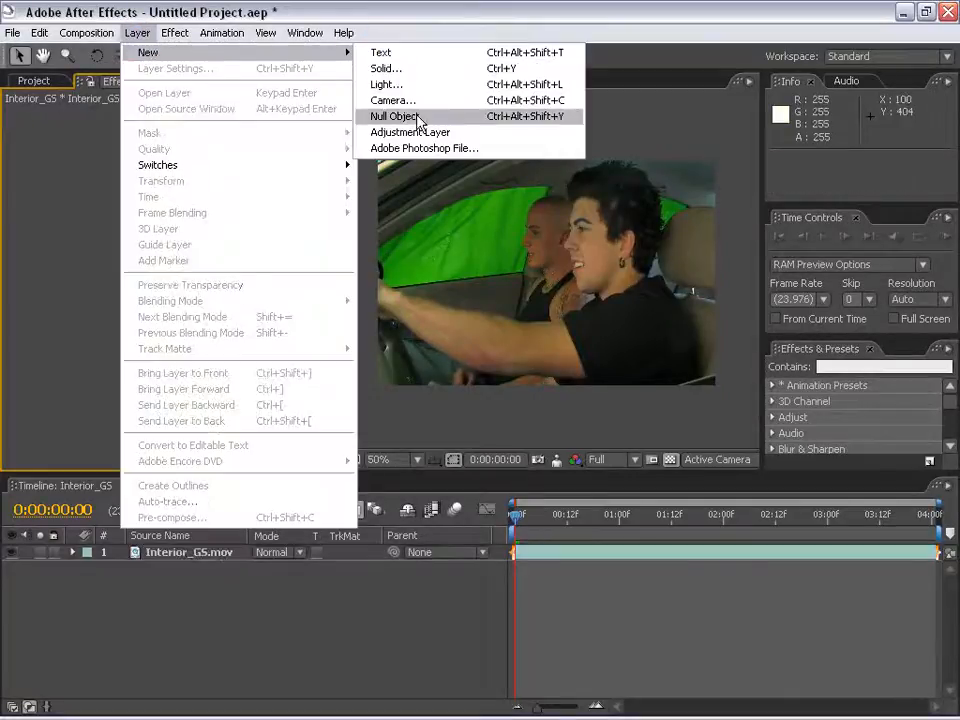
click(410, 132)
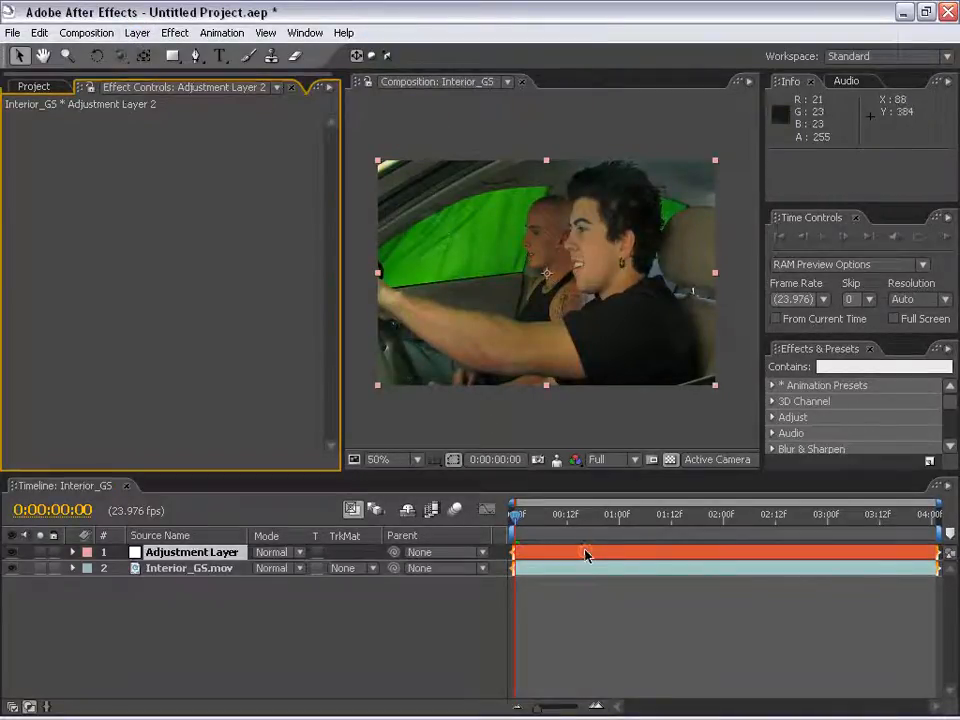
click(174, 32)
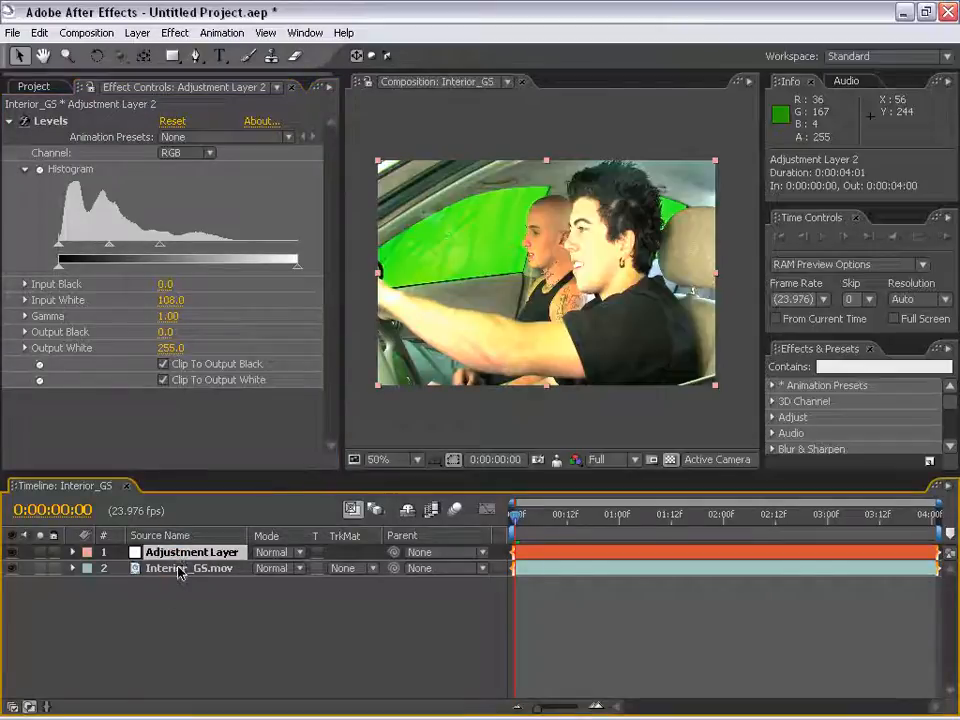
Duplicate the clip, delete the extra layers, and reopen the Layer > New menu.
click(188, 568)
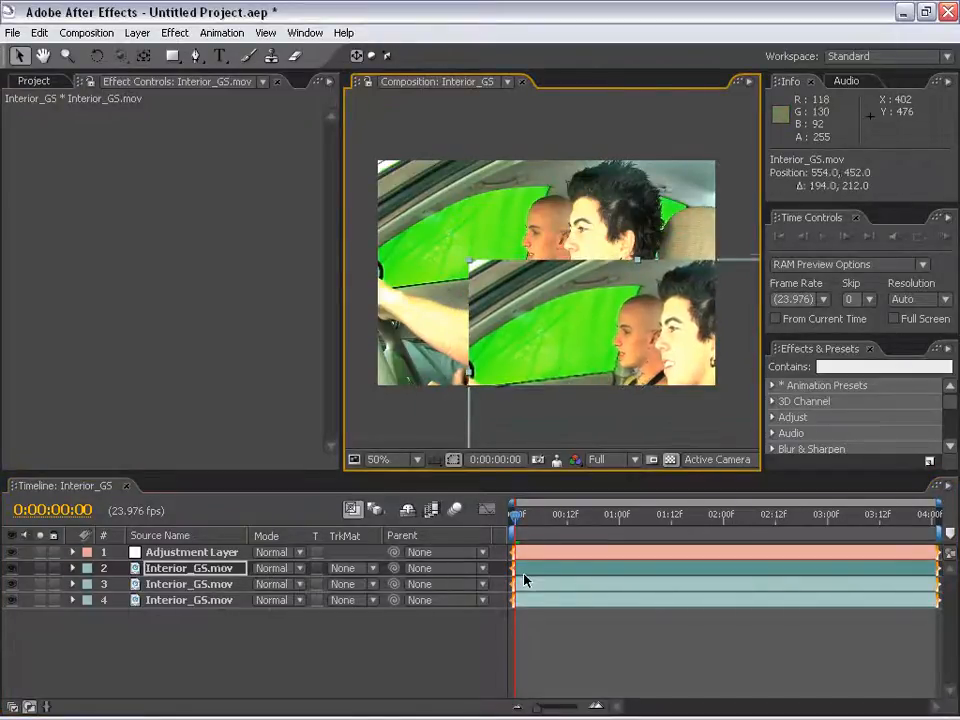
click(192, 552)
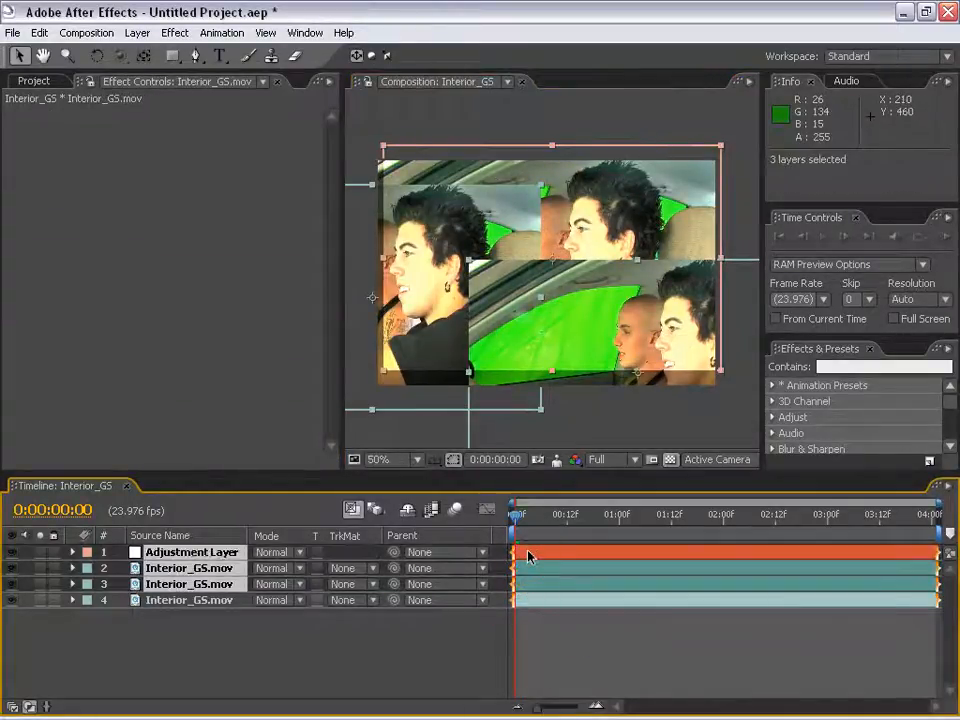
click(136, 32)
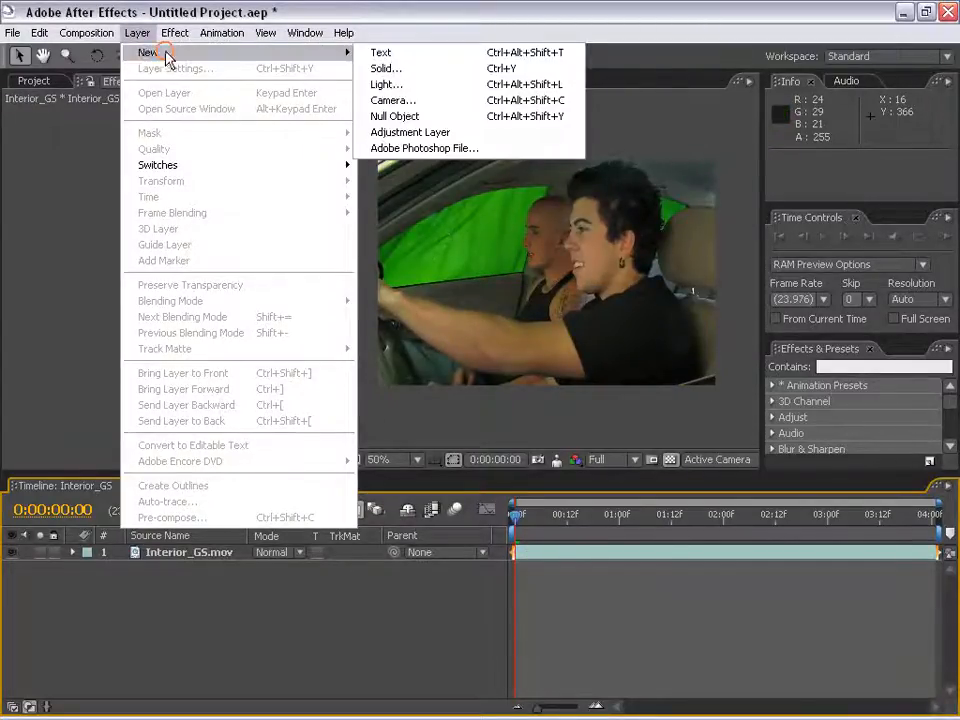
Add Null 1 to the composition and parent Interior_GS.mov to it.
click(394, 116)
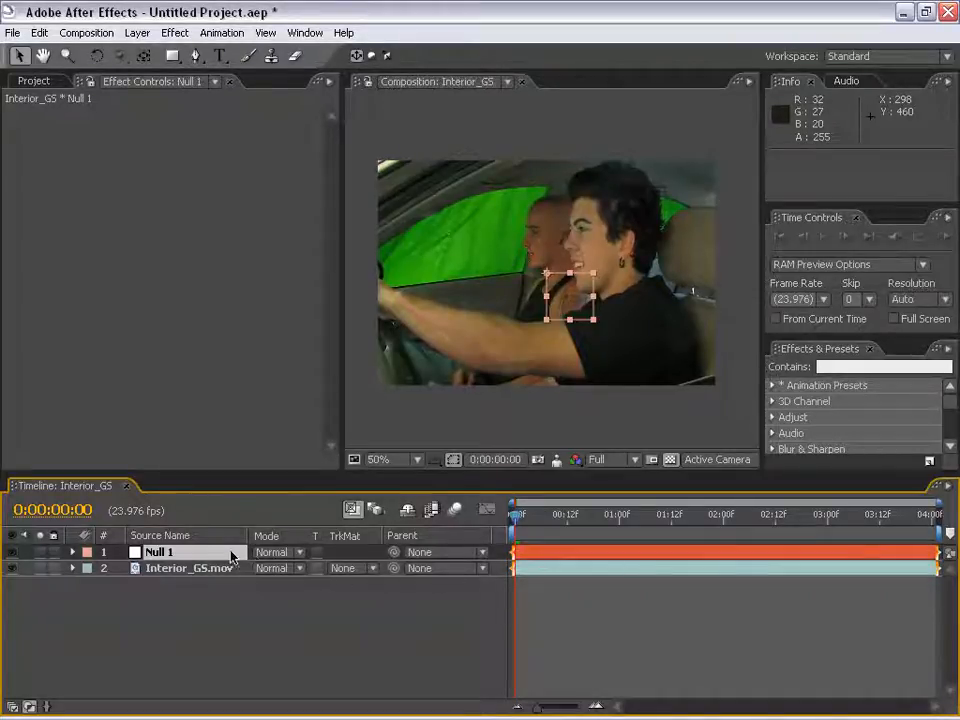
click(72, 552)
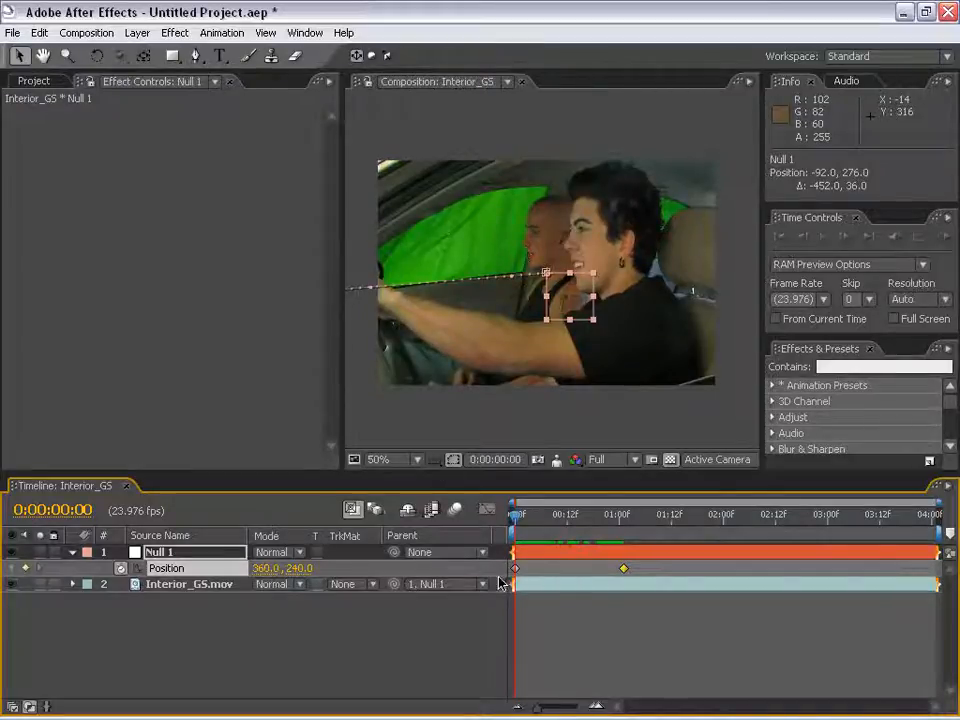
click(190, 584)
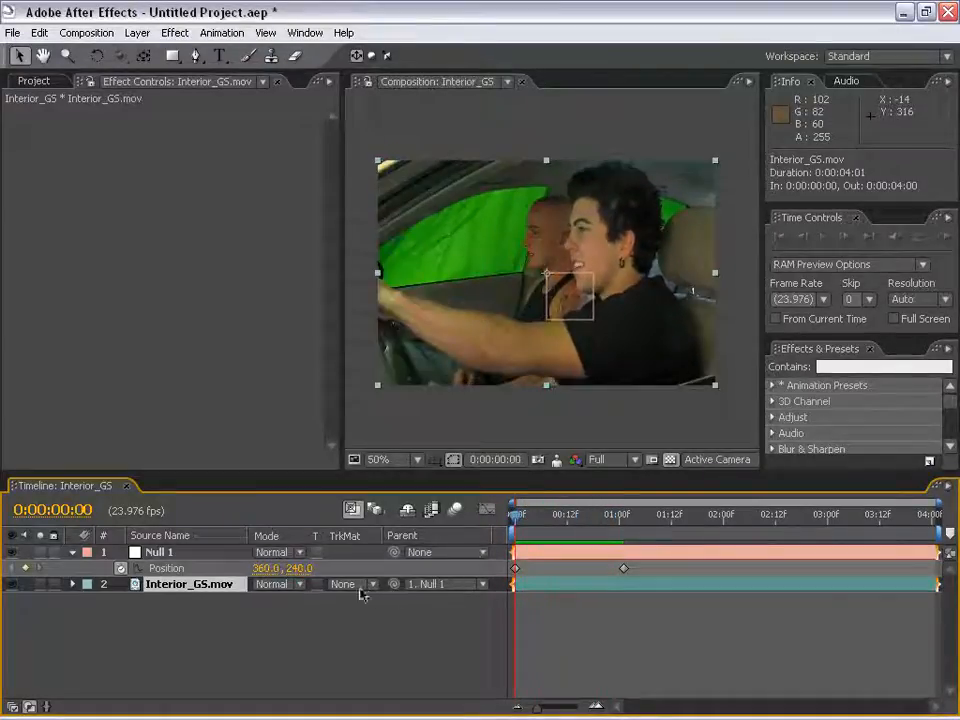
Set the clip's Parent back to None and delete Null 1, restoring Position 360, 240.
click(160, 552)
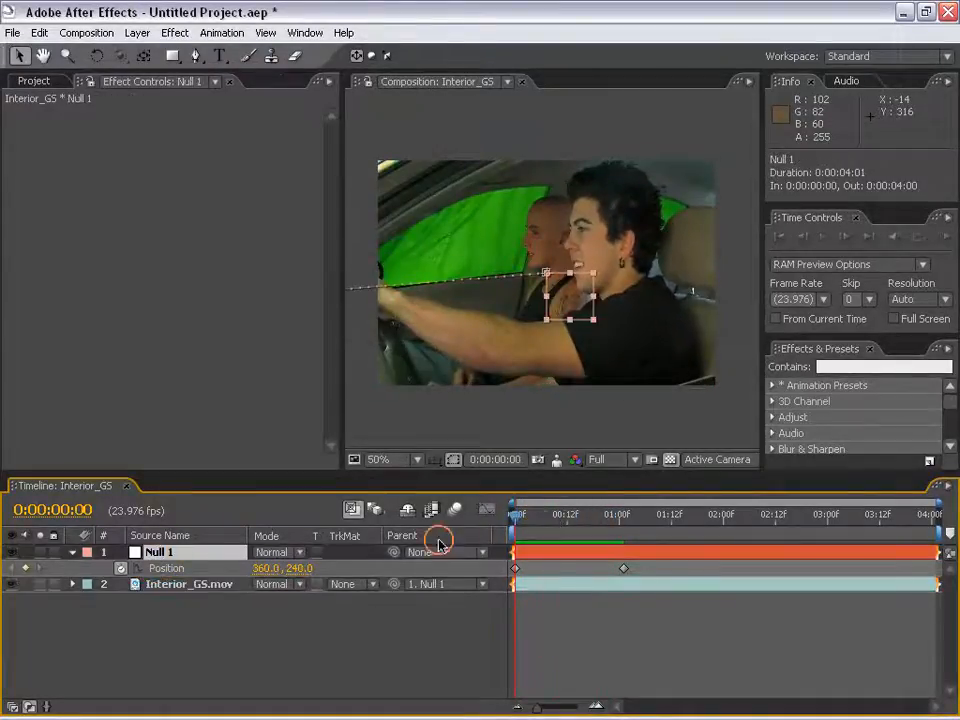
click(188, 584)
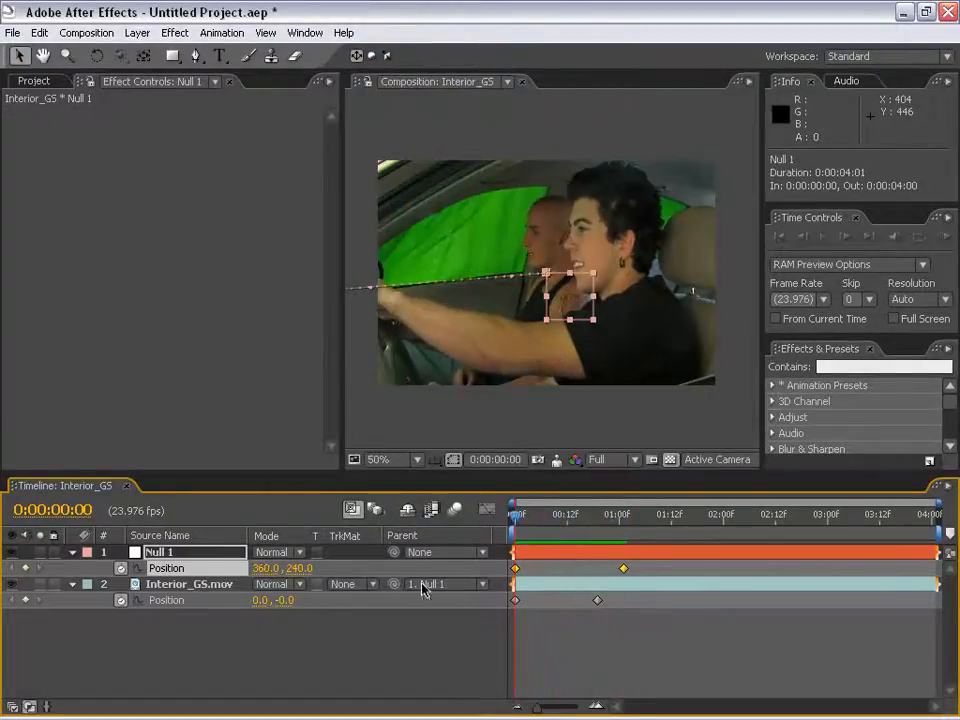
click(450, 584)
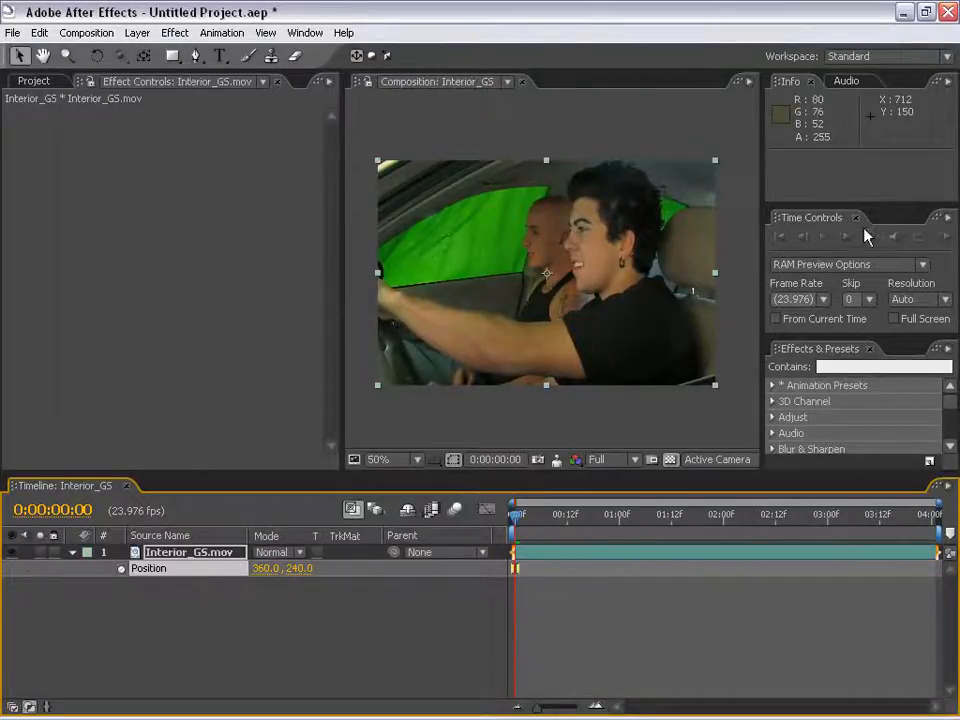
mouse_move(610, 390)
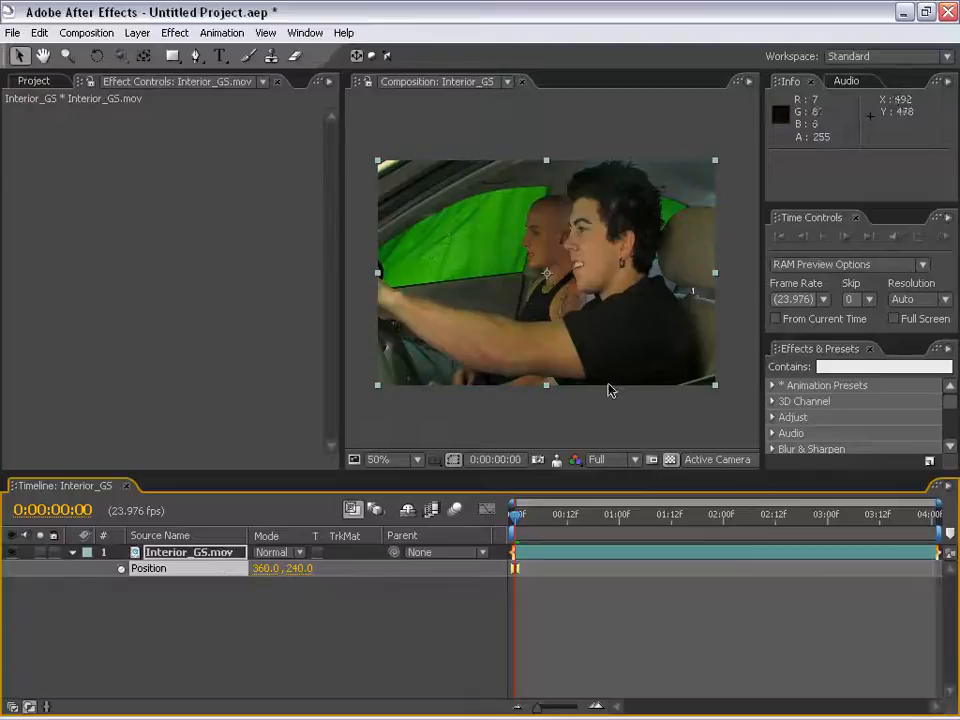
Collapse the Time Controls panel from its menu so Effects & Presets expands.
click(844, 236)
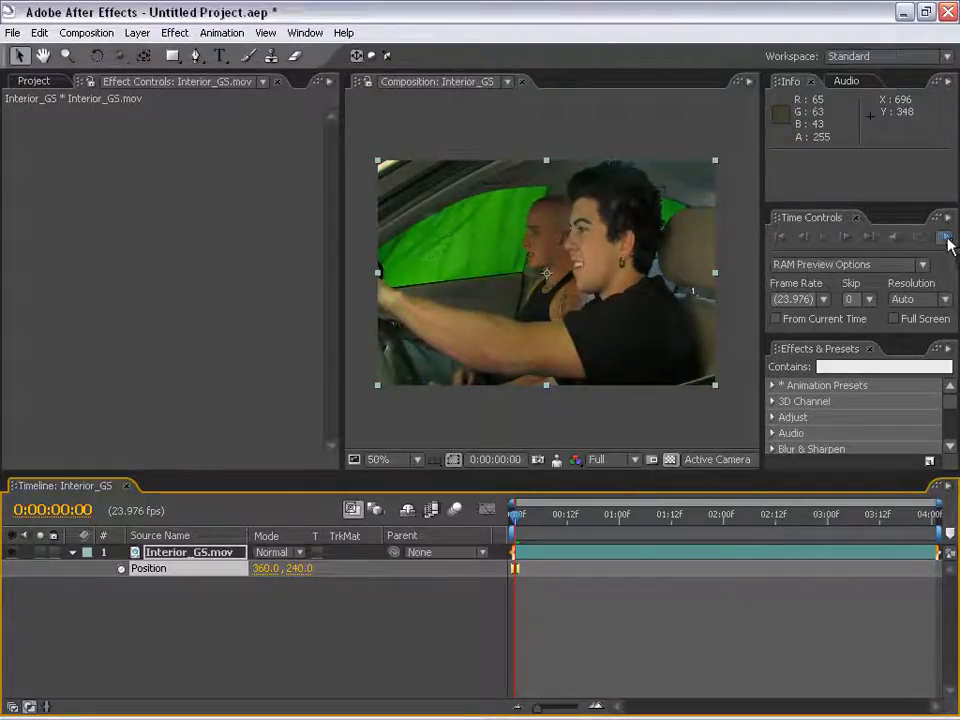
click(944, 238)
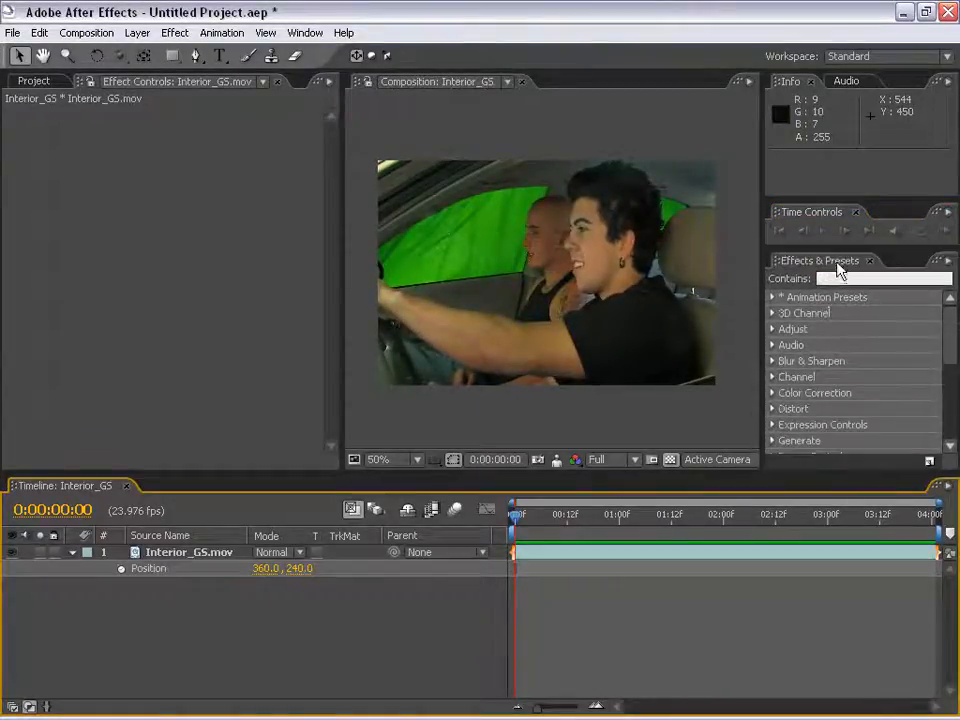
mouse_move(756, 486)
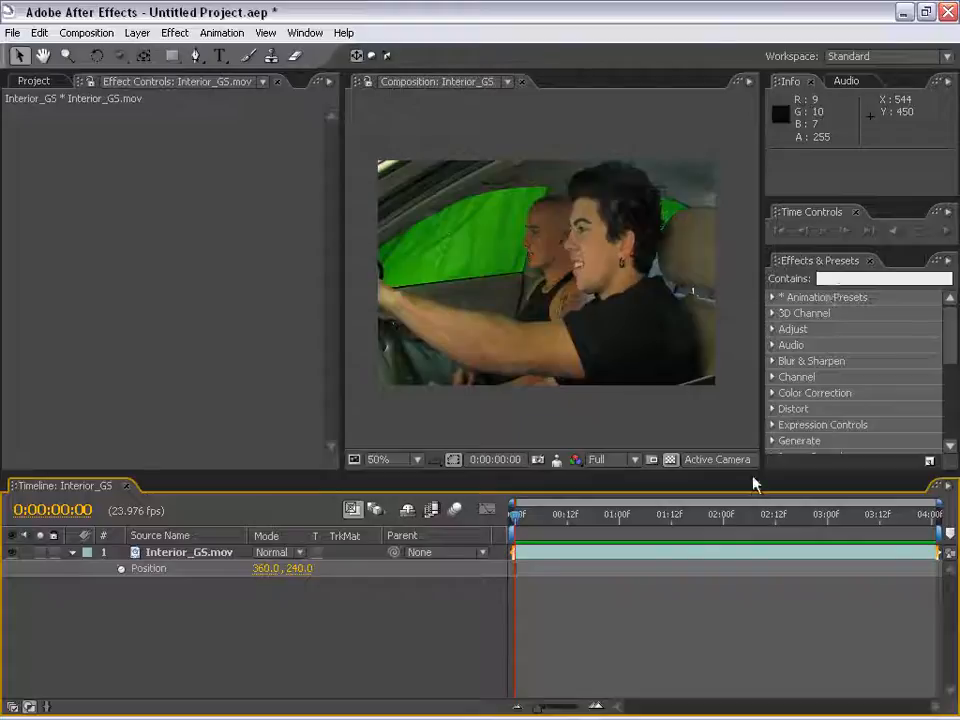
Enlarge Effects & Presets, browse Animation Presets > Text, and show the Workspace list.
click(772, 296)
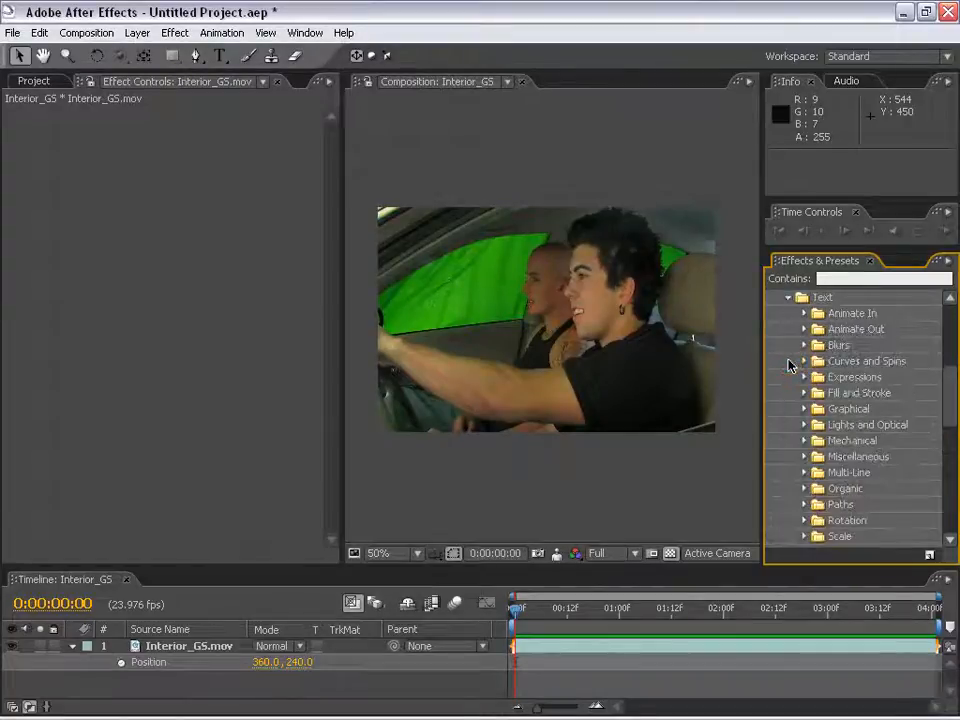
scroll(down, 3)
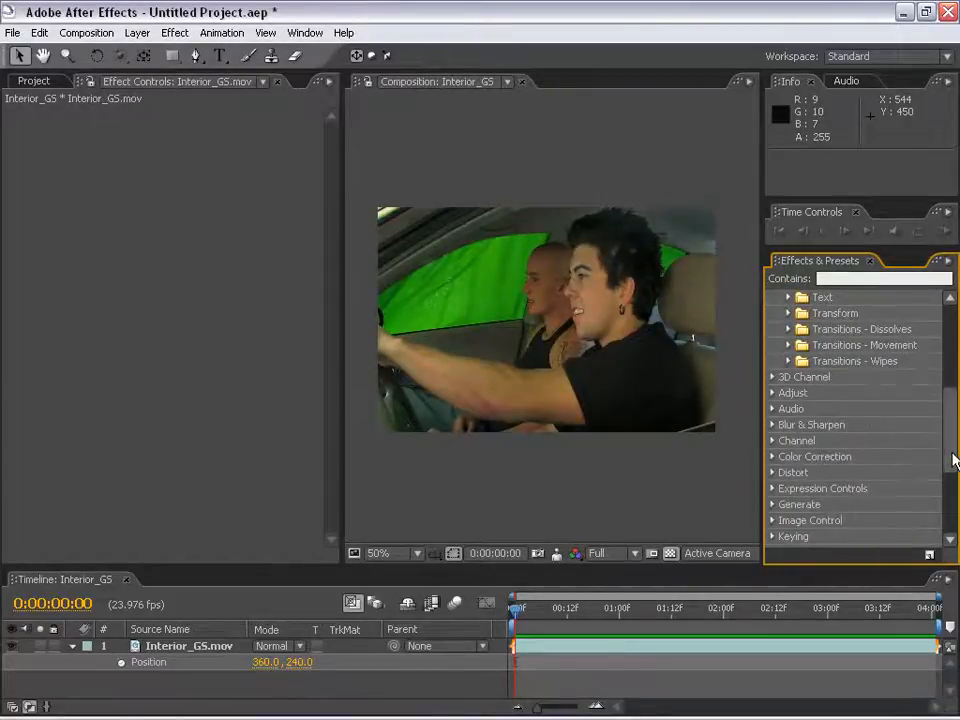
click(788, 300)
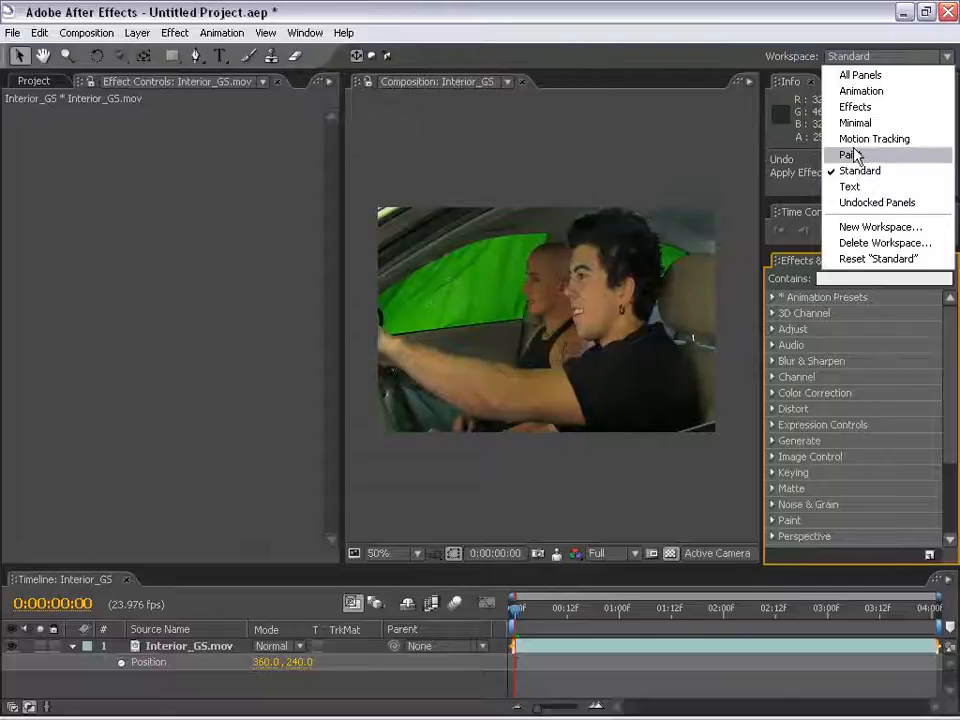
mouse_move(874, 138)
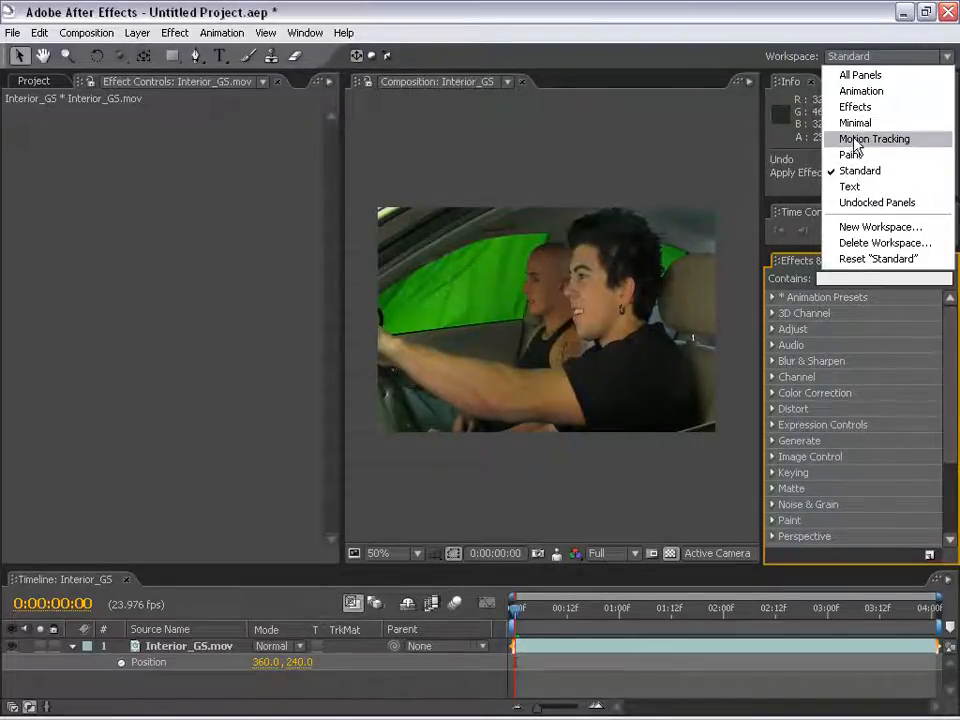
Switch to the Motion Tracking workspace and place a track point on the driver's cheek.
click(874, 140)
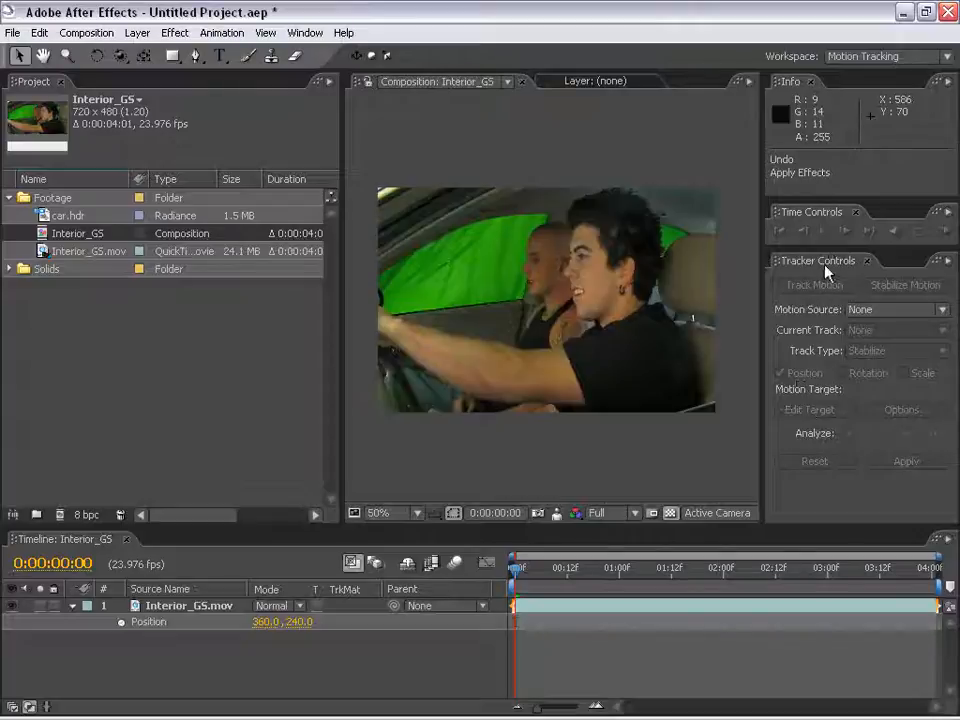
click(188, 604)
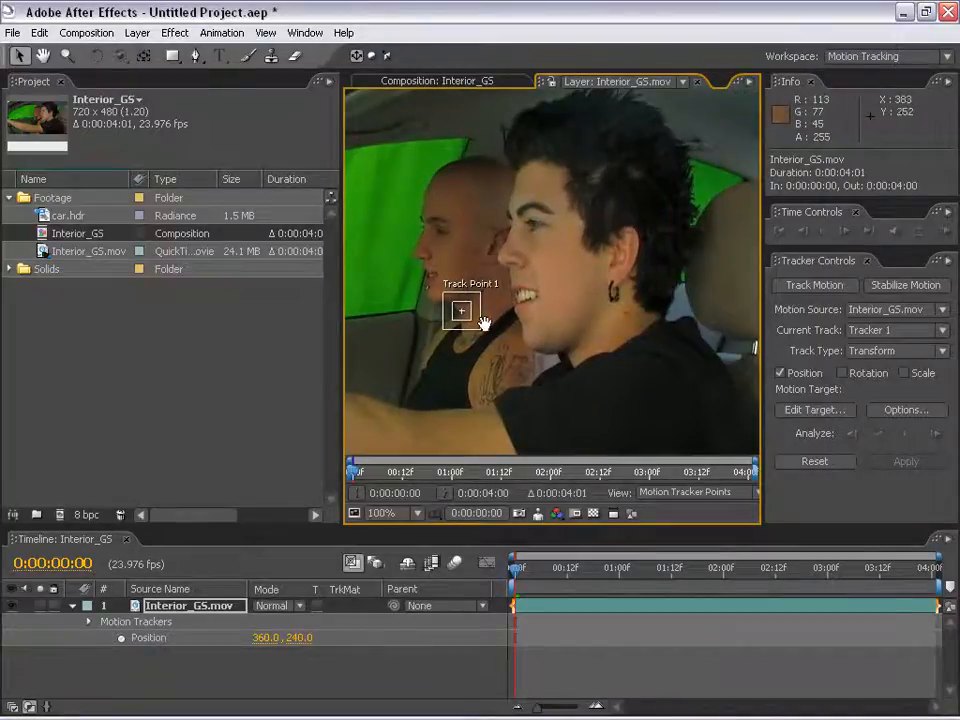
click(380, 512)
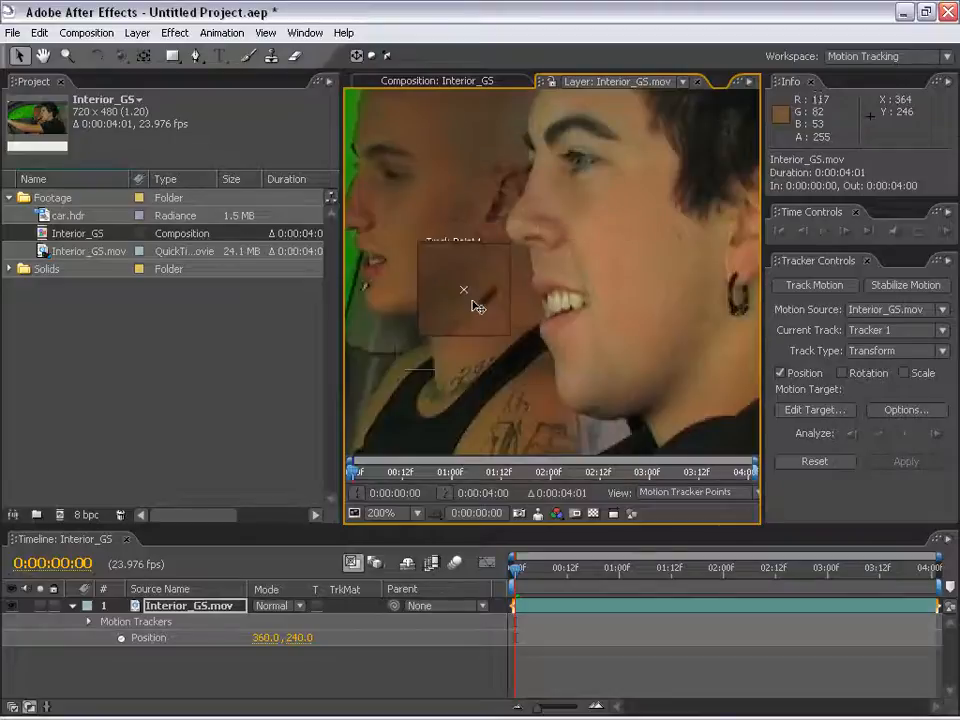
drag(464, 290, 508, 260)
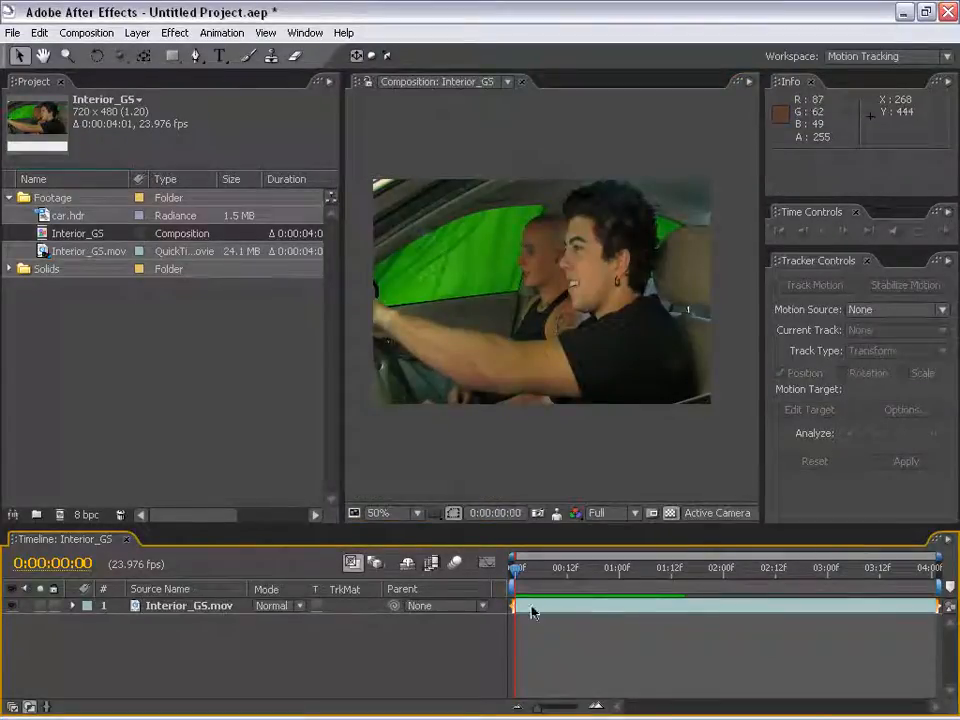
Time-stretch the Interior_GS.mov layer to a Stretch Factor of 200%.
click(190, 606)
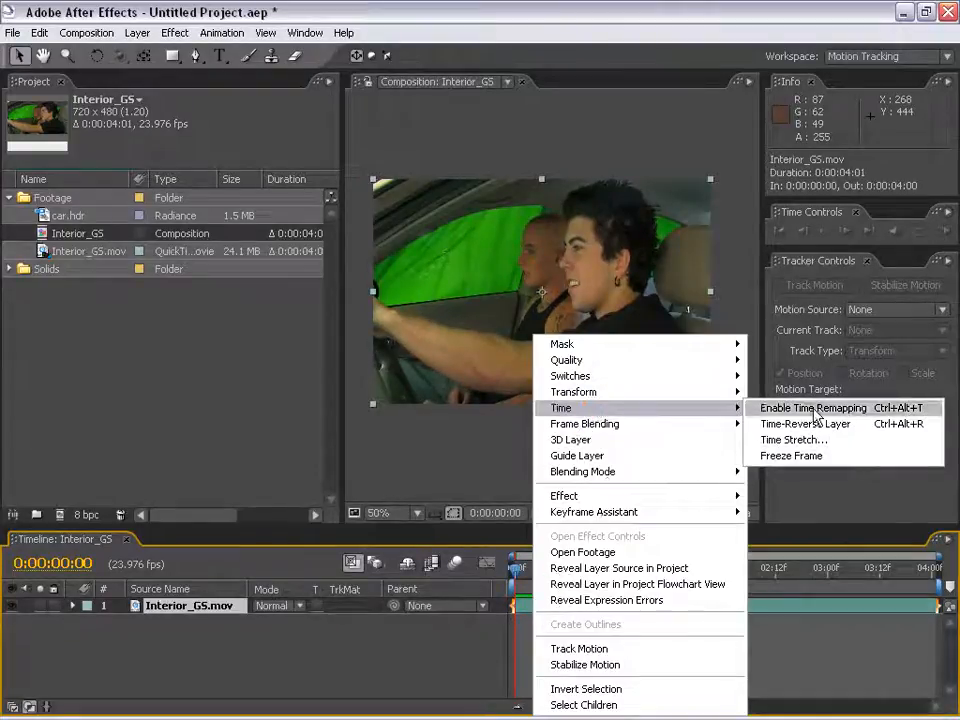
click(794, 440)
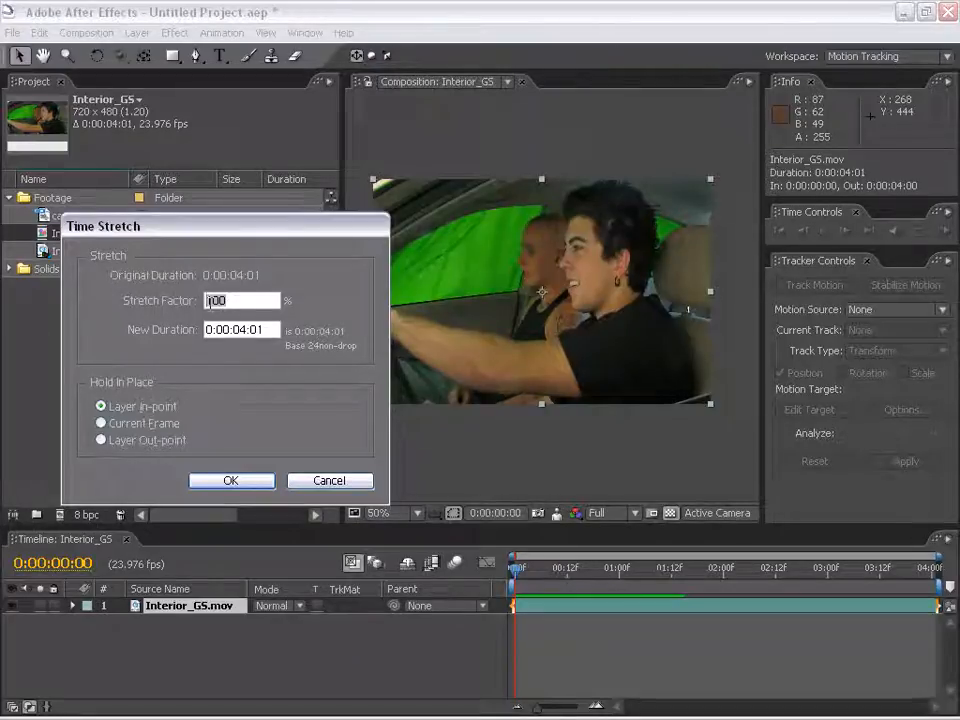
text(200)
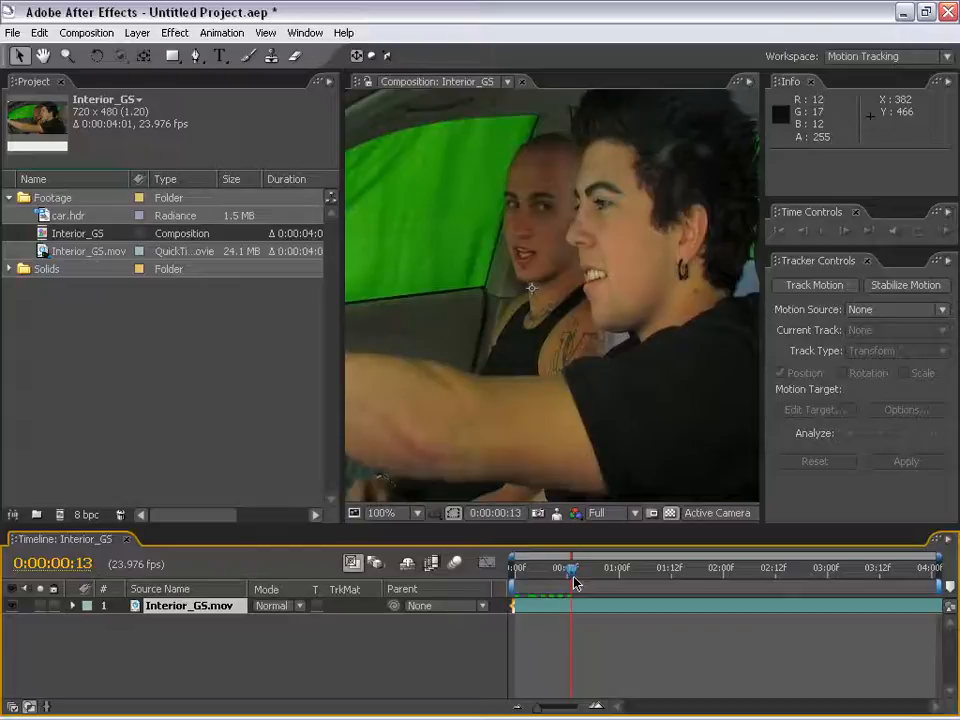
Scrub through the slowed clip, zoom to 200% and back, and expand the Time Controls panel.
drag(570, 568, 580, 568)
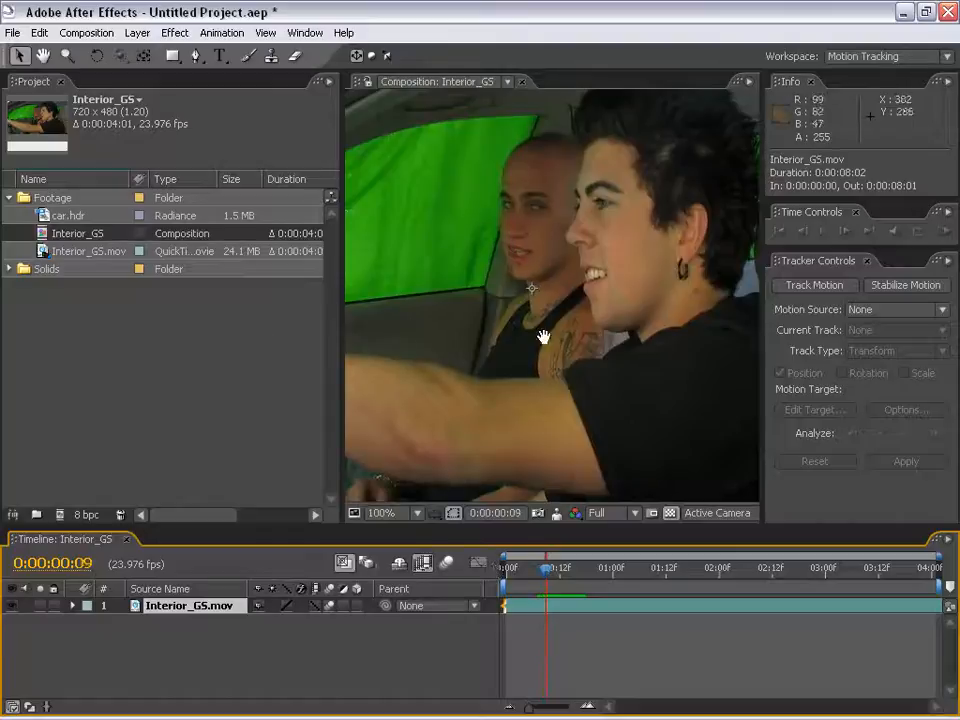
click(384, 512)
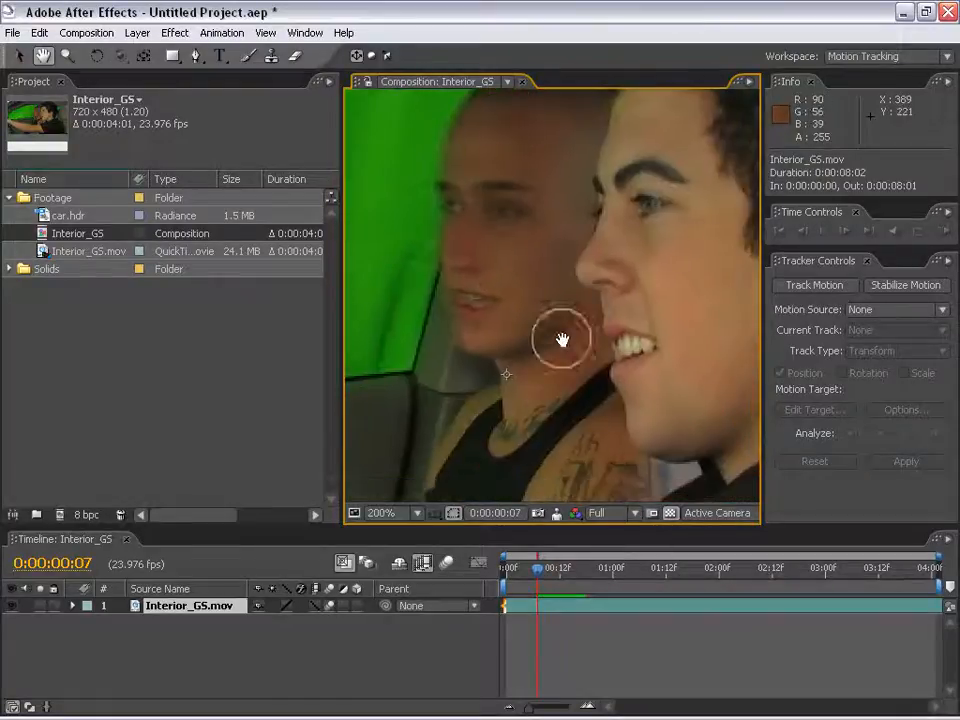
click(380, 512)
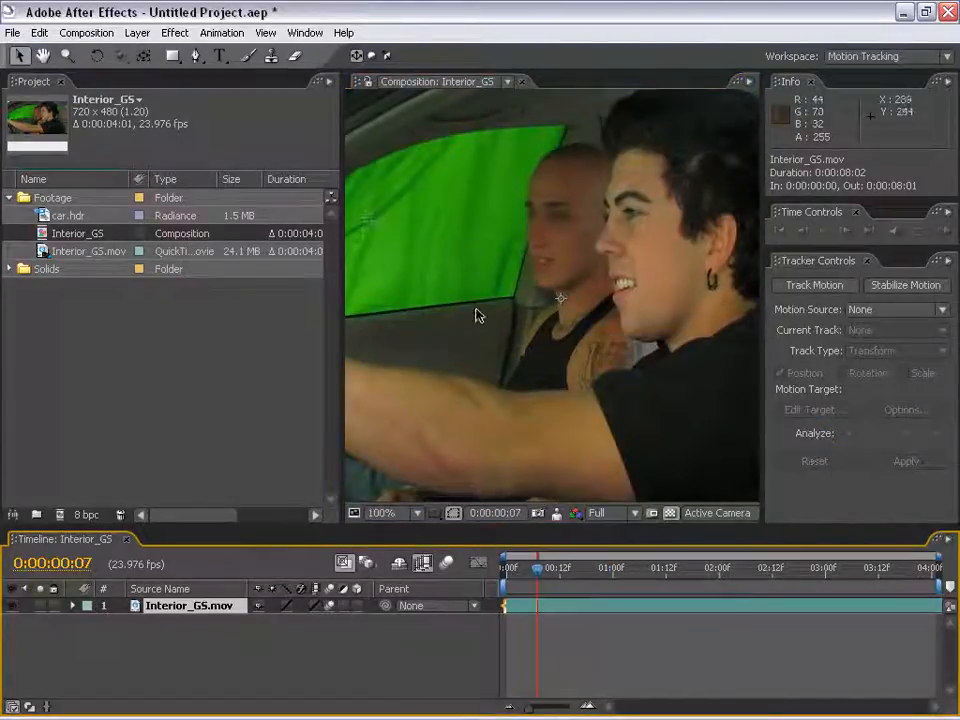
click(382, 512)
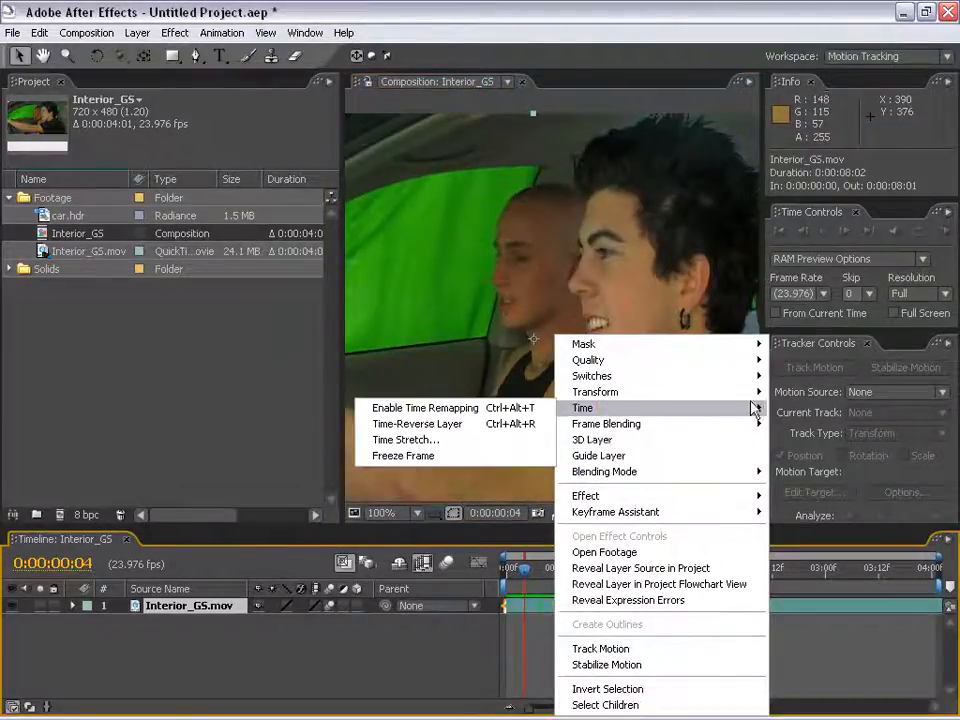
Restore the Interior_GS.mov layer to a 100% stretch factor, its original speed and length.
click(406, 440)
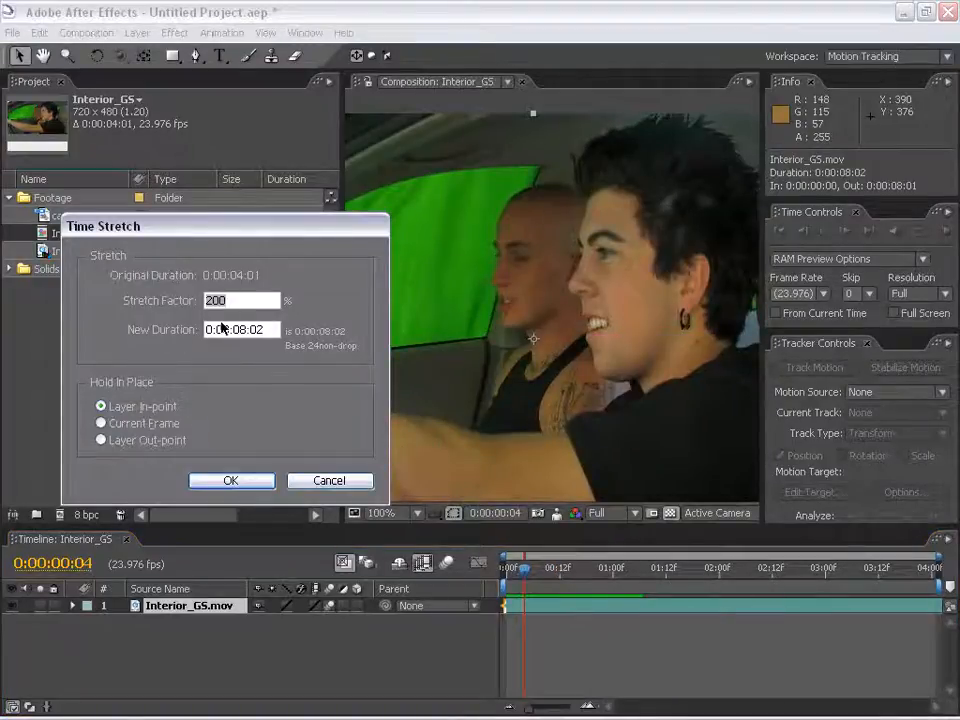
text(100)
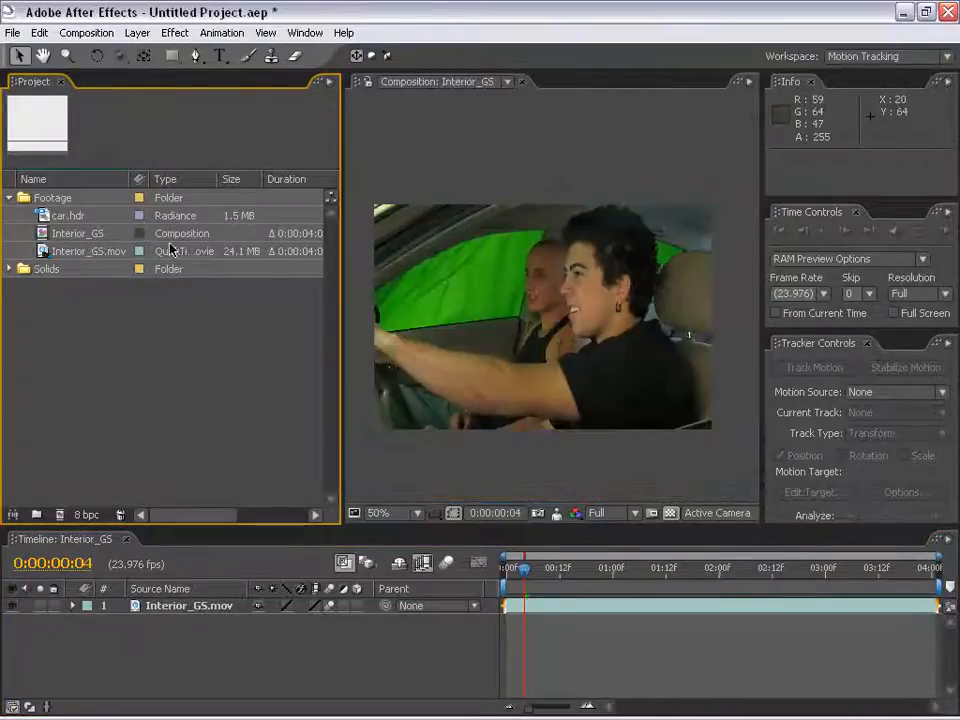
click(68, 216)
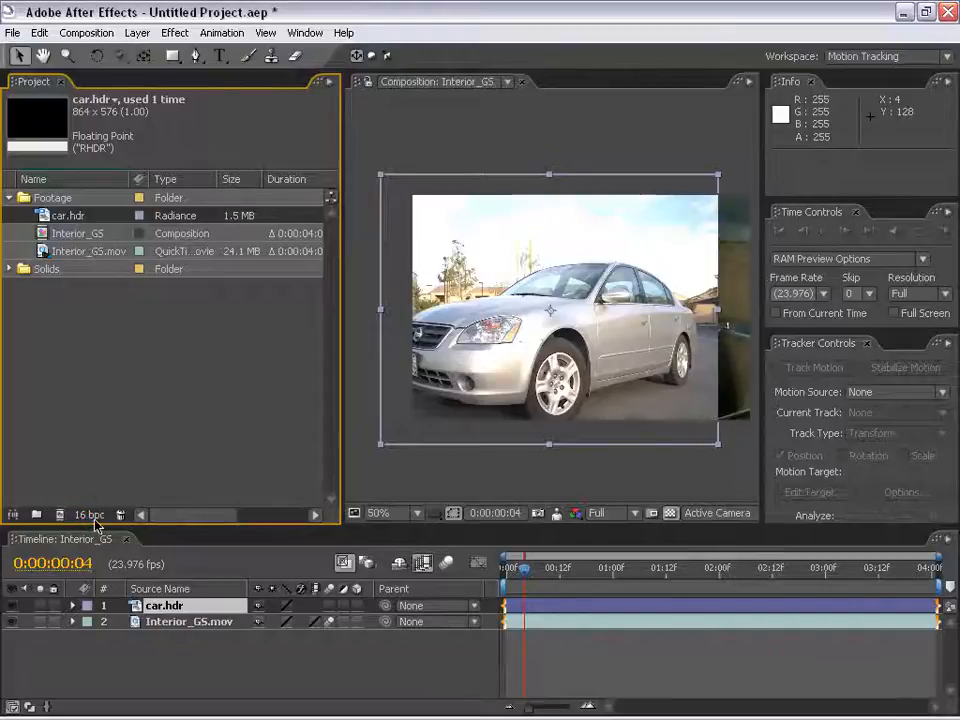
Raise the project bit depth to 32 bits per channel.
click(88, 514)
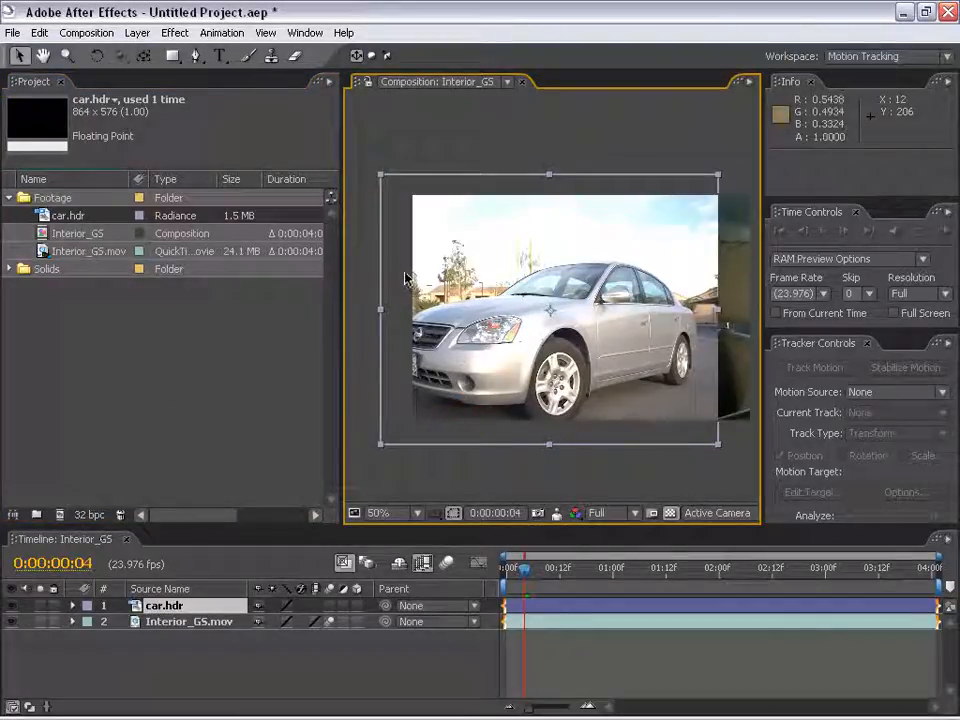
Apply an Exposure effect to car.hdr and try several exposure values on the image.
click(174, 32)
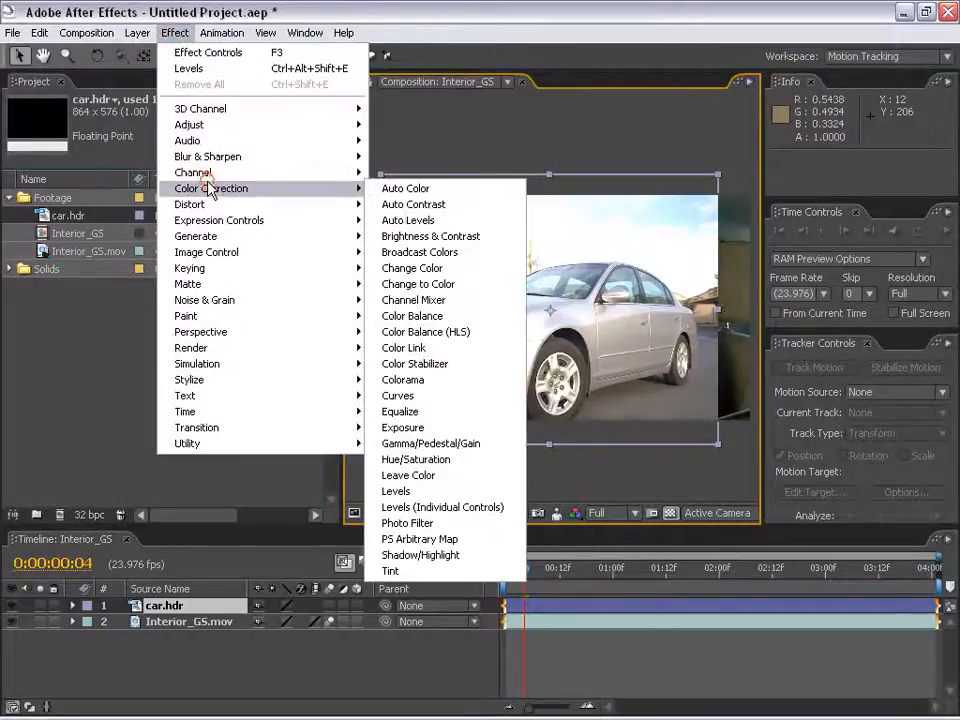
mouse_move(402, 428)
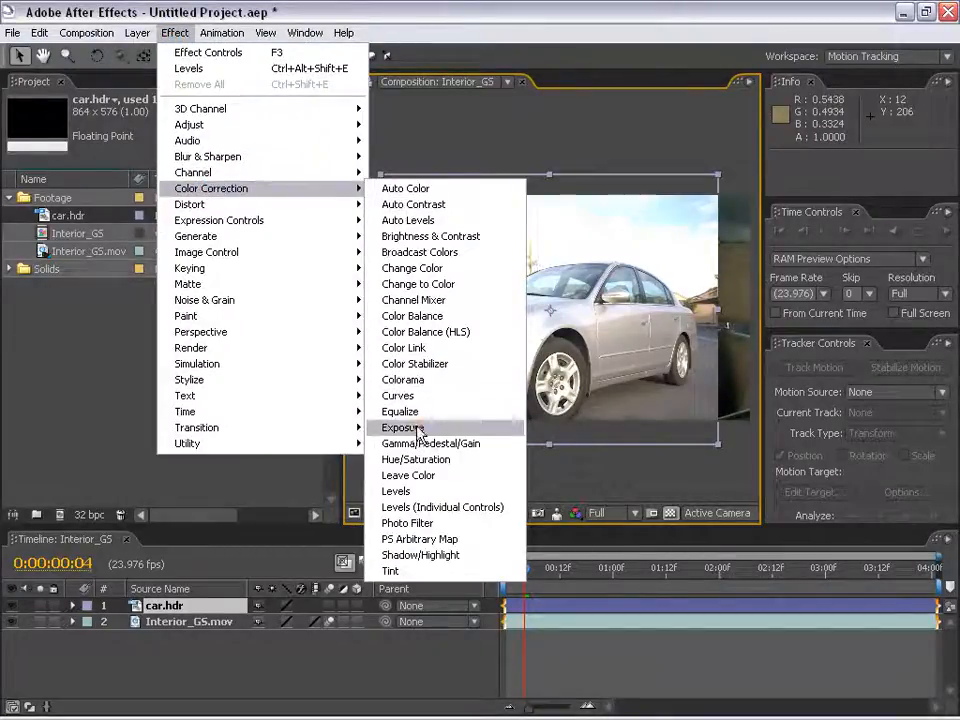
click(400, 428)
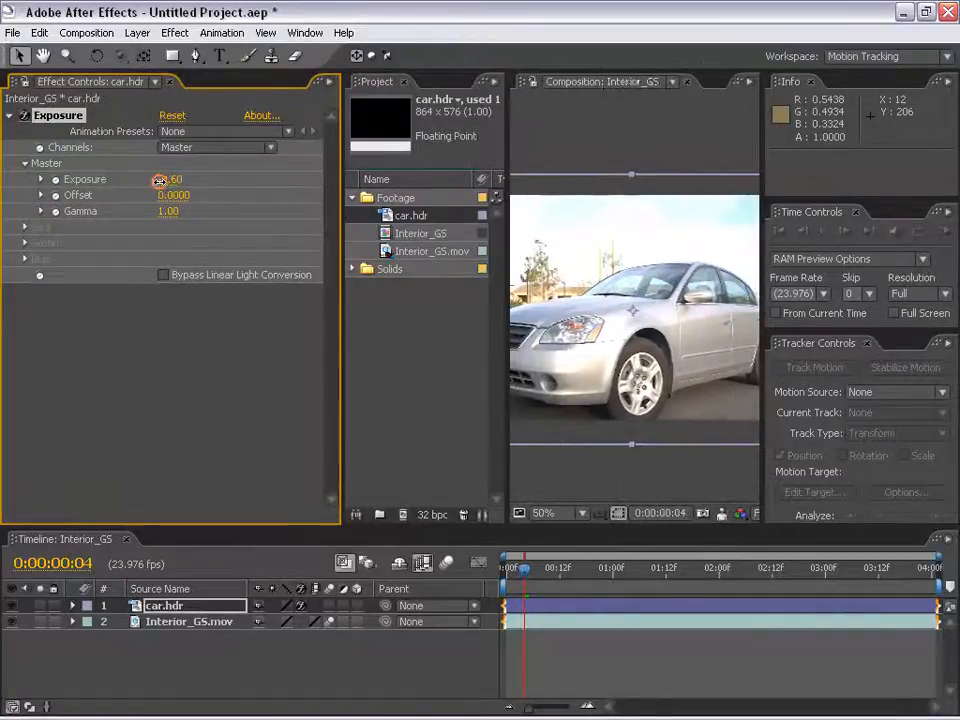
drag(170, 180, 150, 180)
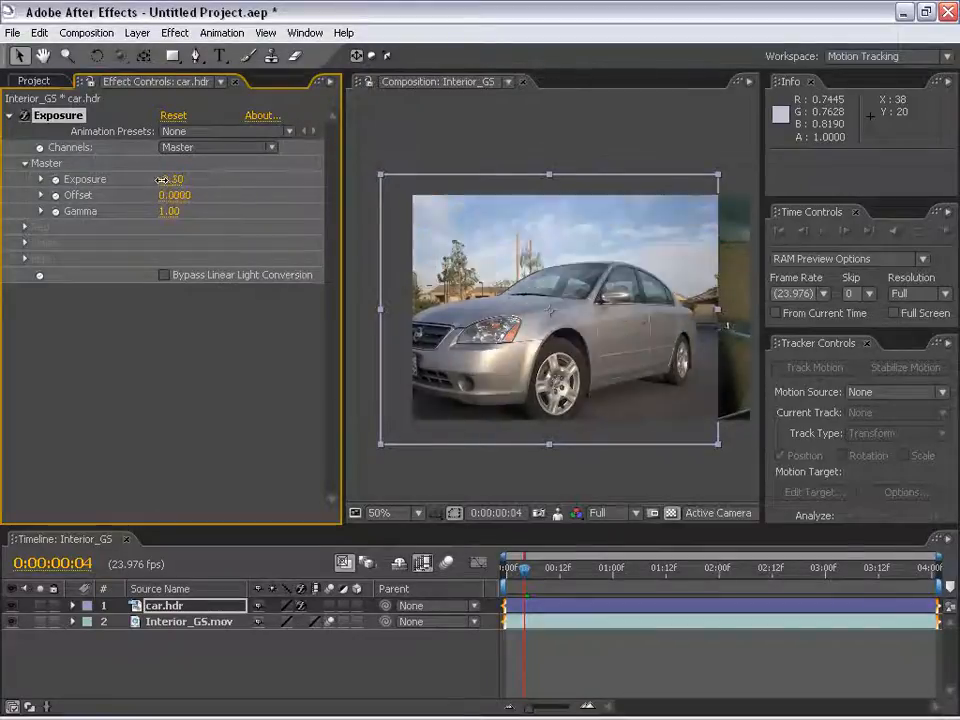
drag(176, 180, 170, 180)
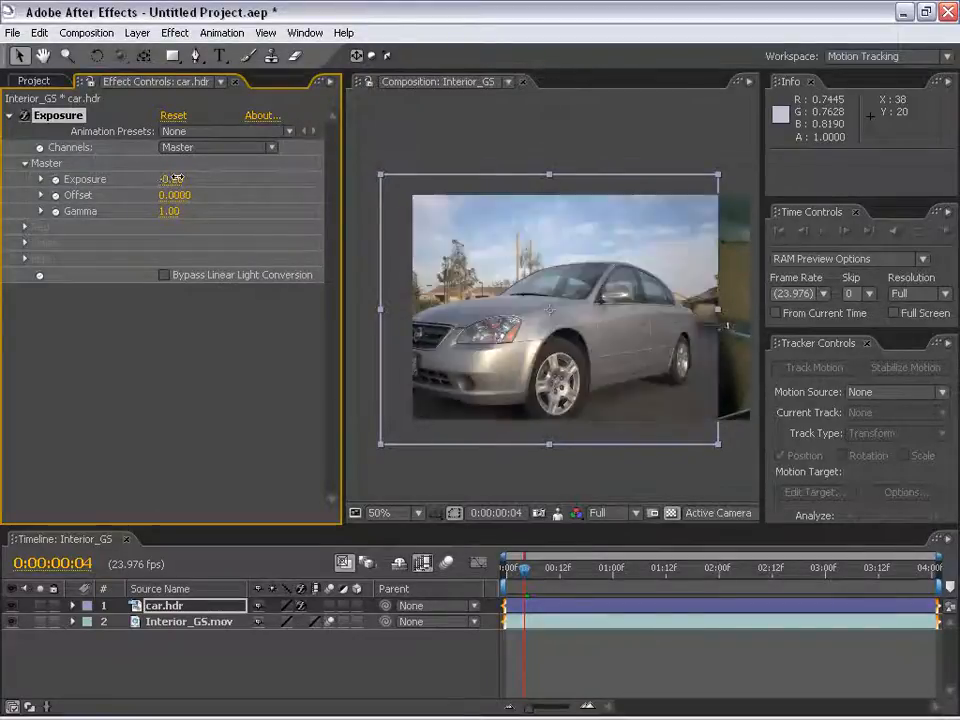
drag(172, 180, 160, 180)
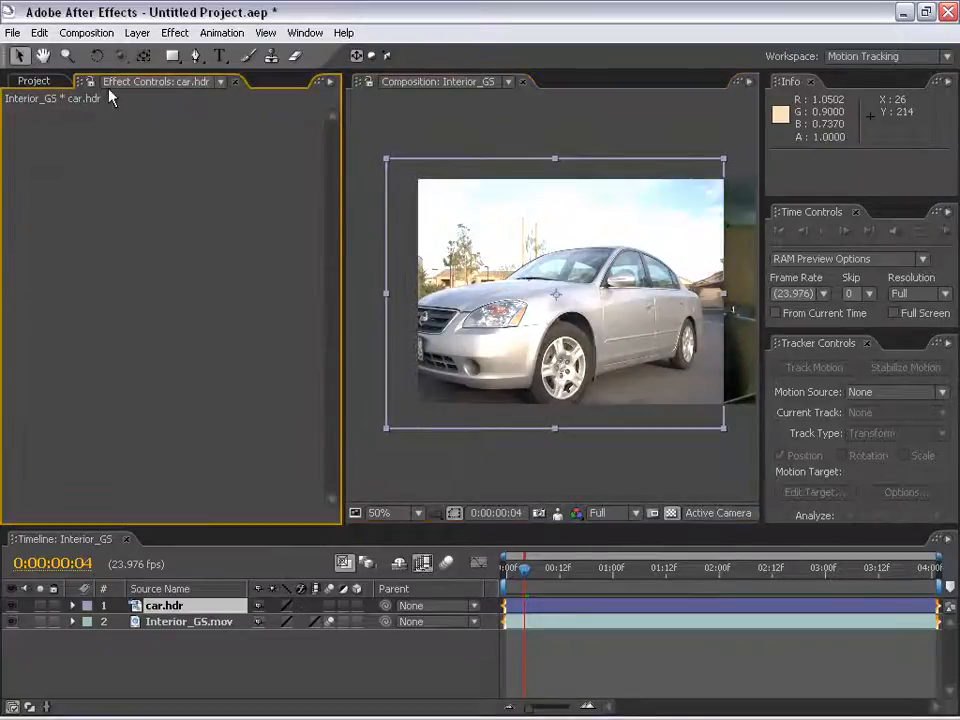
Apply Curves to car.hdr and lower the RGB curve for darker, deeper-contrast tones.
click(174, 32)
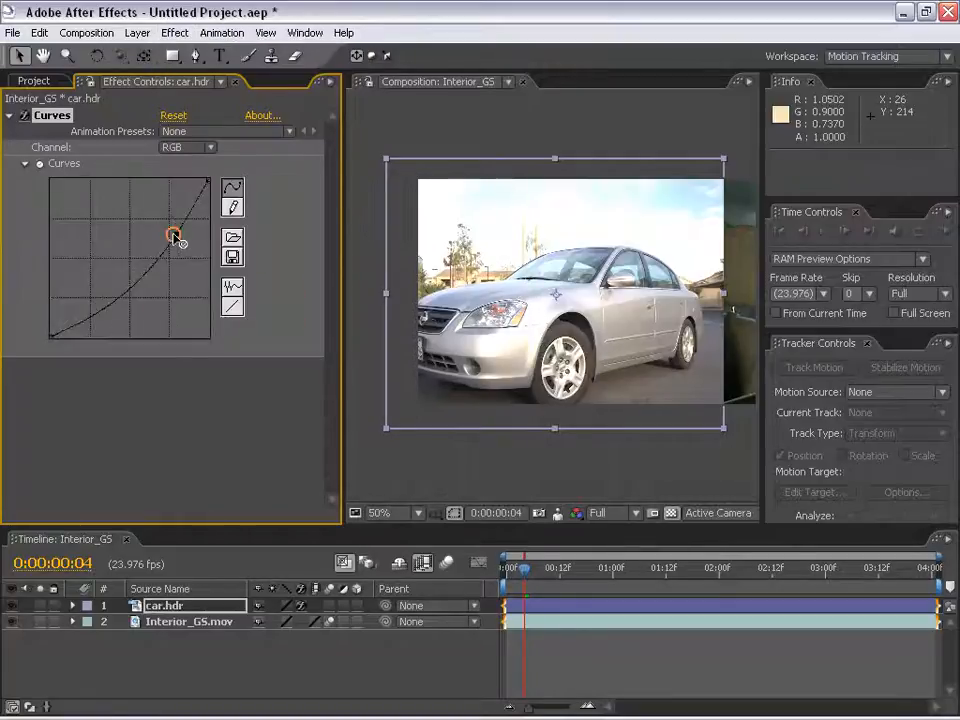
drag(176, 236, 180, 250)
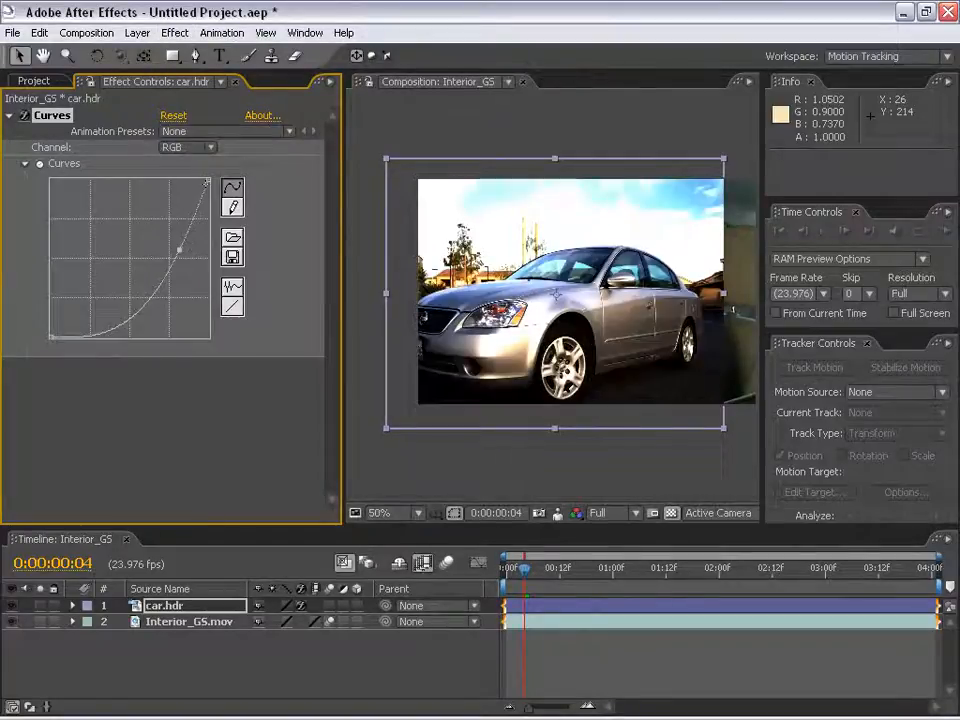
drag(178, 248, 178, 248)
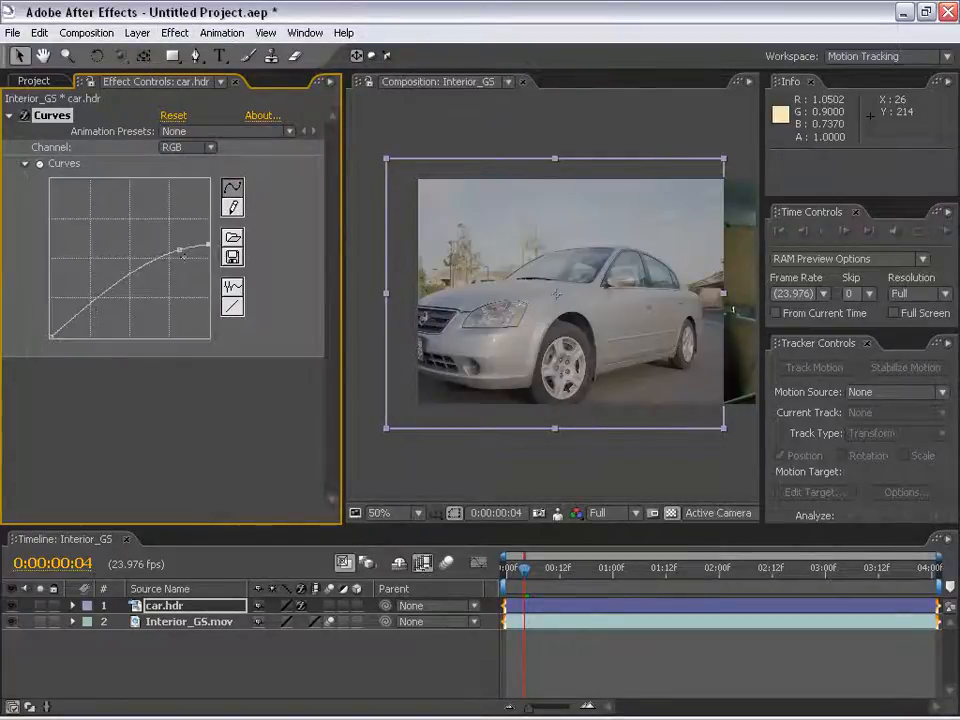
drag(180, 256, 182, 284)
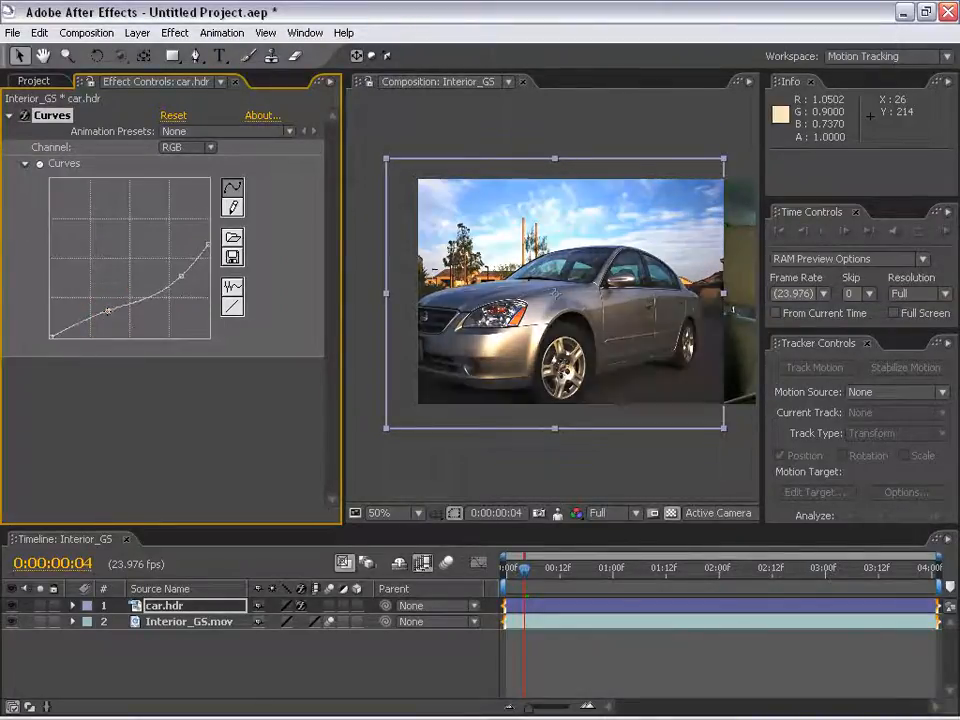
drag(108, 310, 100, 332)
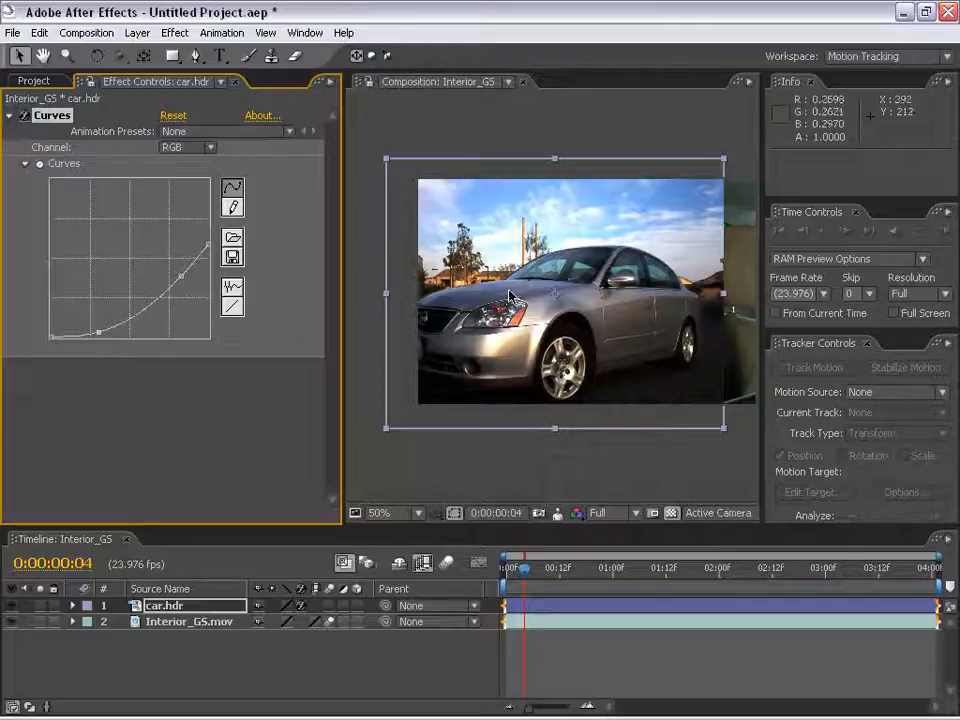